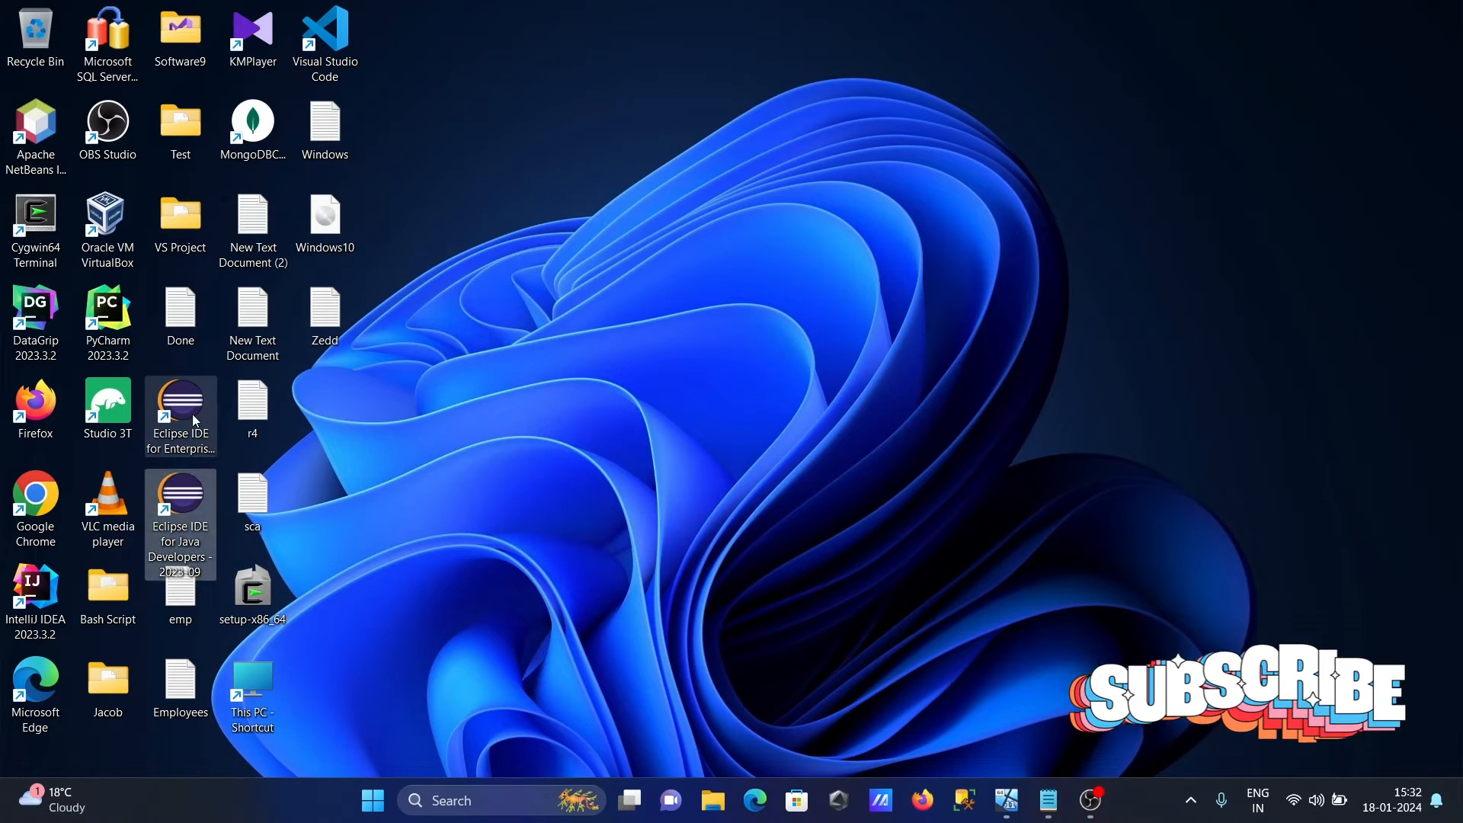
pyautogui.moveTo(182, 415)
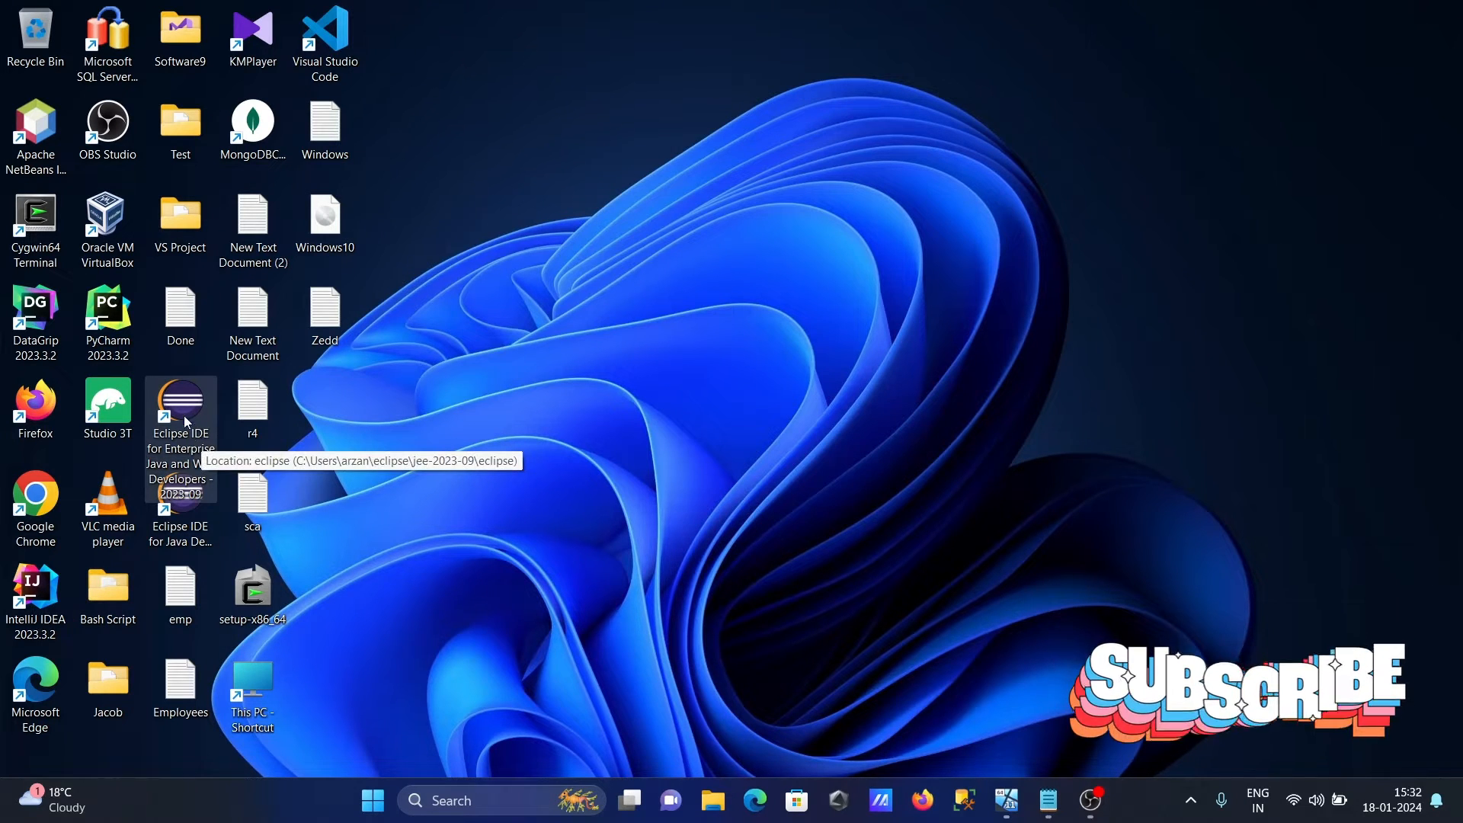
# Launch Eclipse IDE for Enterprise Java with the default eclipse-workspace directory
pyautogui.doubleClick(179, 411)
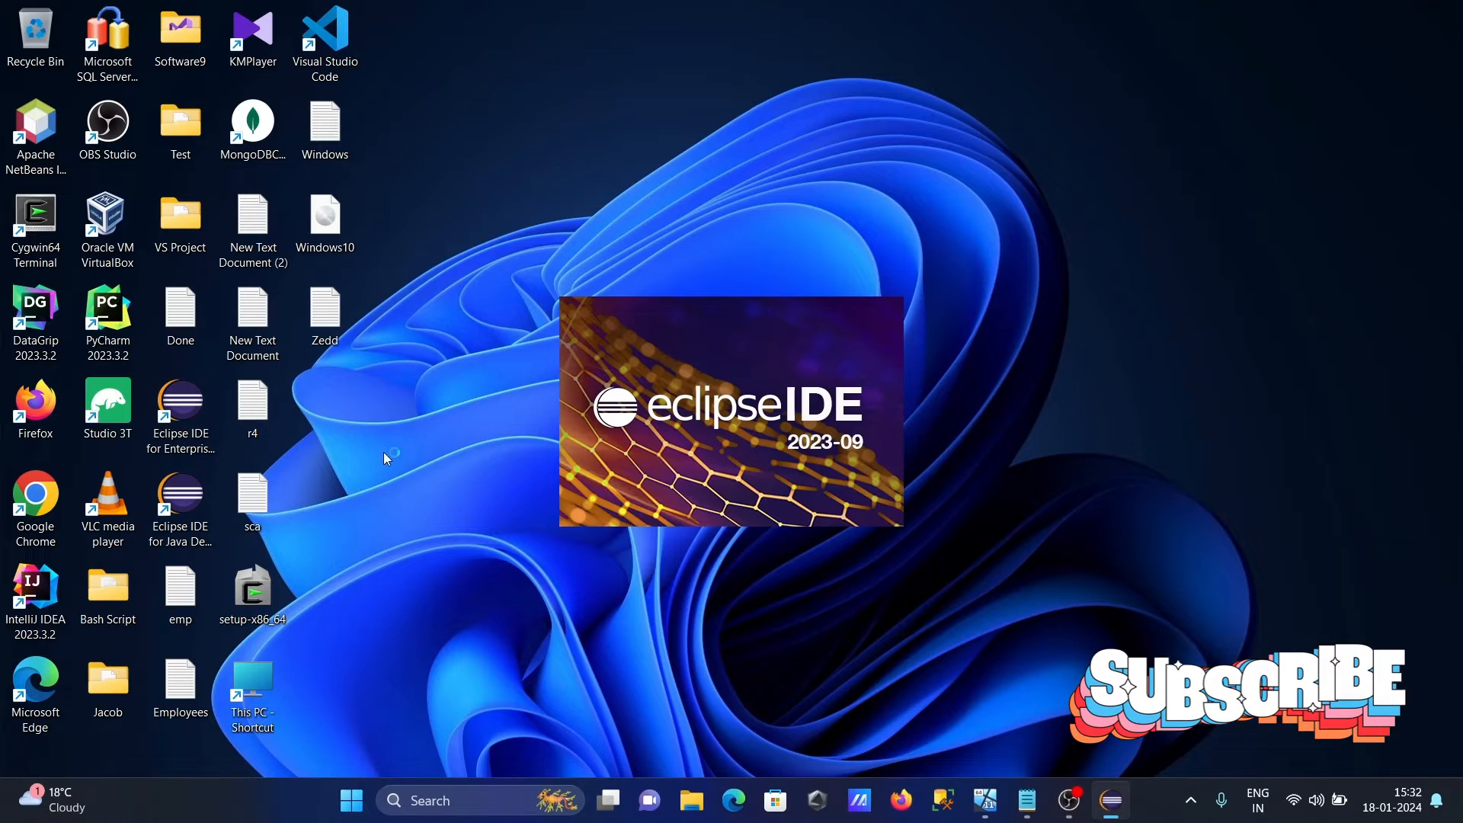
pyautogui.moveTo(442, 468)
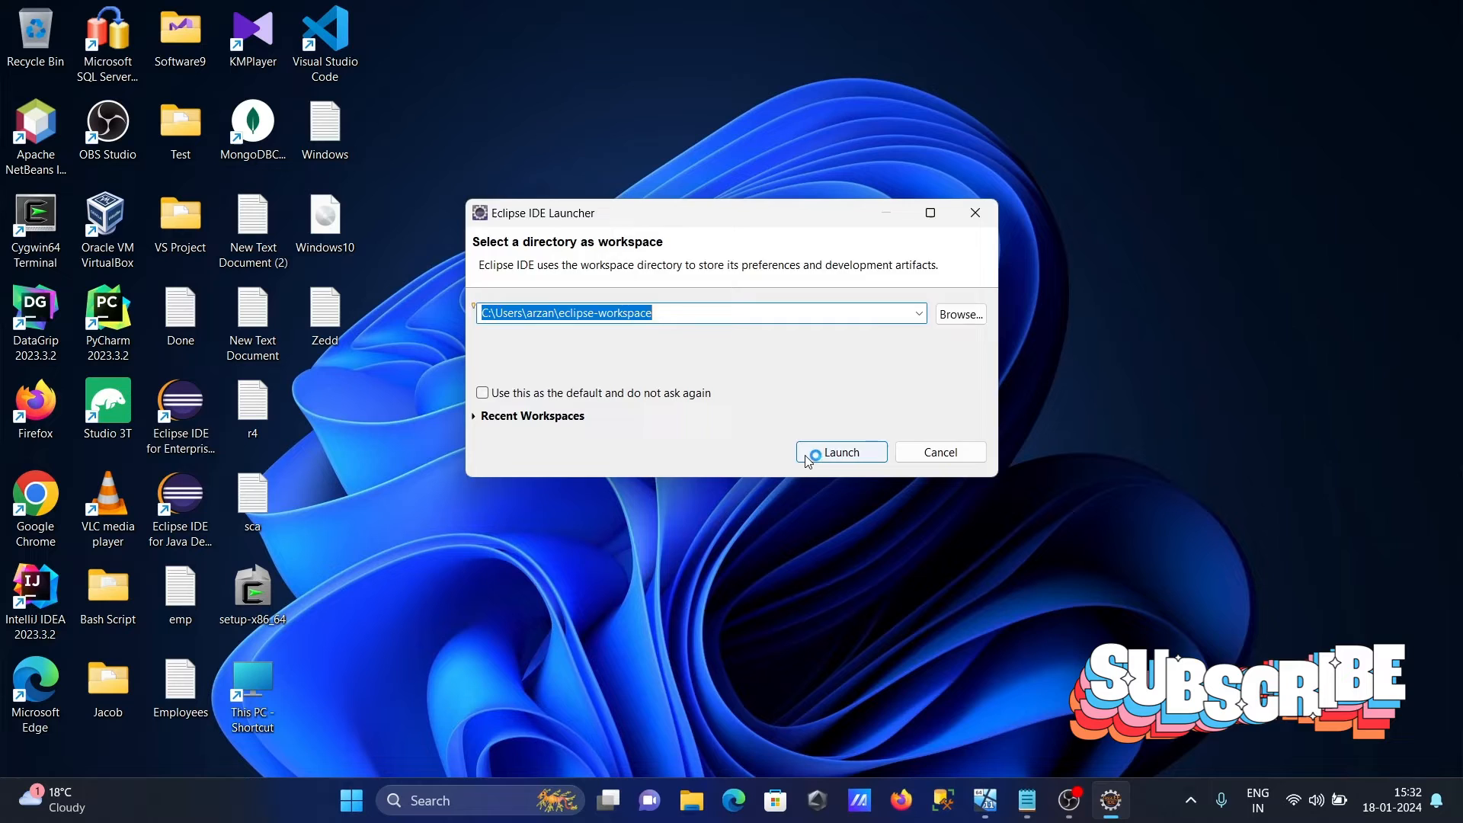
pyautogui.click(839, 452)
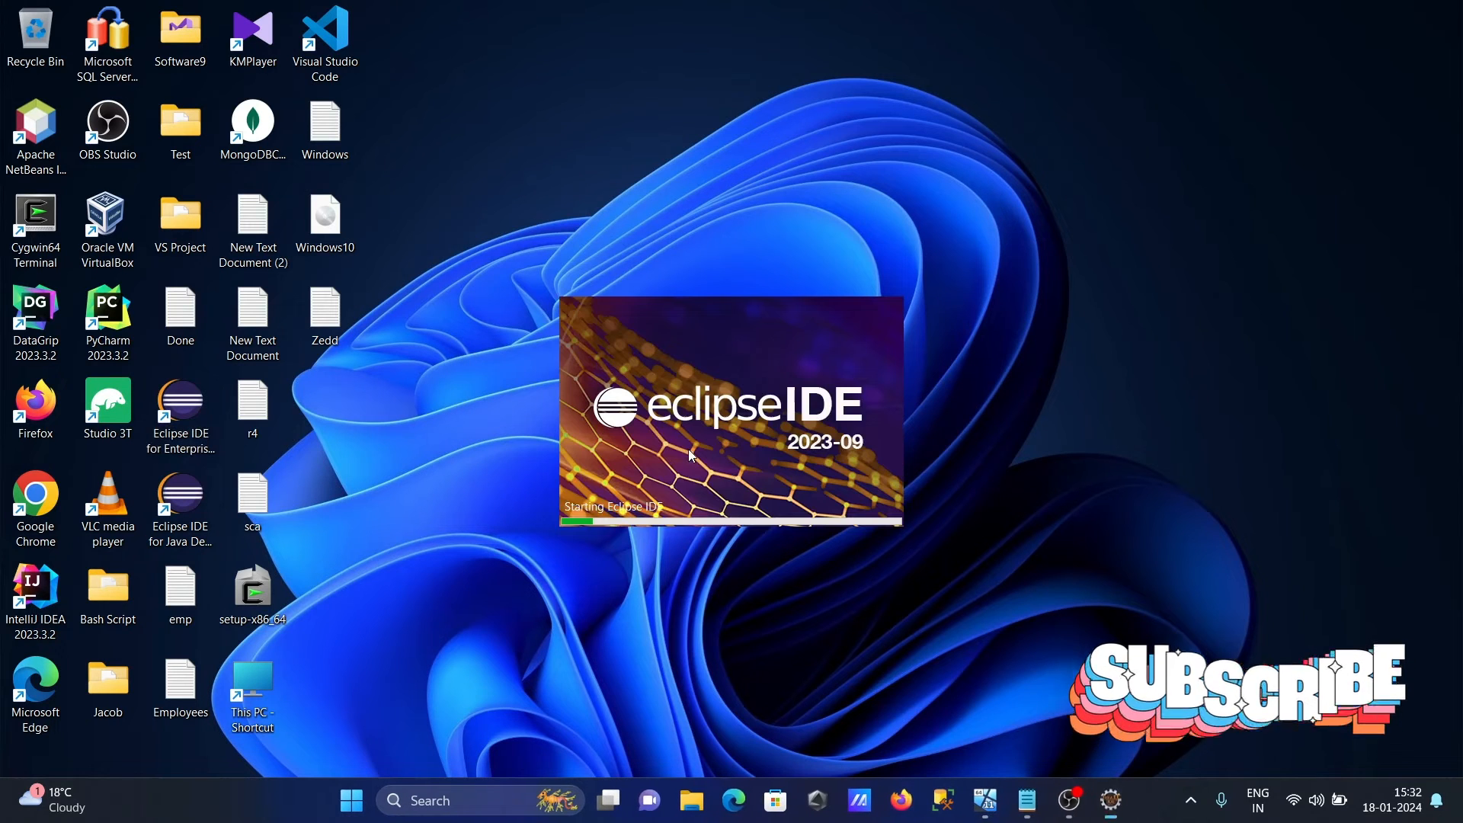
pyautogui.moveTo(962, 440)
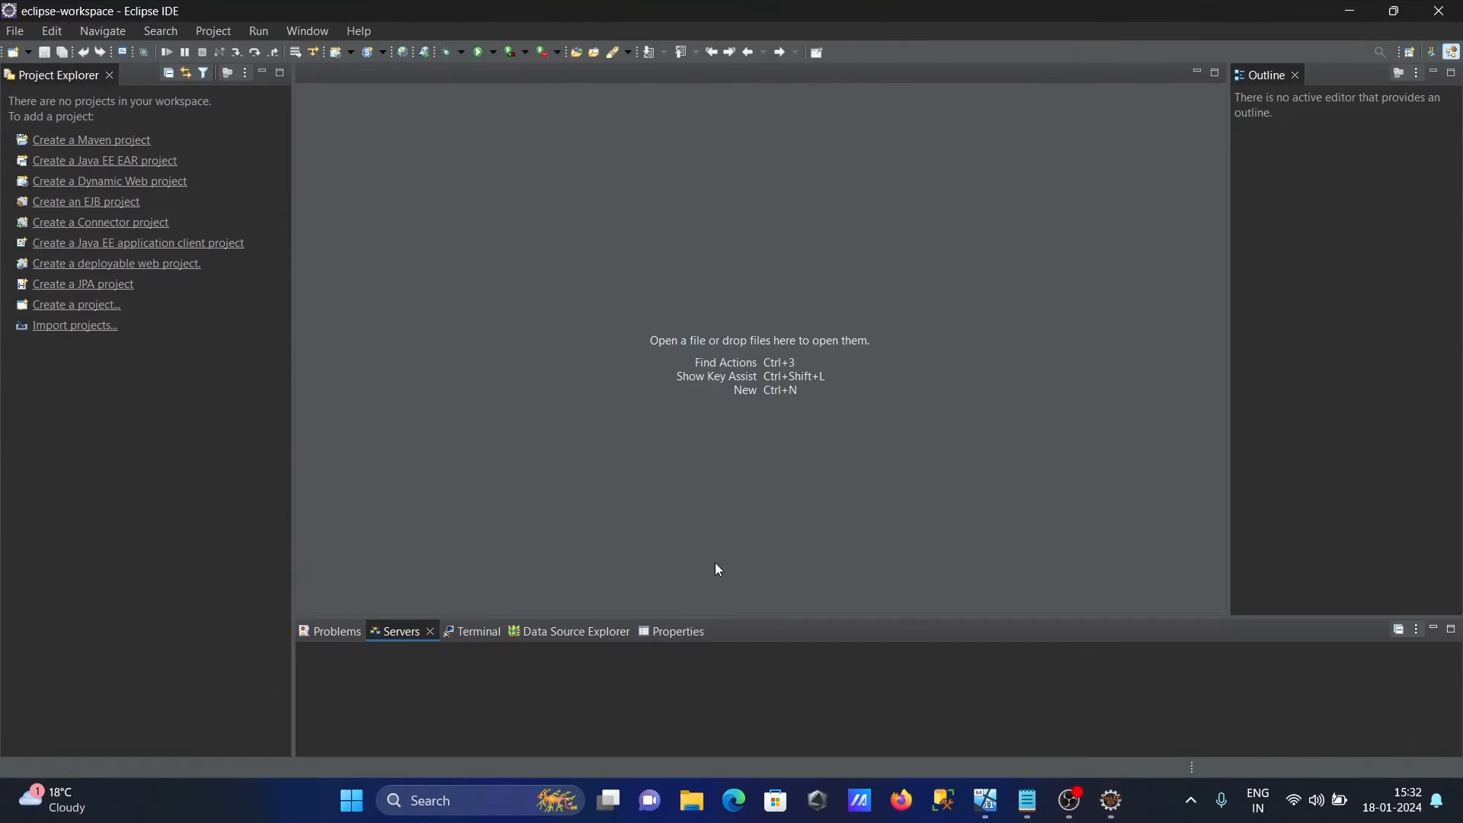
pyautogui.click(401, 632)
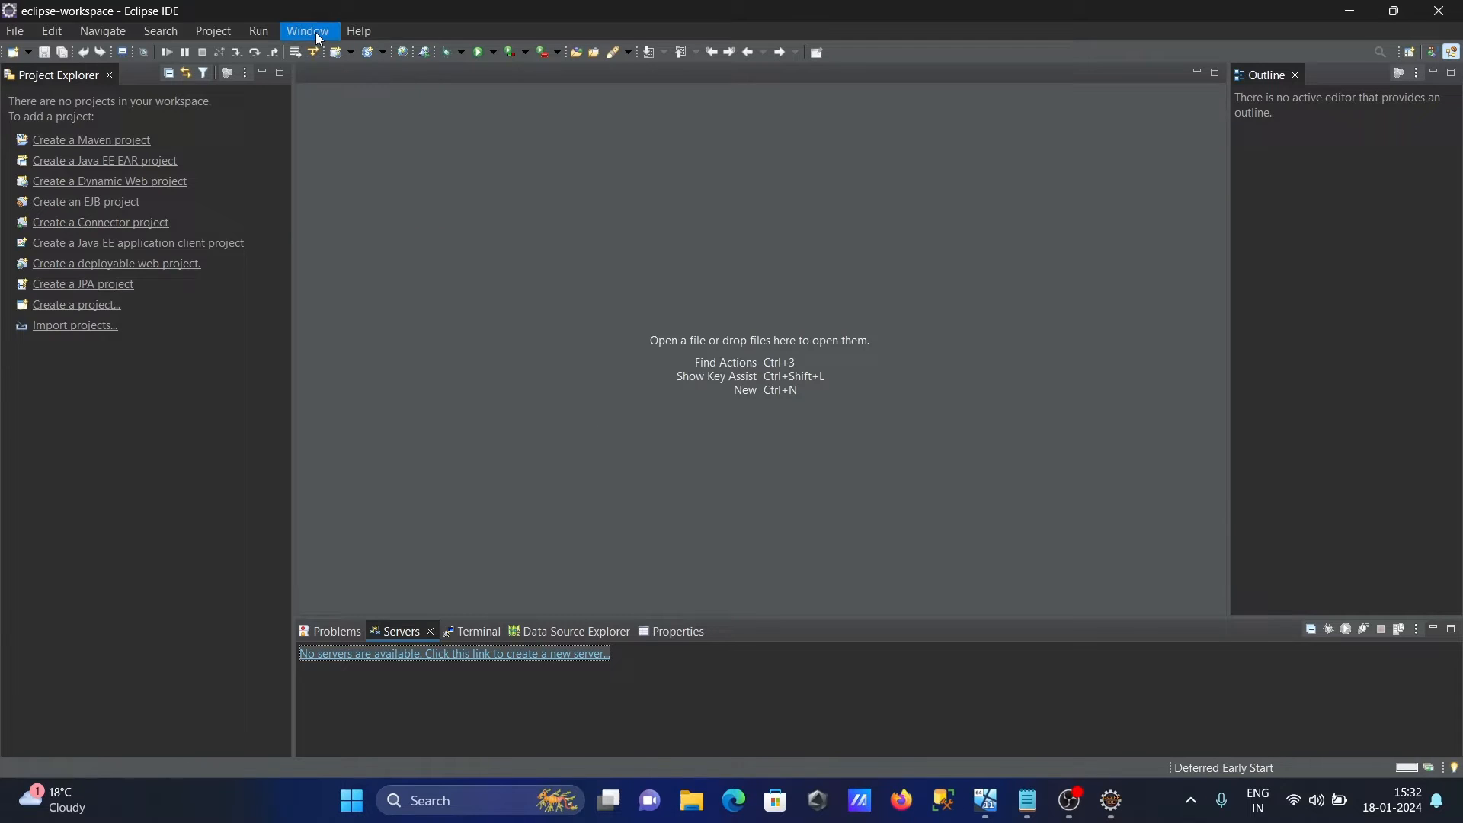
pyautogui.click(307, 31)
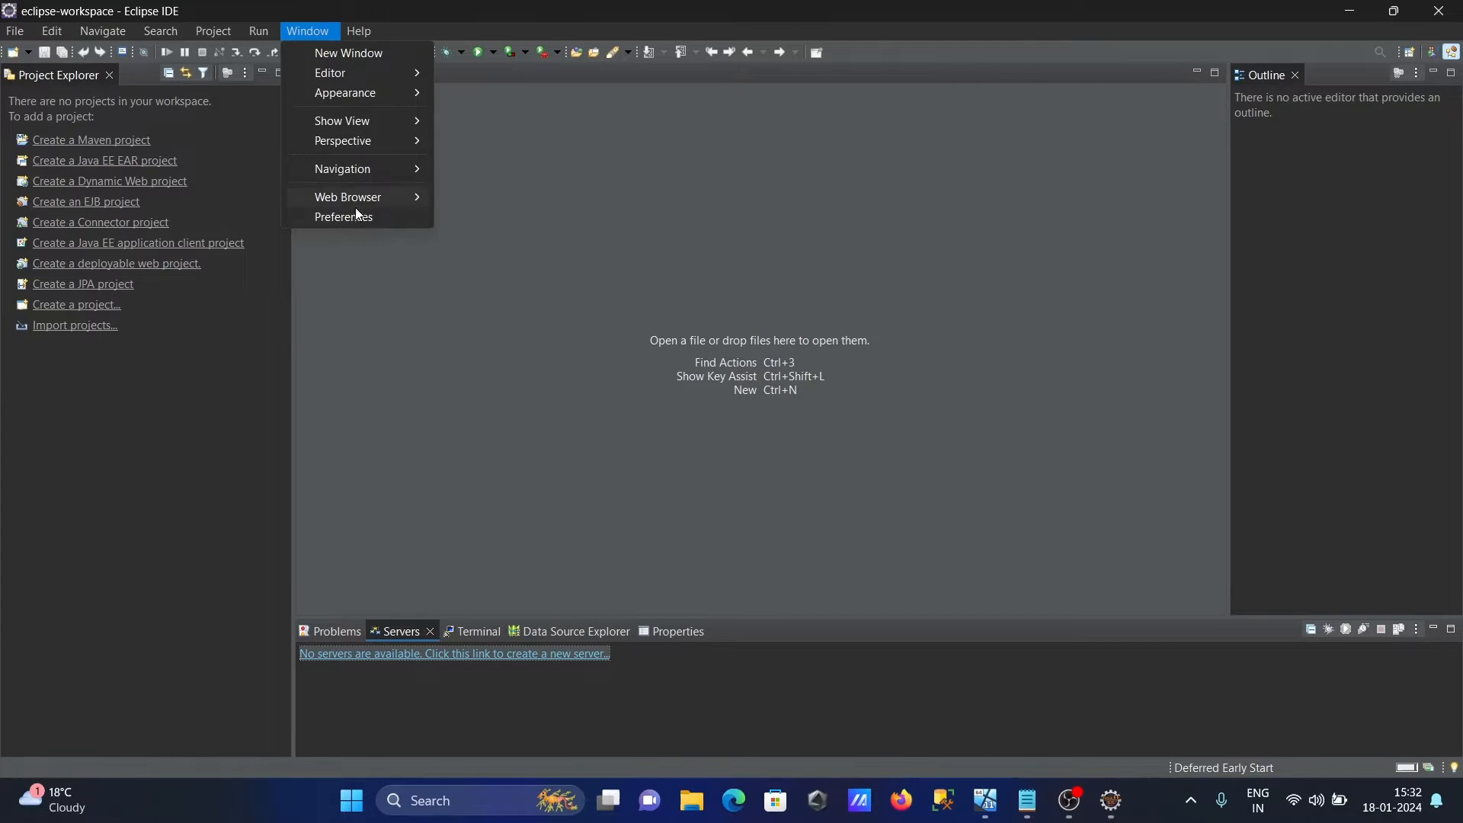
pyautogui.moveTo(342, 141)
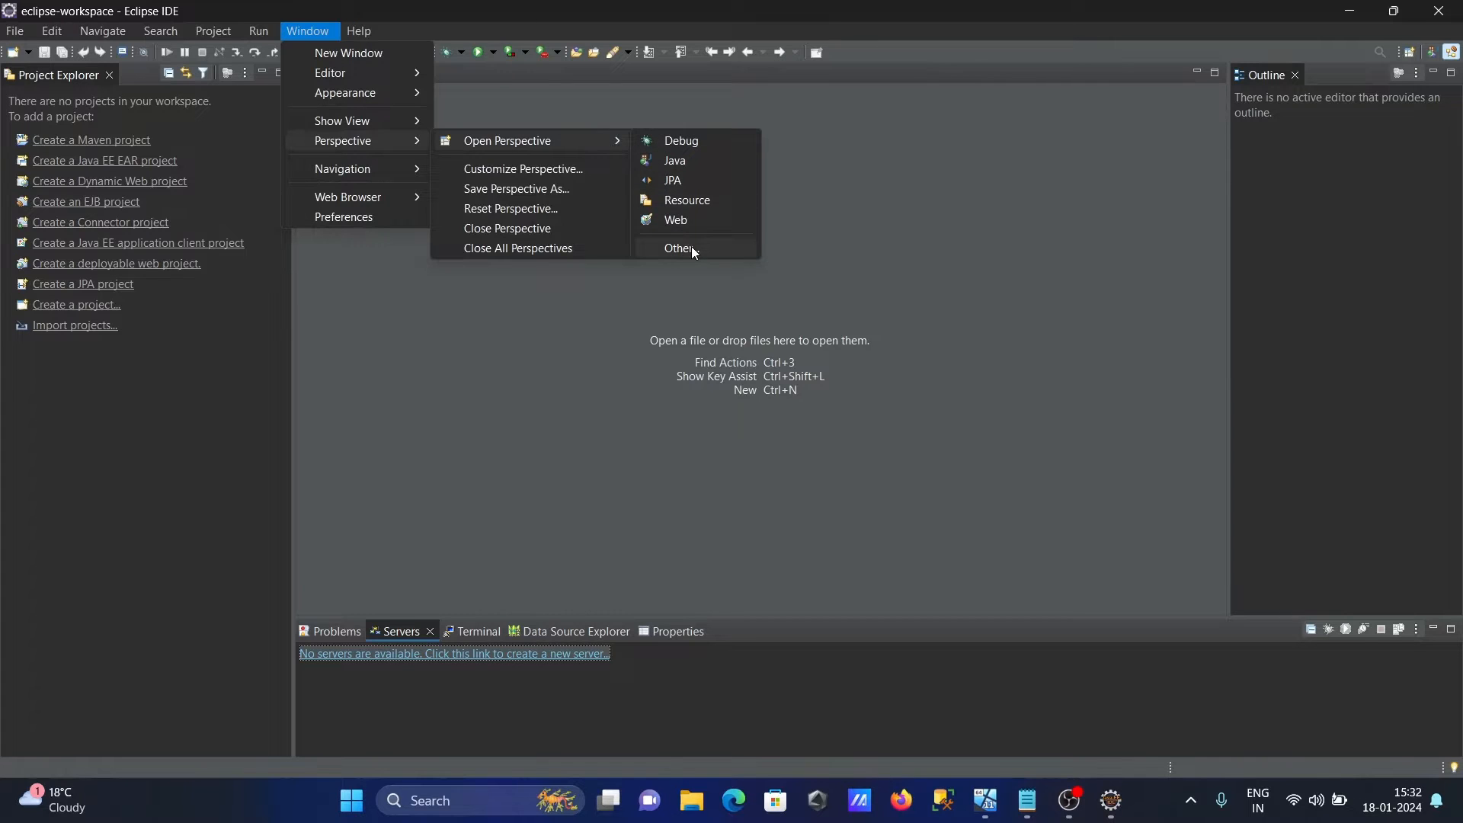
pyautogui.click(679, 248)
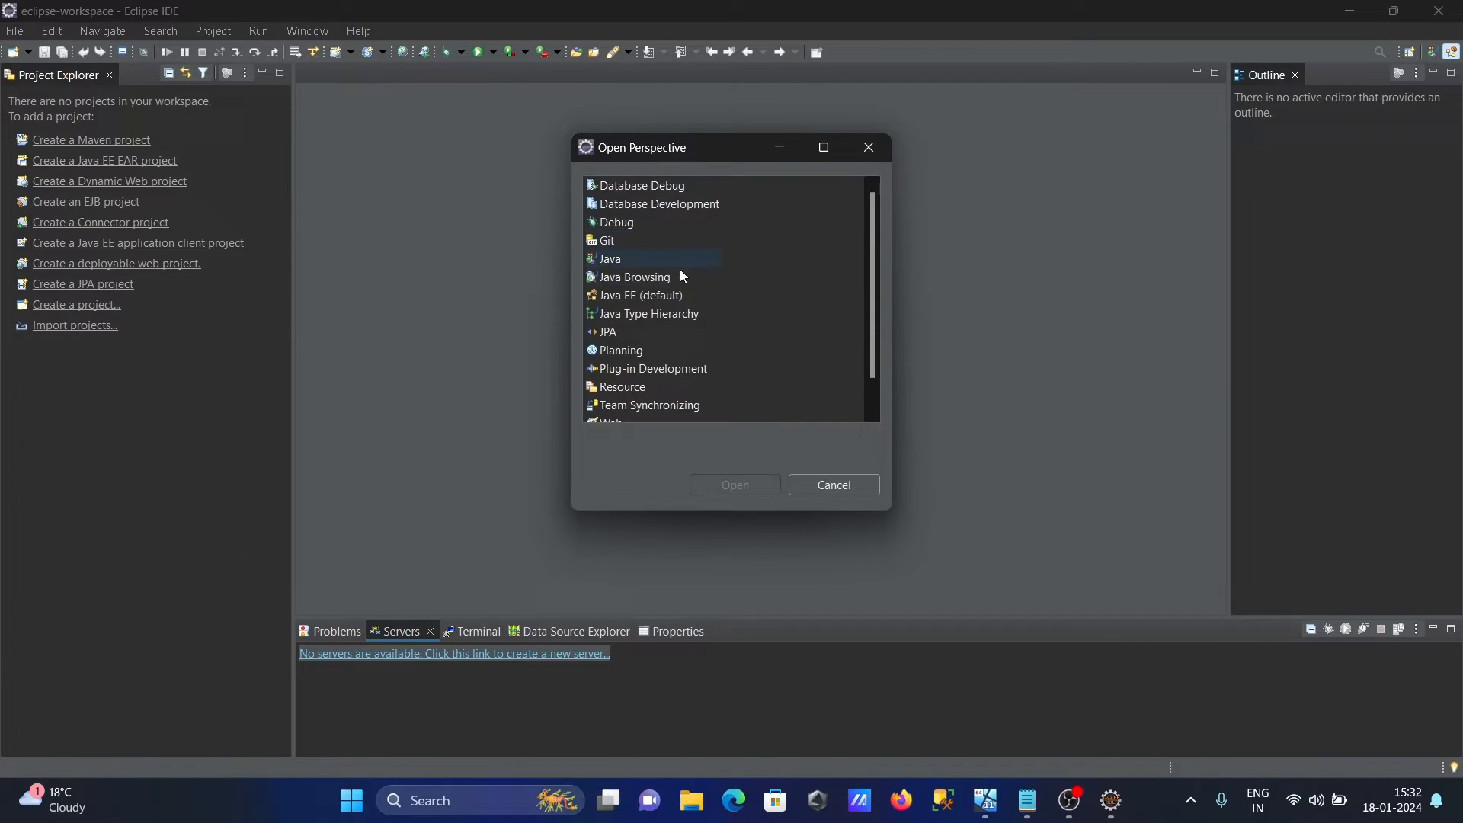
pyautogui.click(640, 295)
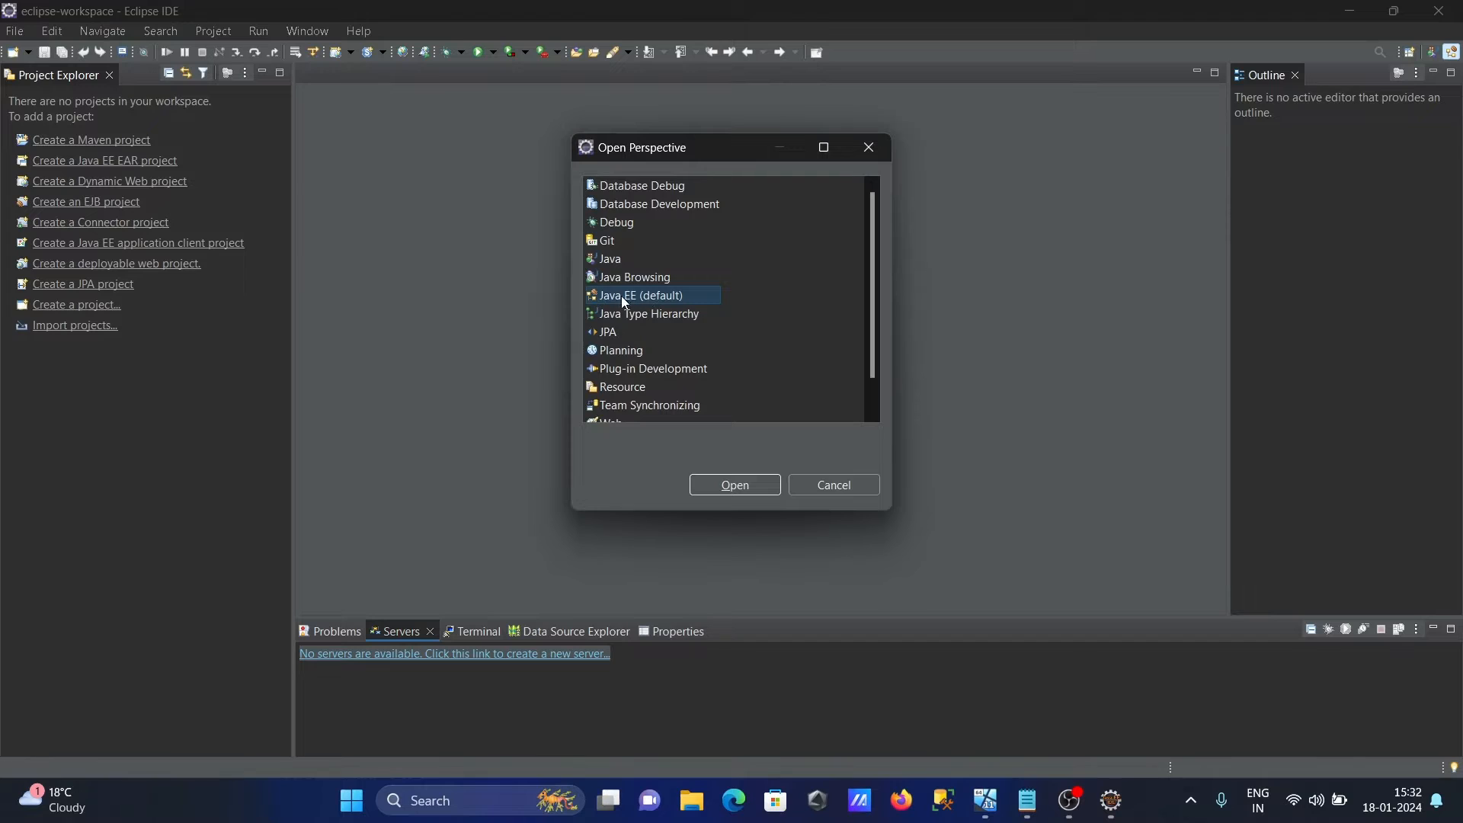
pyautogui.moveTo(700, 544)
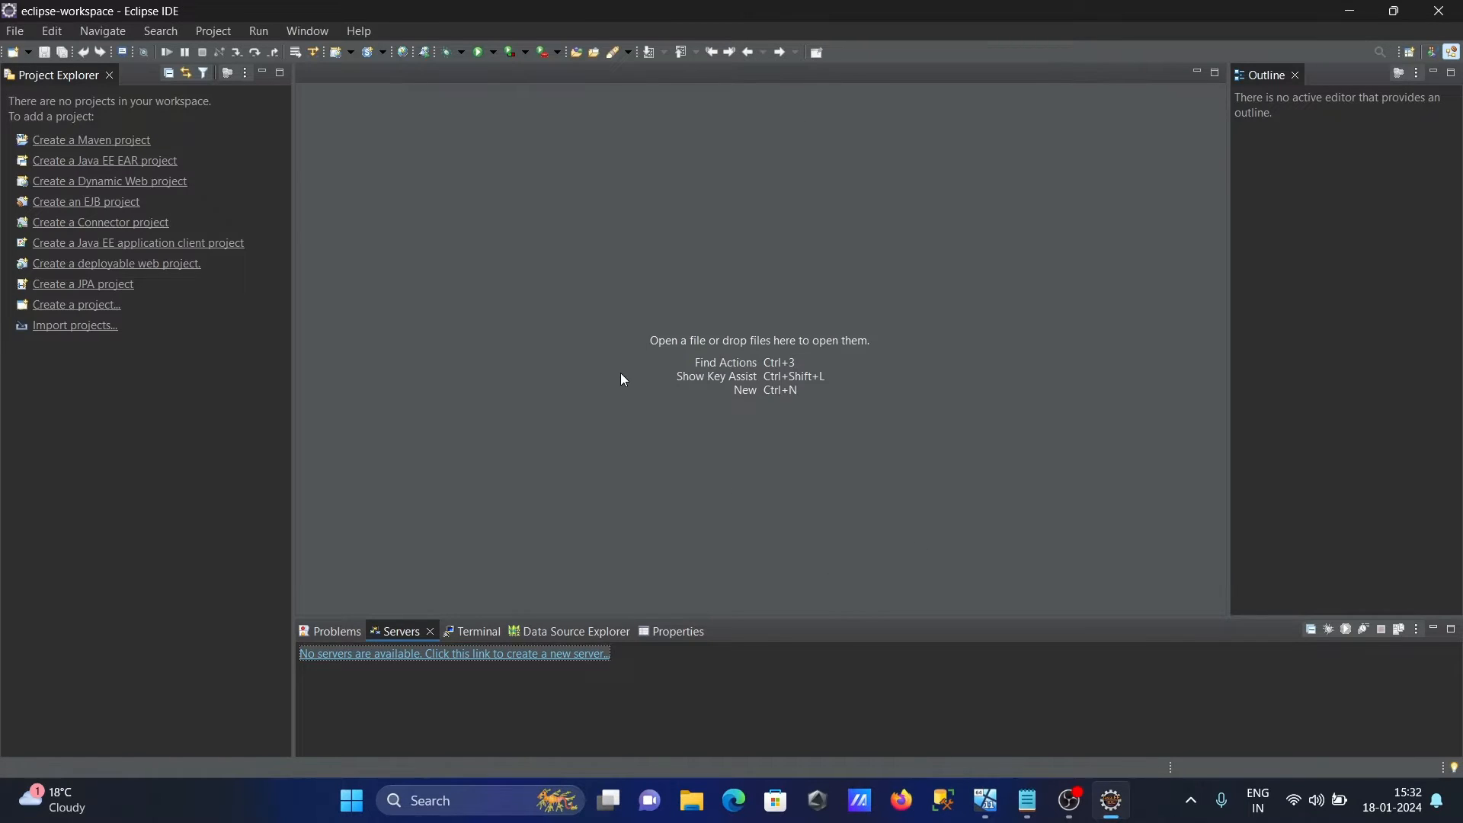
pyautogui.click(336, 631)
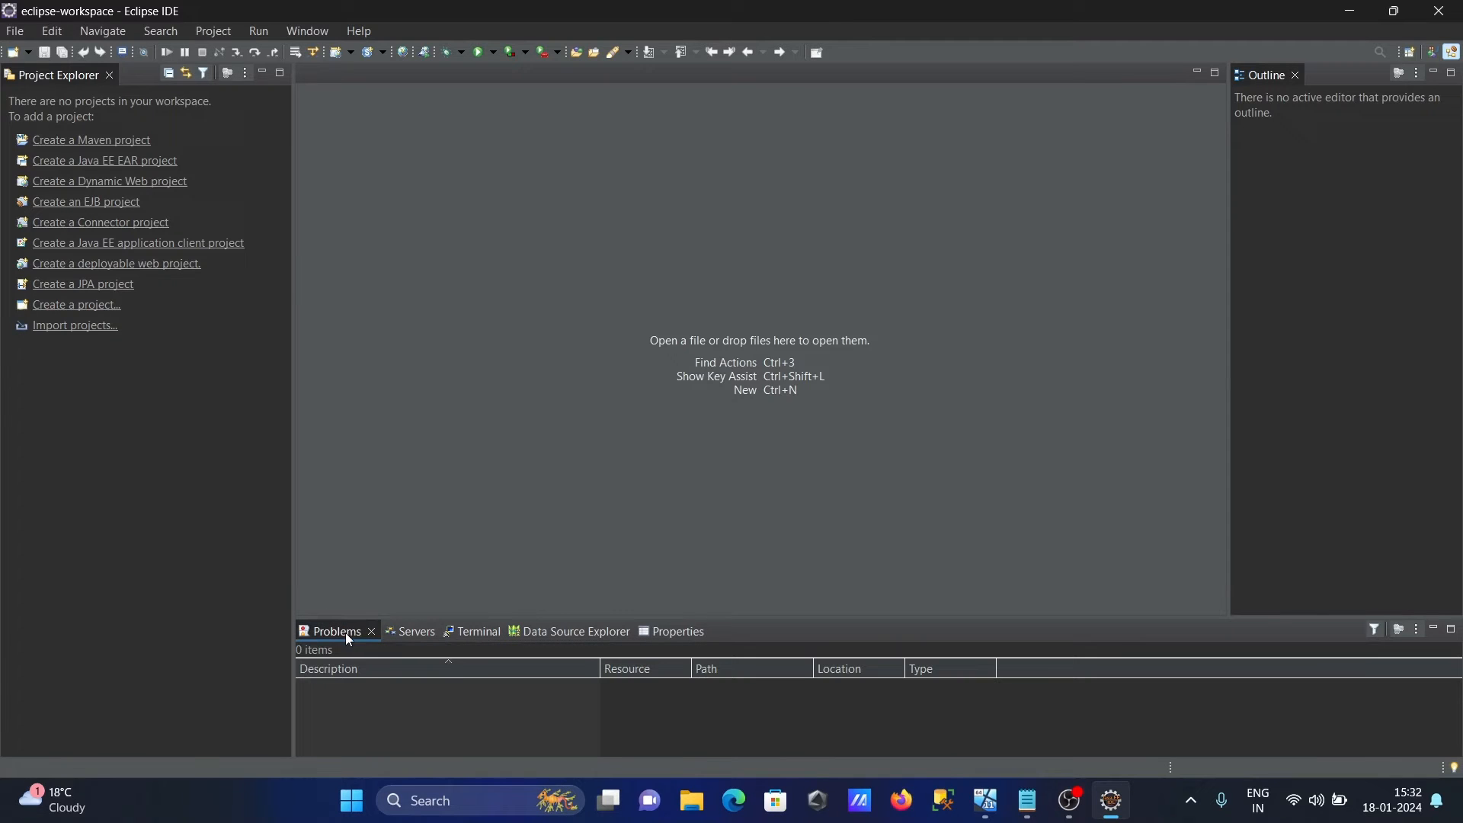
pyautogui.click(400, 631)
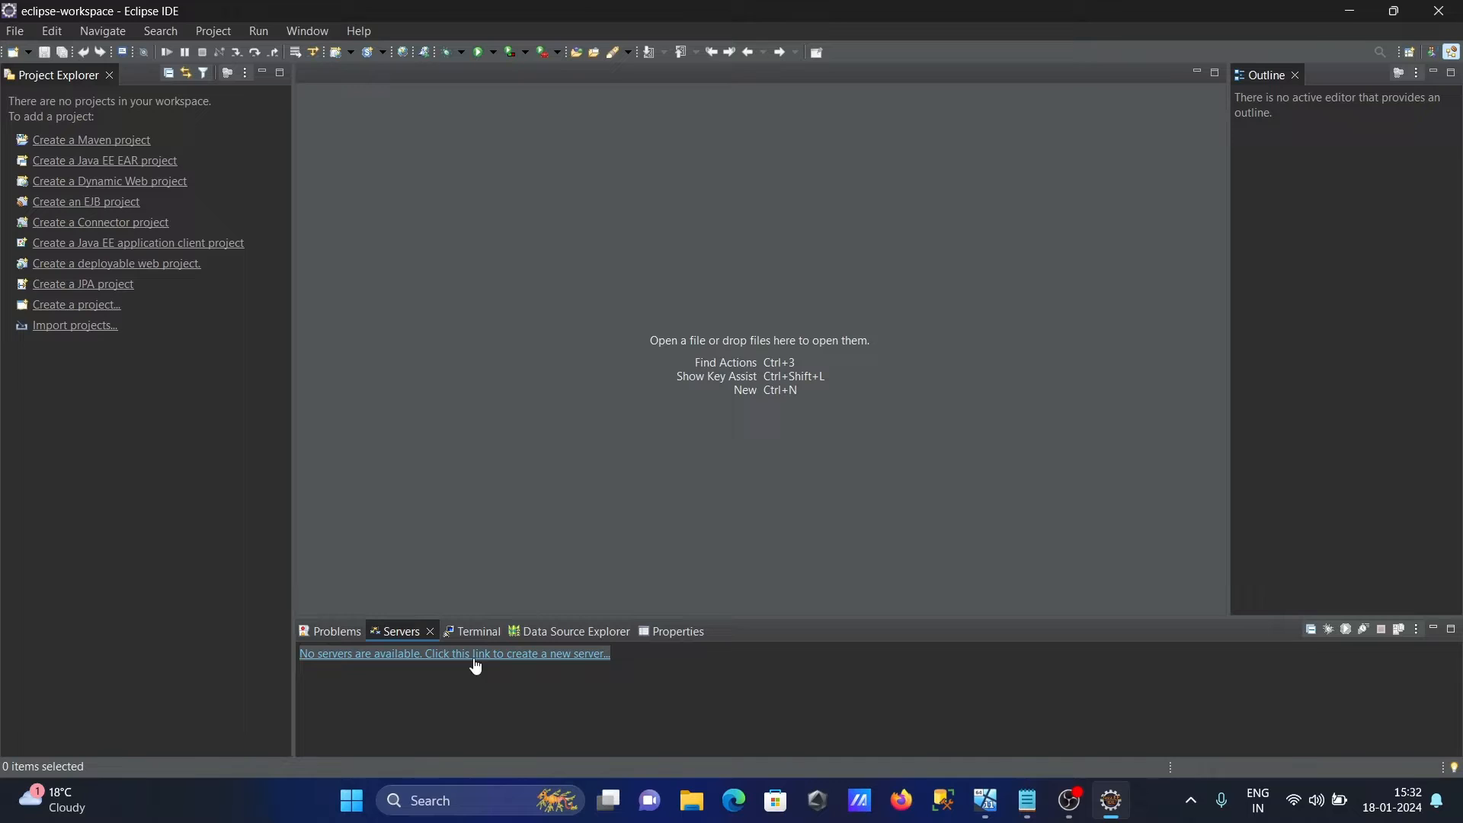
# Start a new server definition with Apache Tomcat v10.1 Server as its type
pyautogui.click(454, 653)
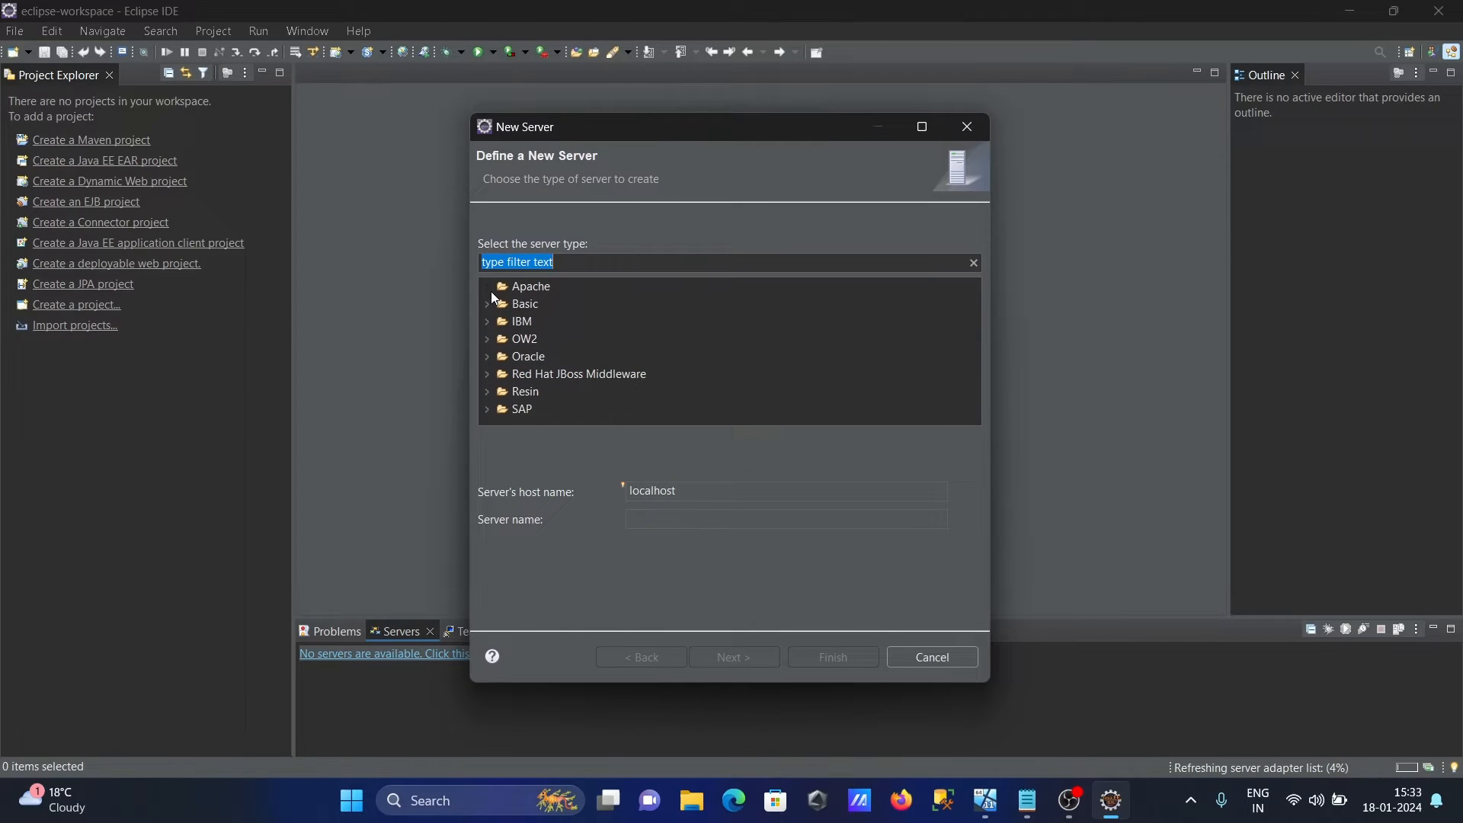
pyautogui.click(487, 287)
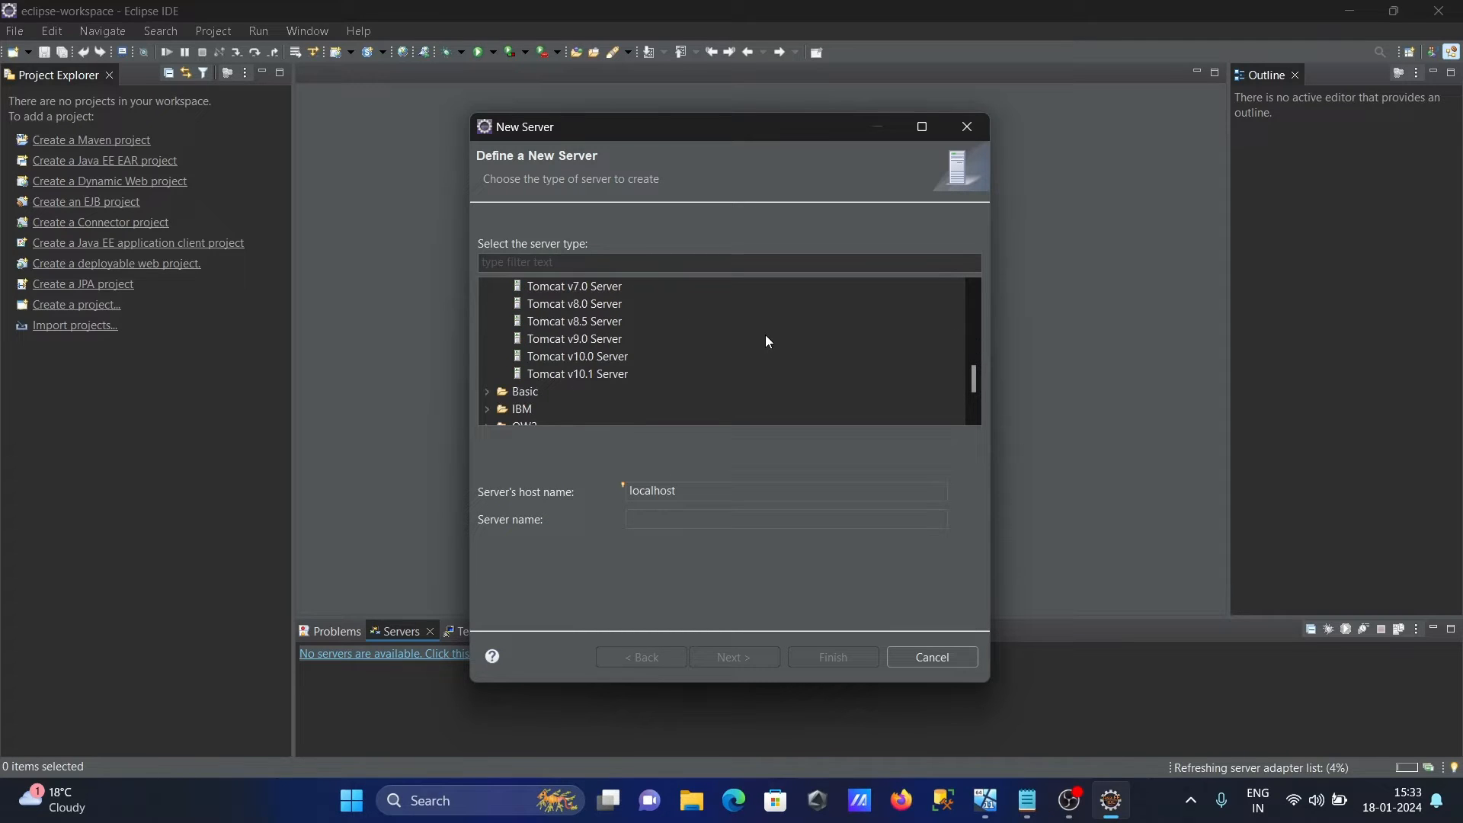
pyautogui.moveTo(730, 395)
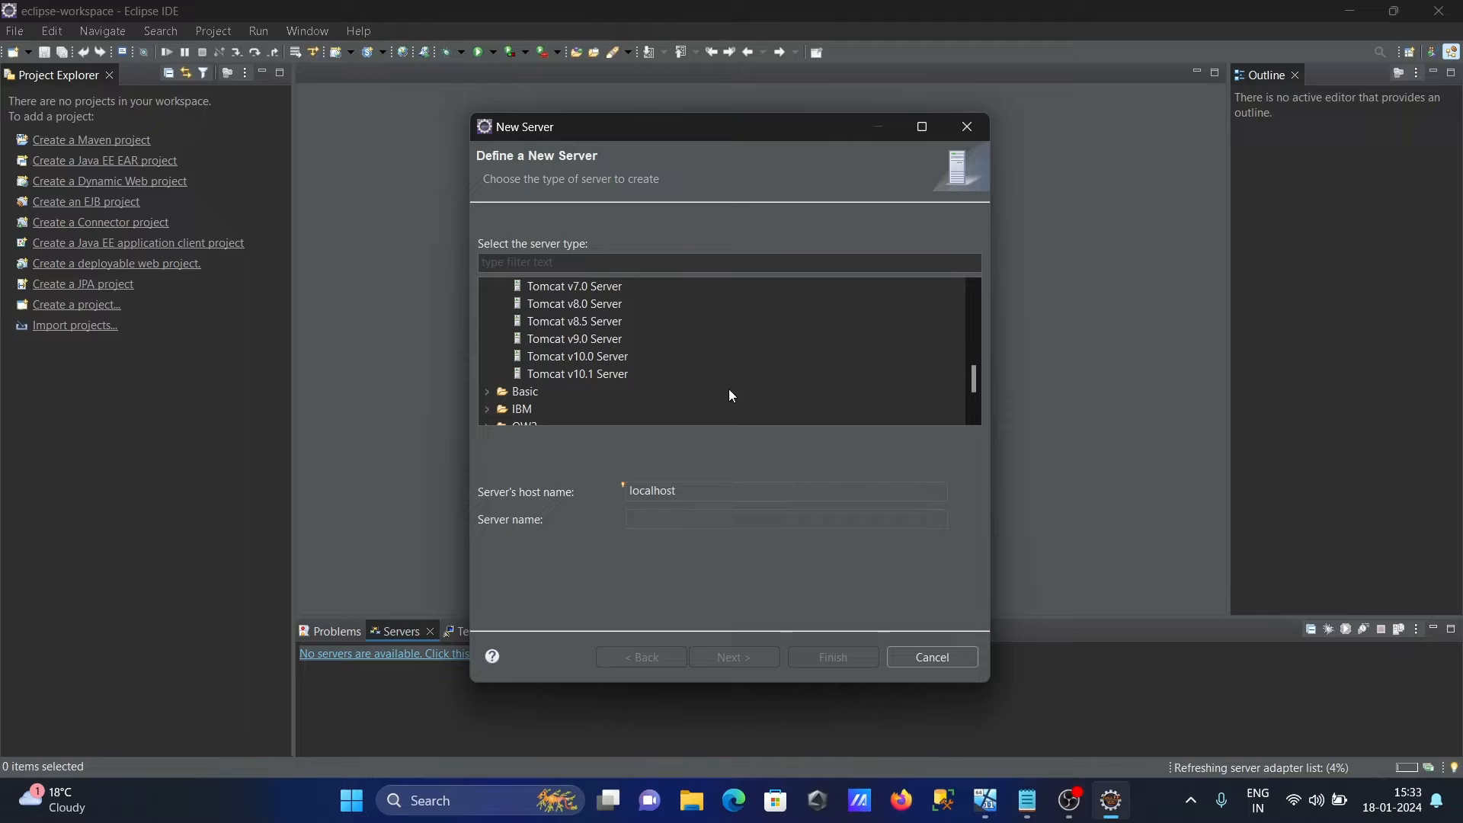
pyautogui.click(577, 373)
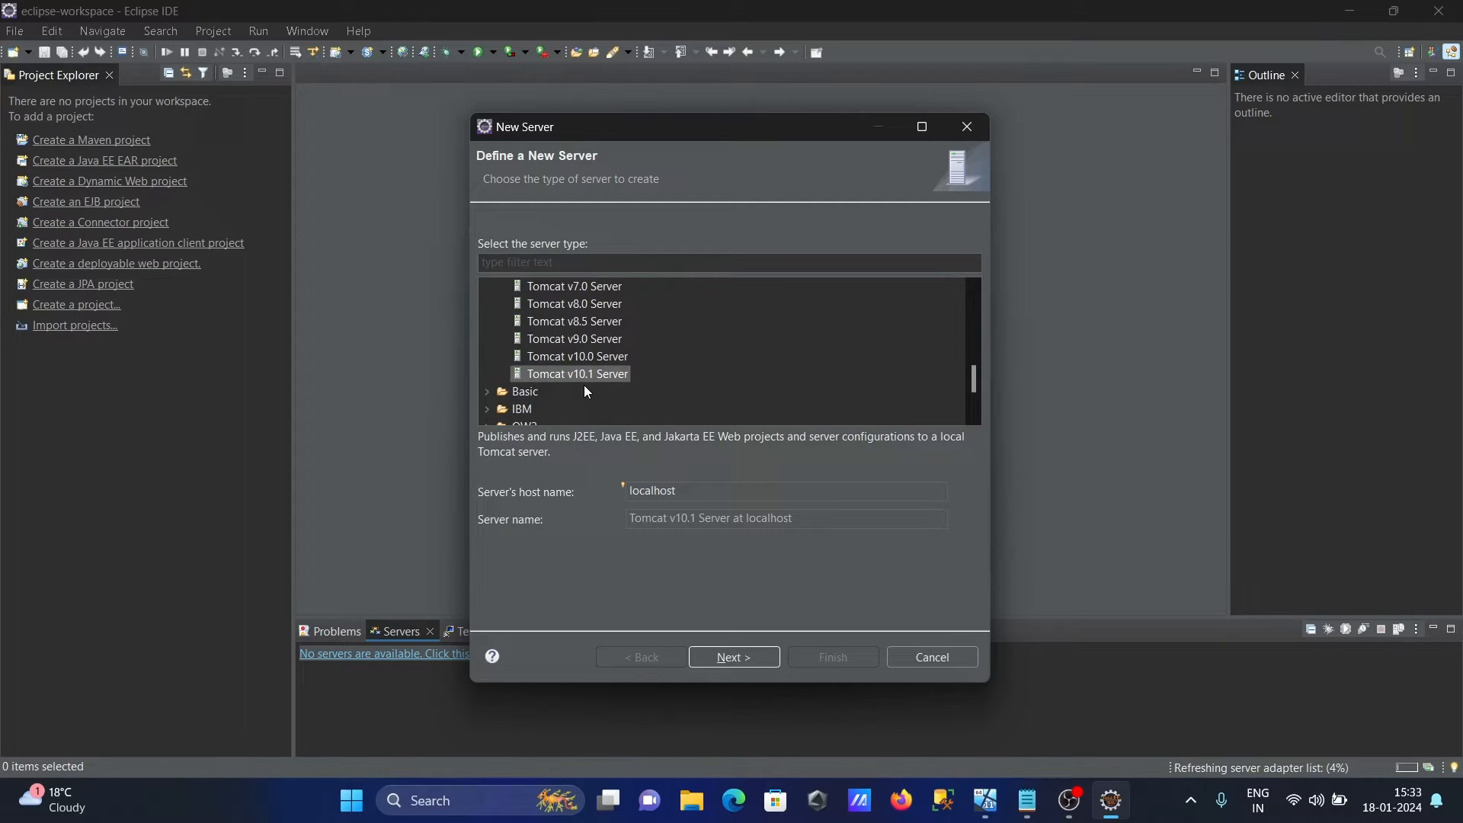
pyautogui.moveTo(623, 499)
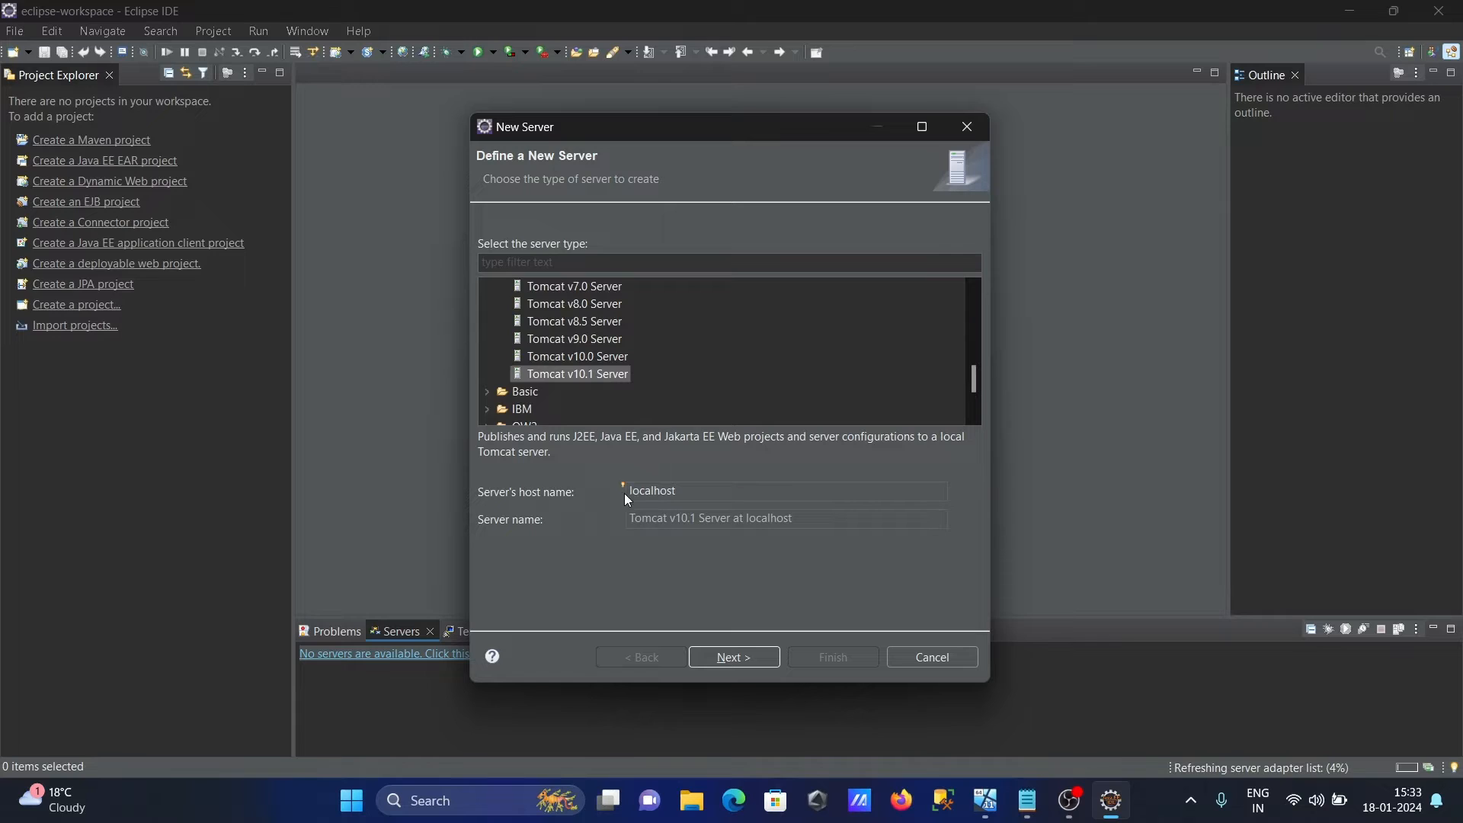
pyautogui.click(733, 657)
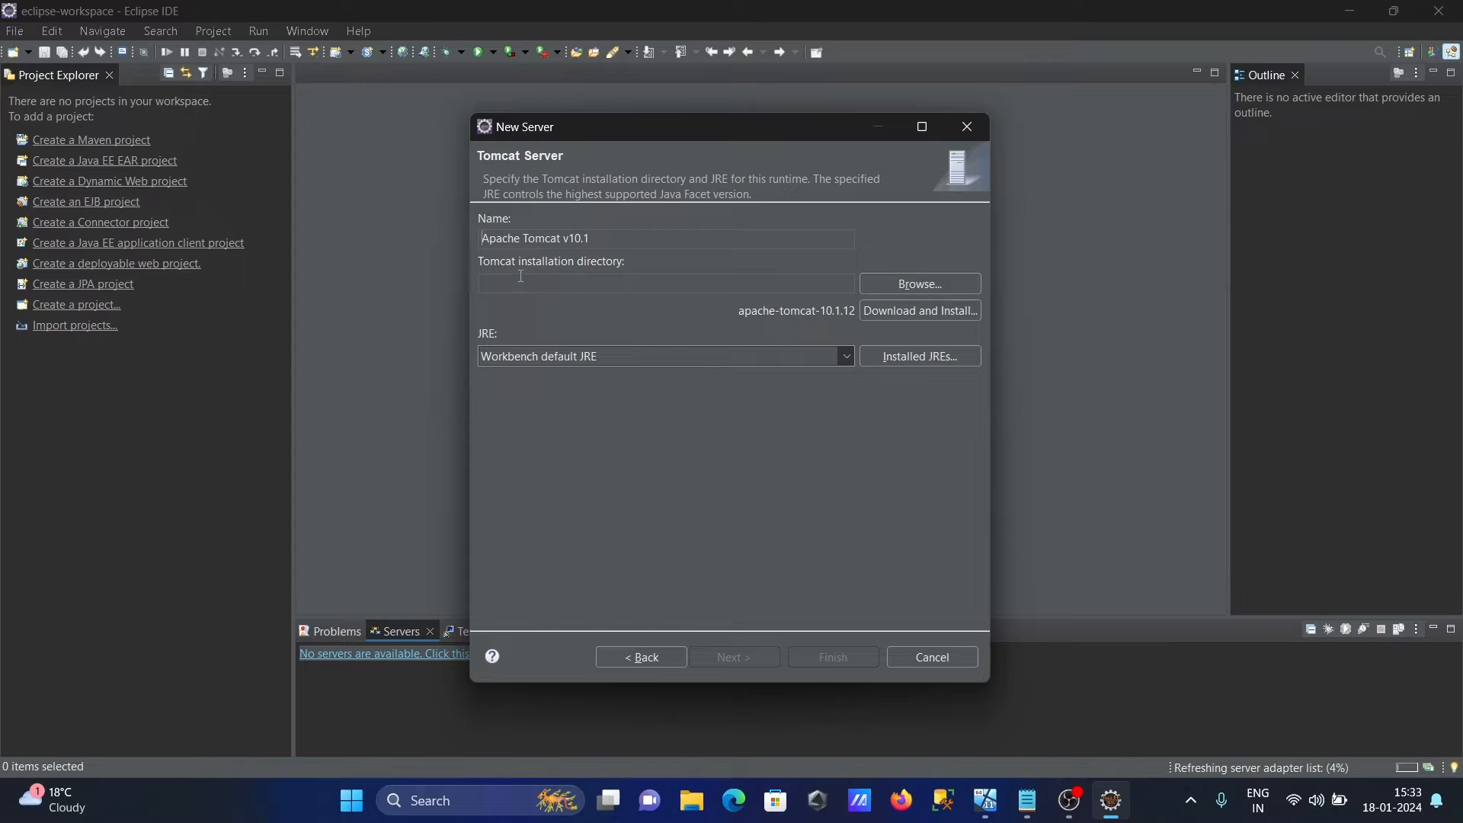
# Create a Tomcat folder in Documents and choose it as the installation directory
pyautogui.click(919, 284)
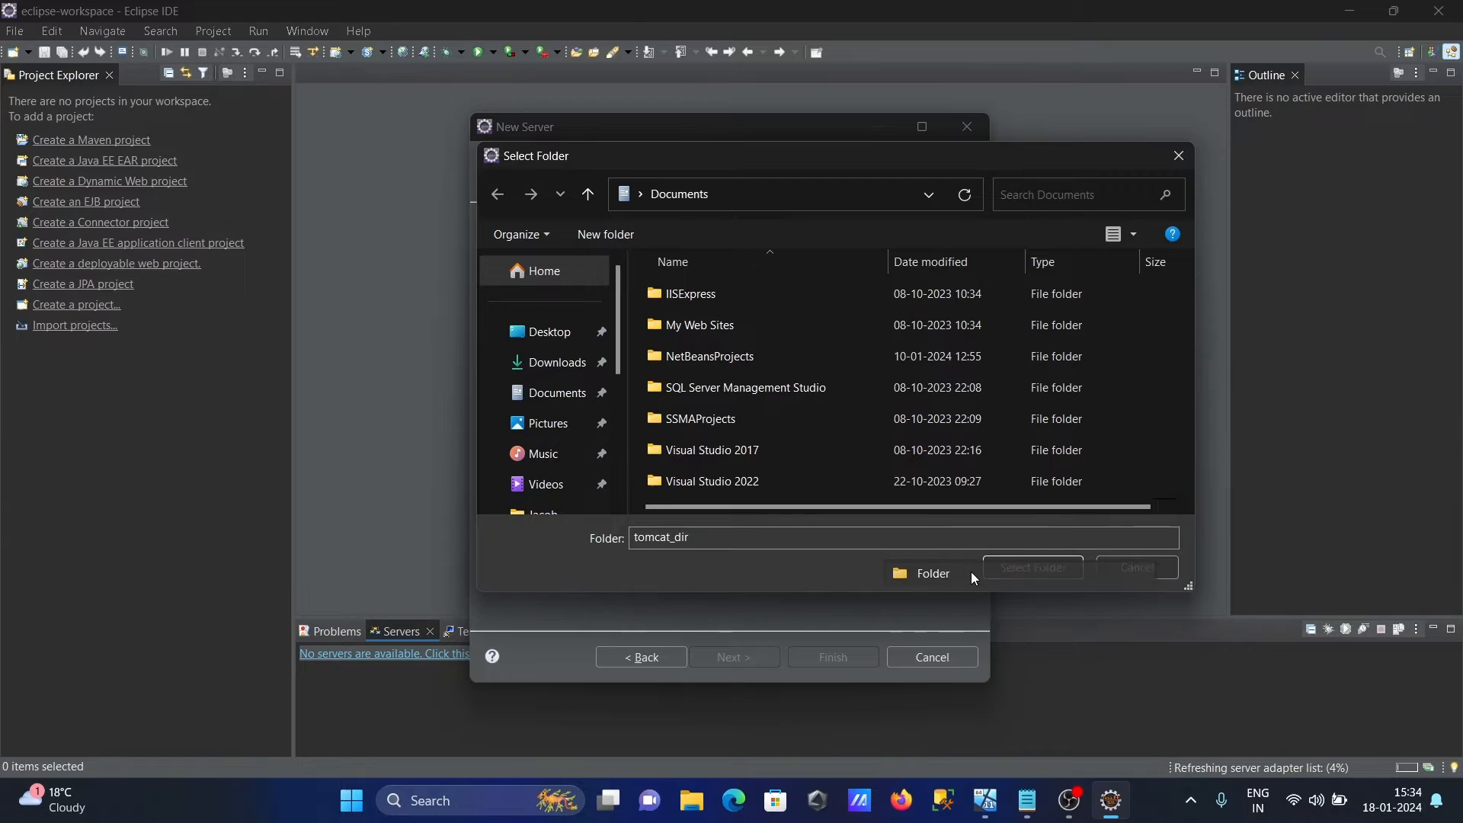
pyautogui.click(603, 234)
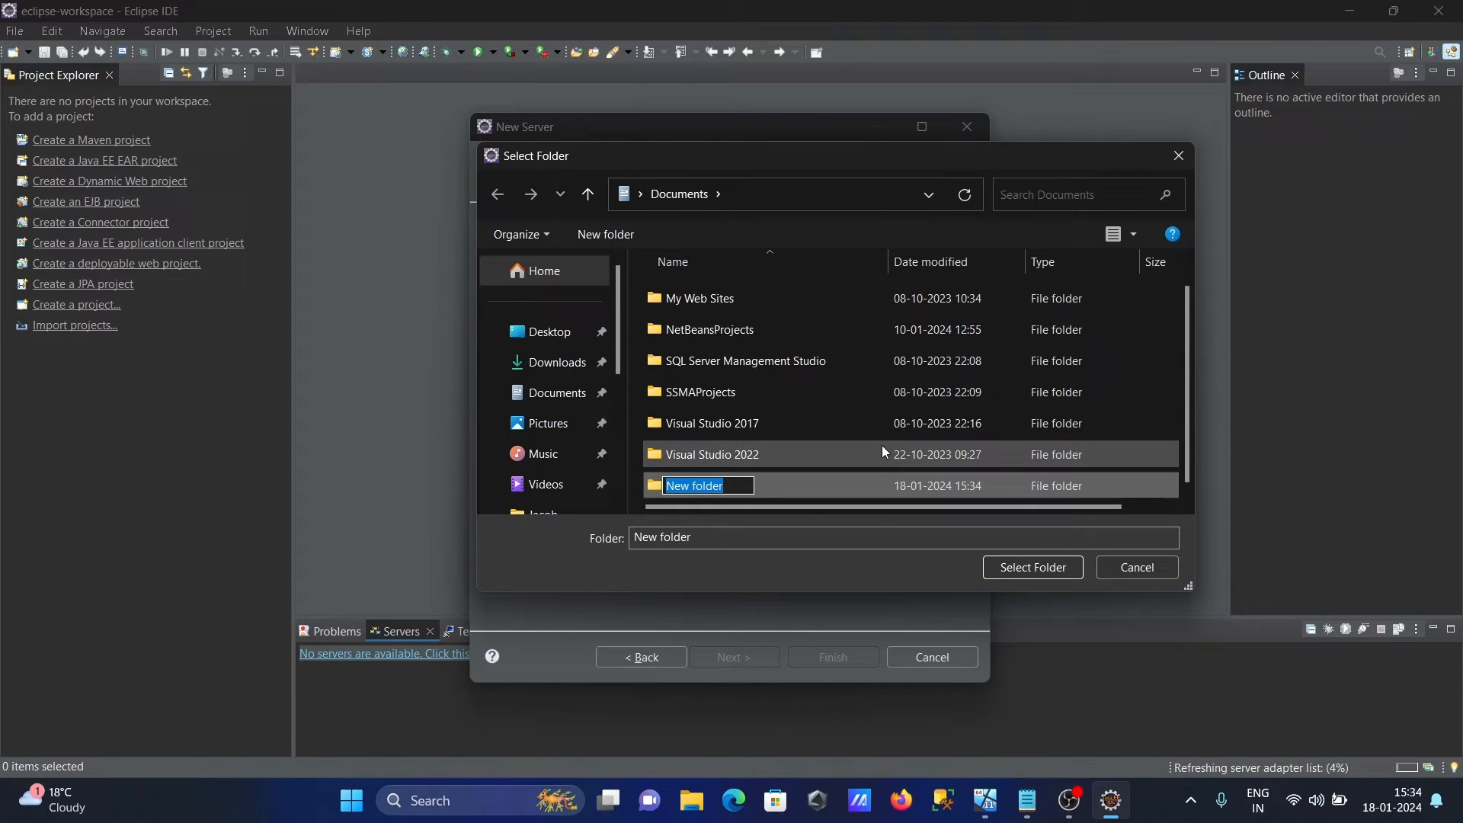
pyautogui.write('Tomcat')
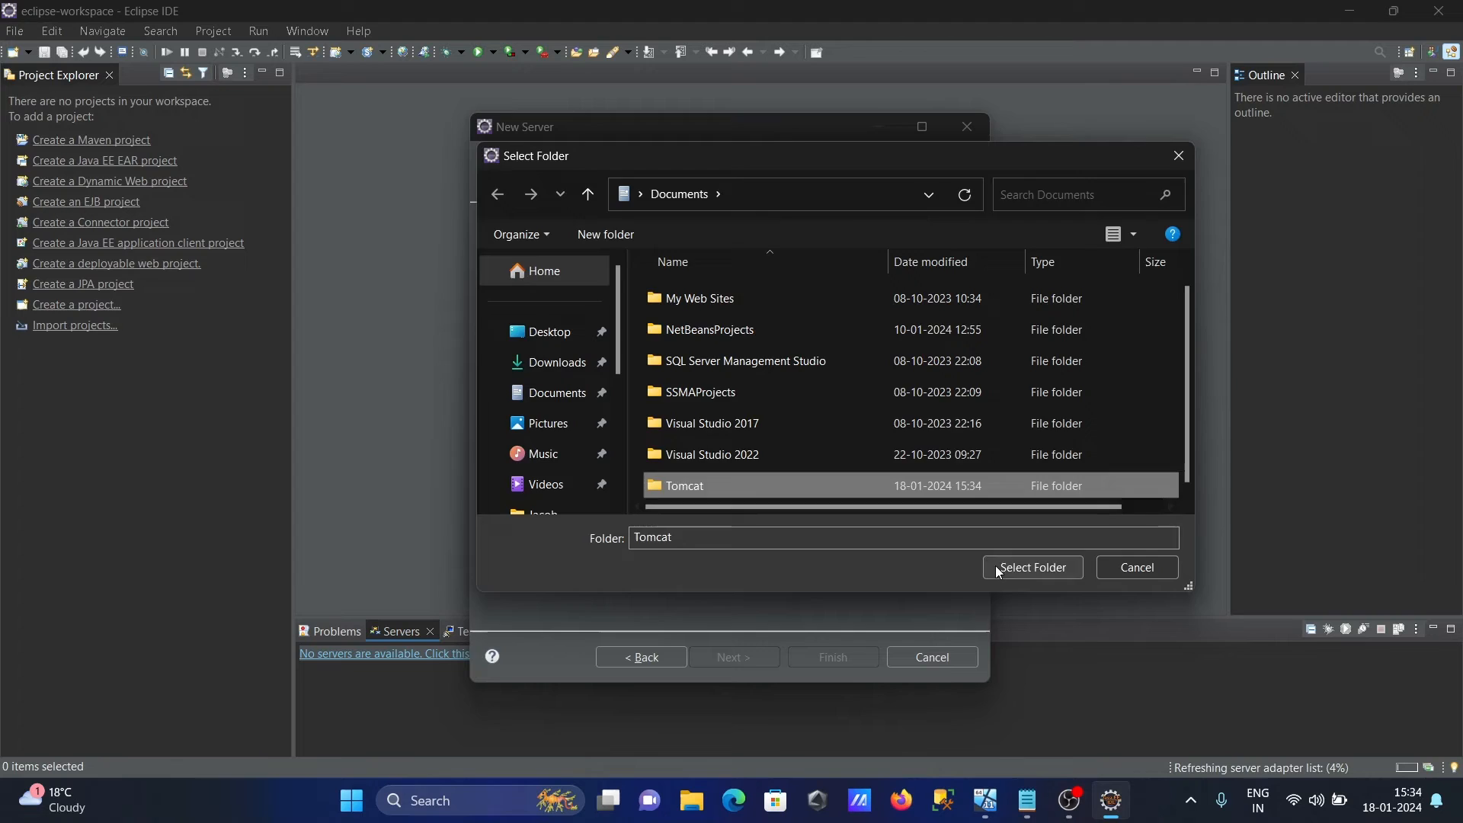
pyautogui.click(1032, 567)
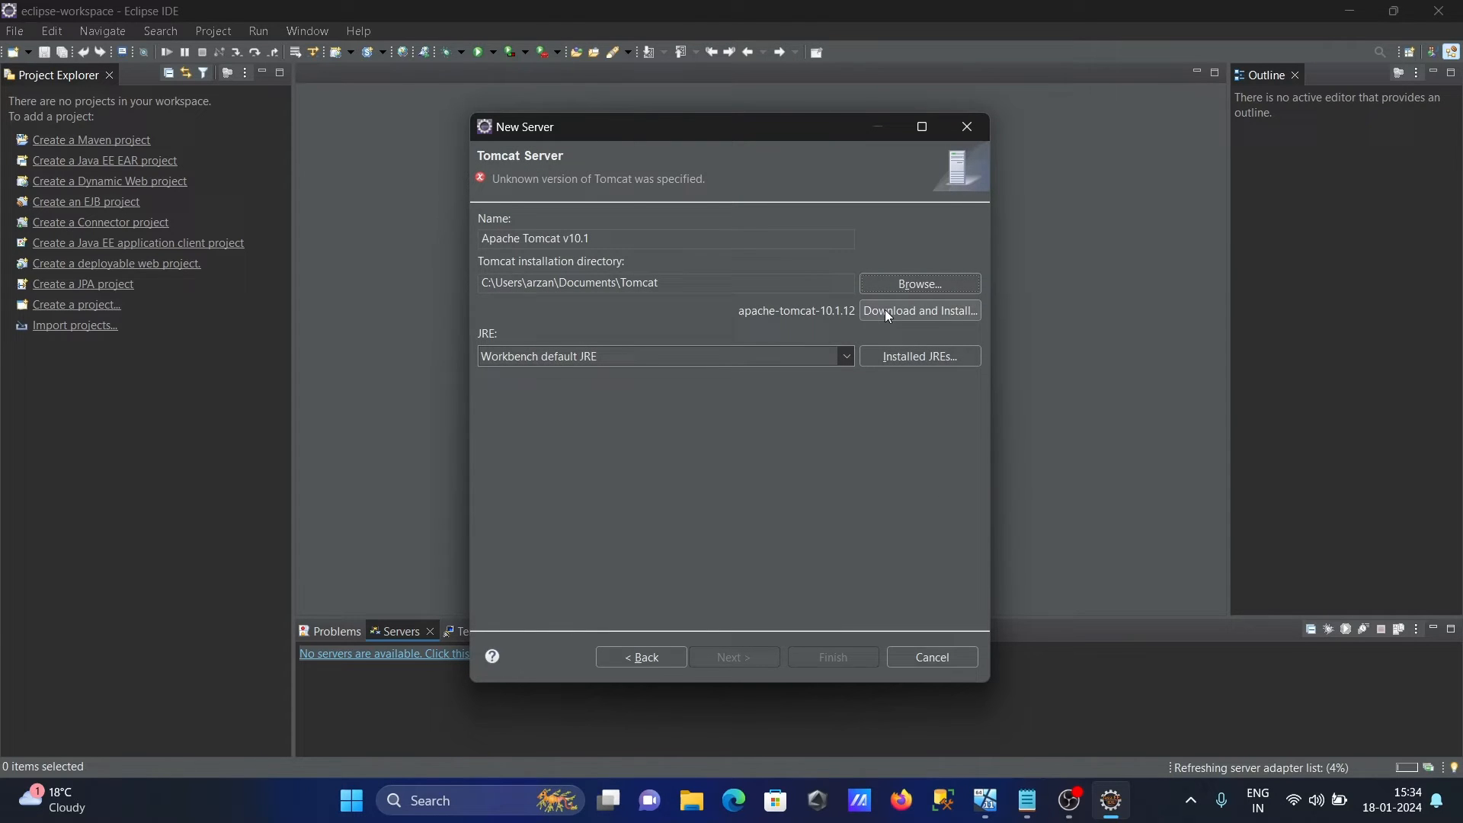
# Download Tomcat 10.1.12 into the Tomcat folder and finish creating the localhost server
pyautogui.click(919, 311)
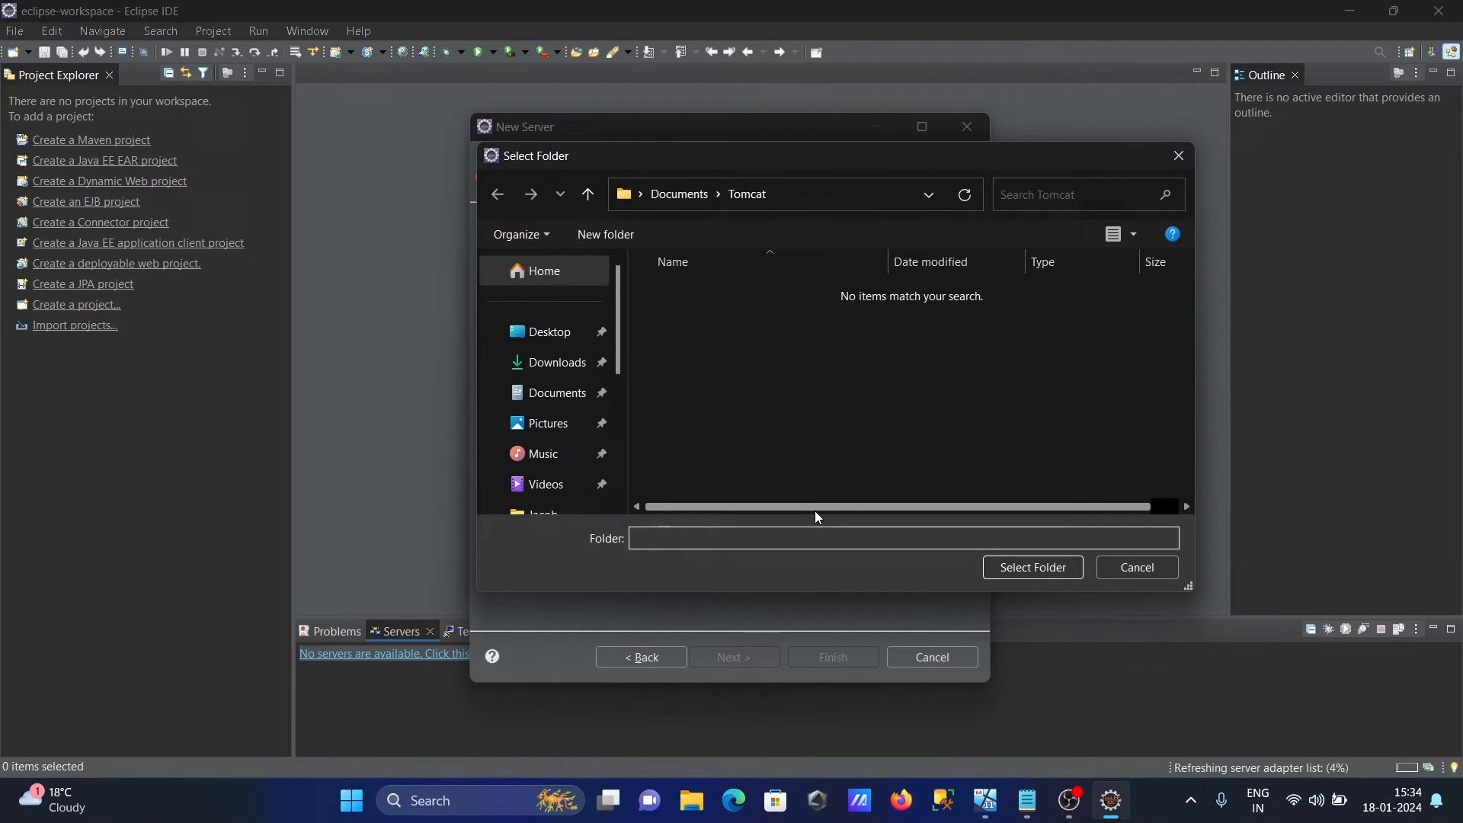
pyautogui.moveTo(1052, 615)
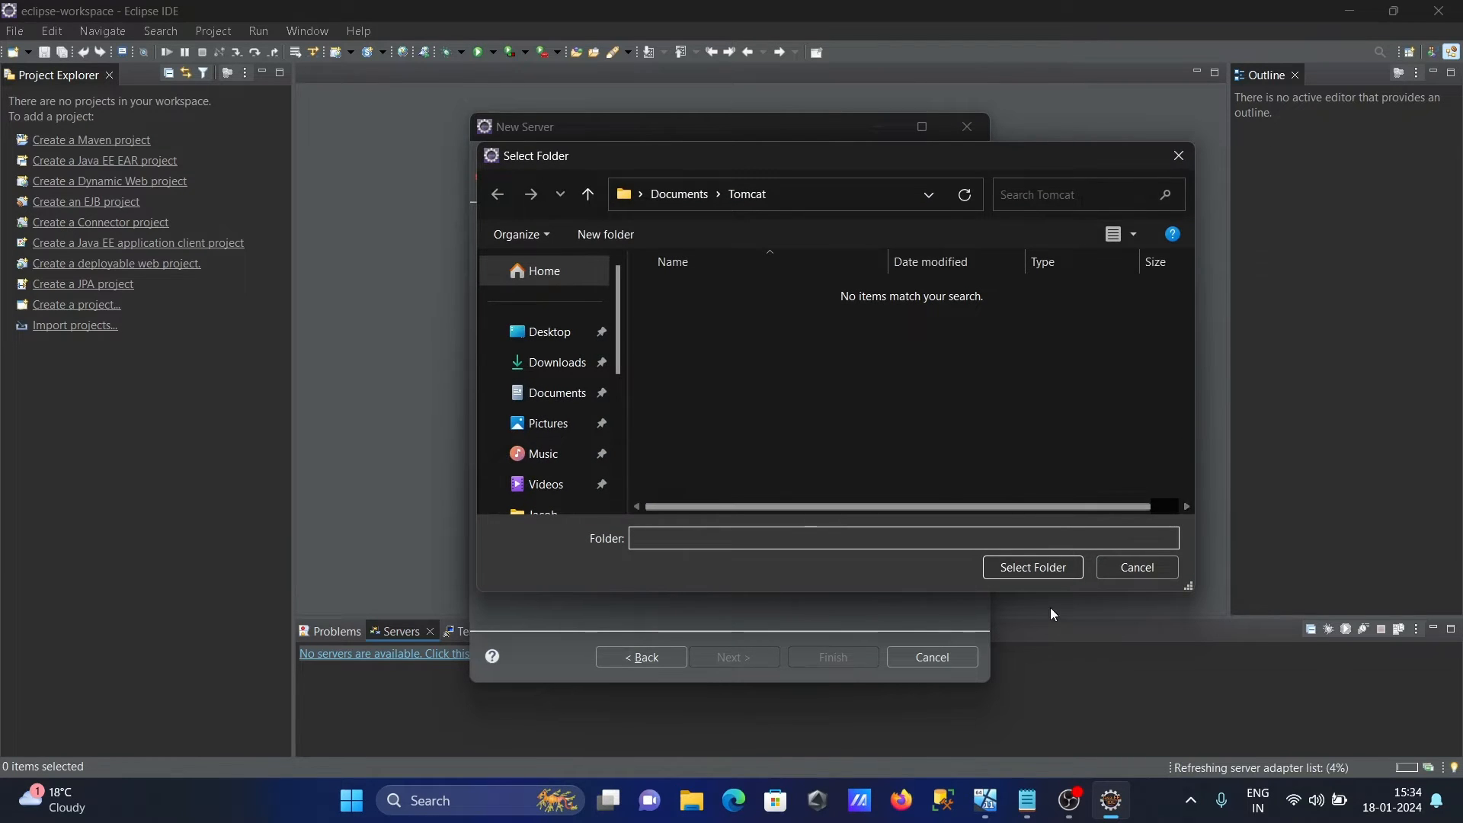
pyautogui.click(1032, 566)
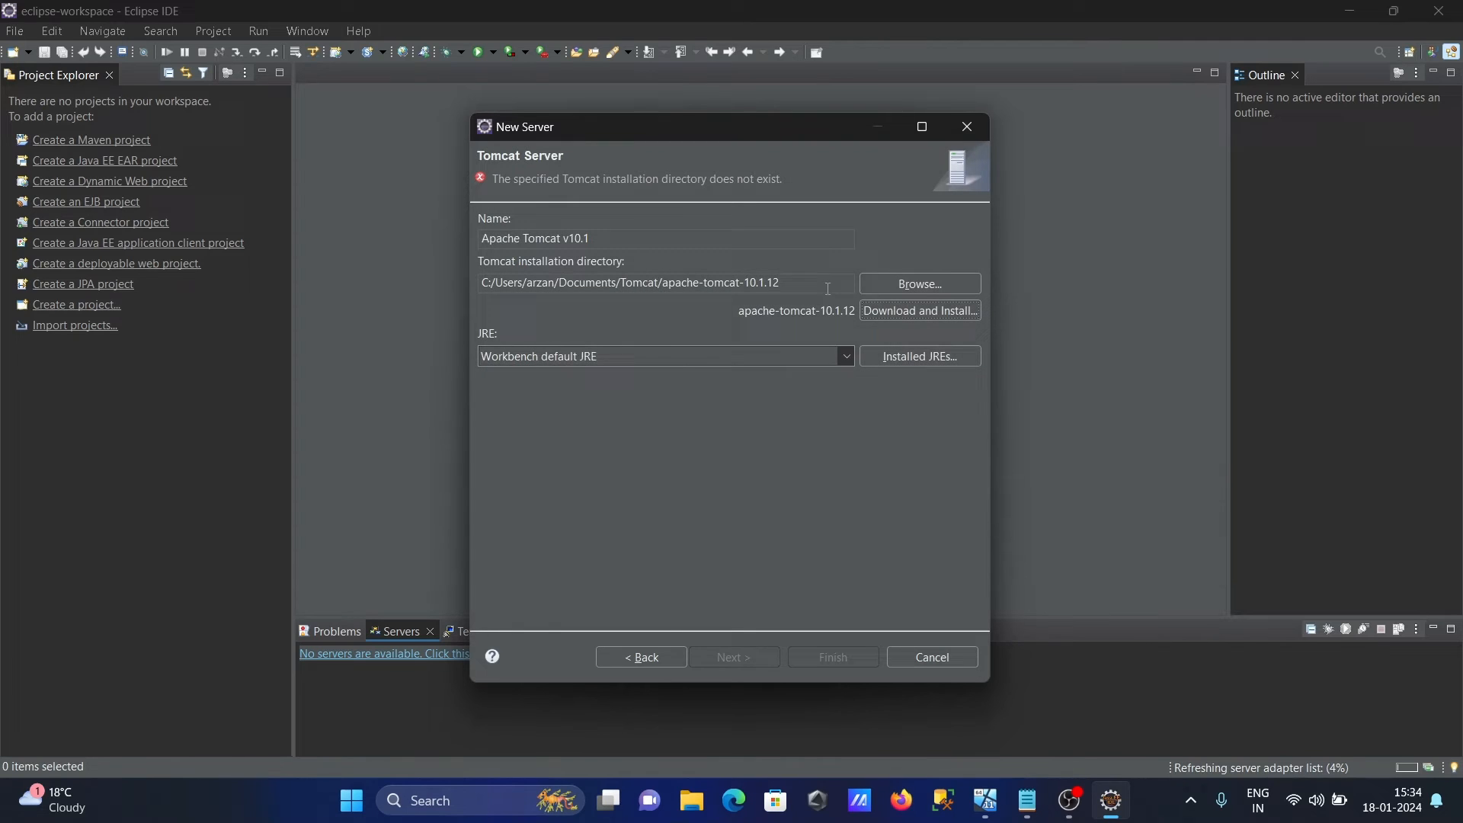
pyautogui.moveTo(1162, 683)
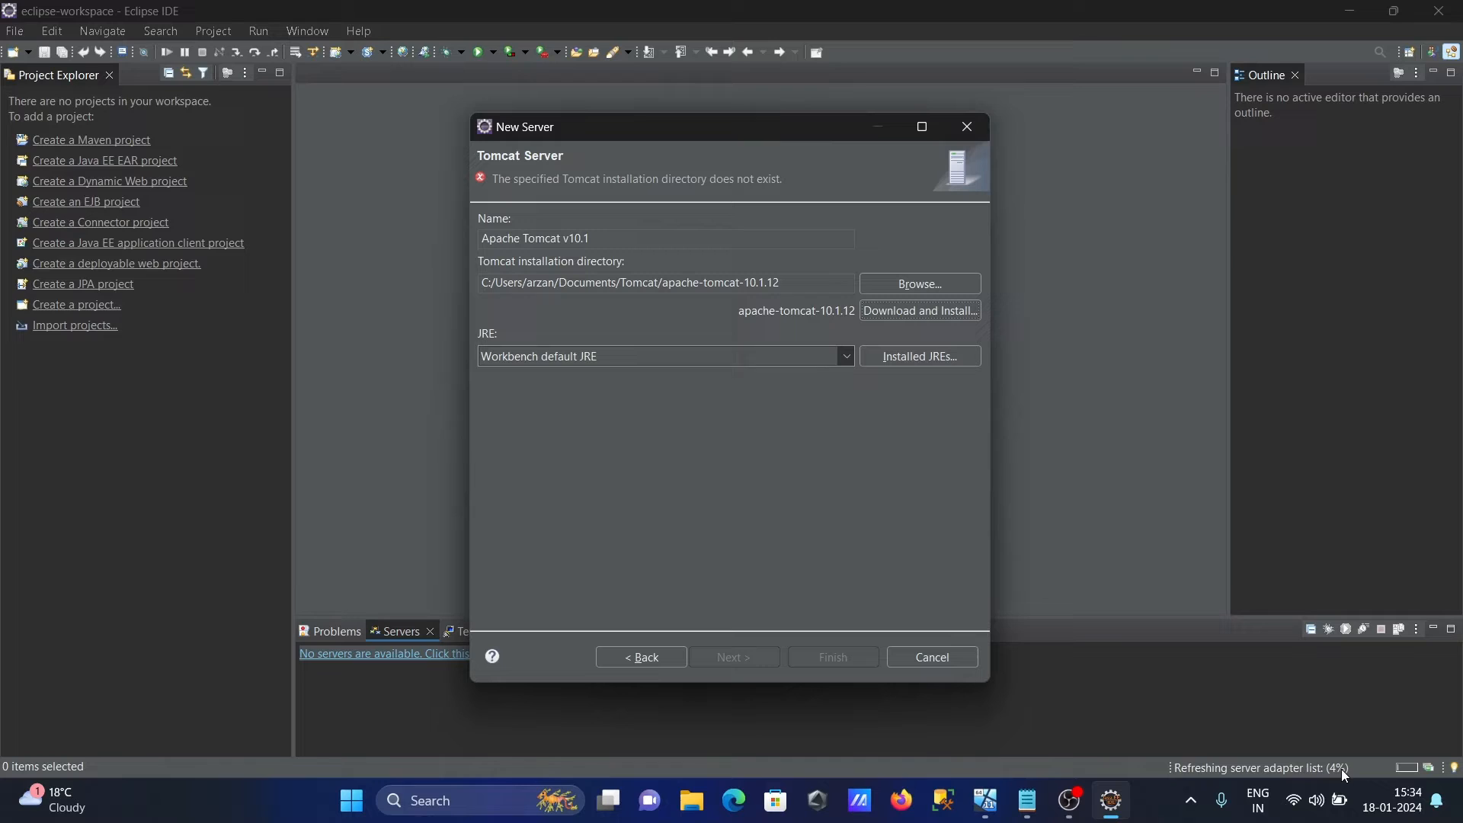
pyautogui.moveTo(843, 436)
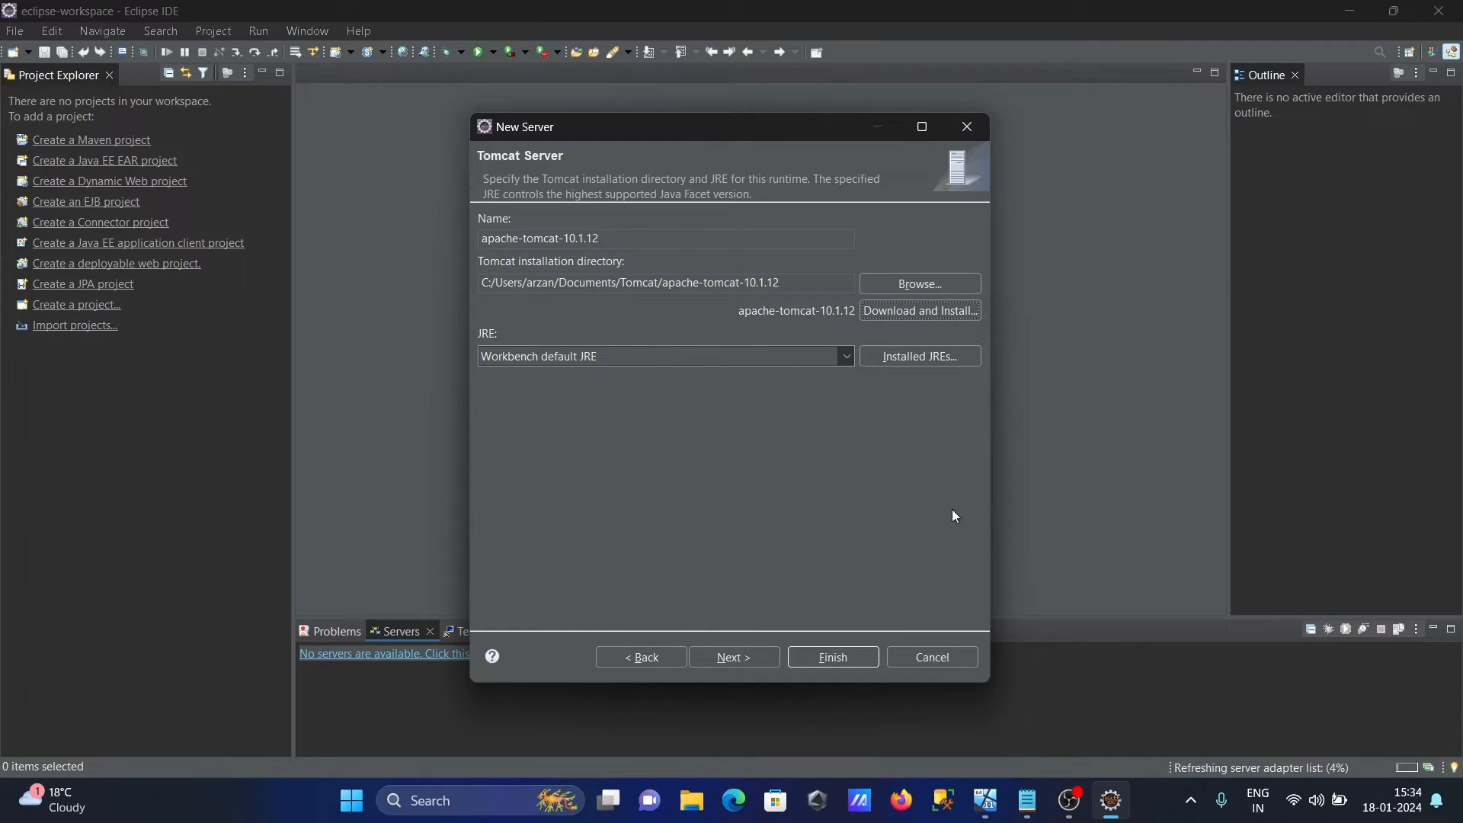
pyautogui.moveTo(565, 348)
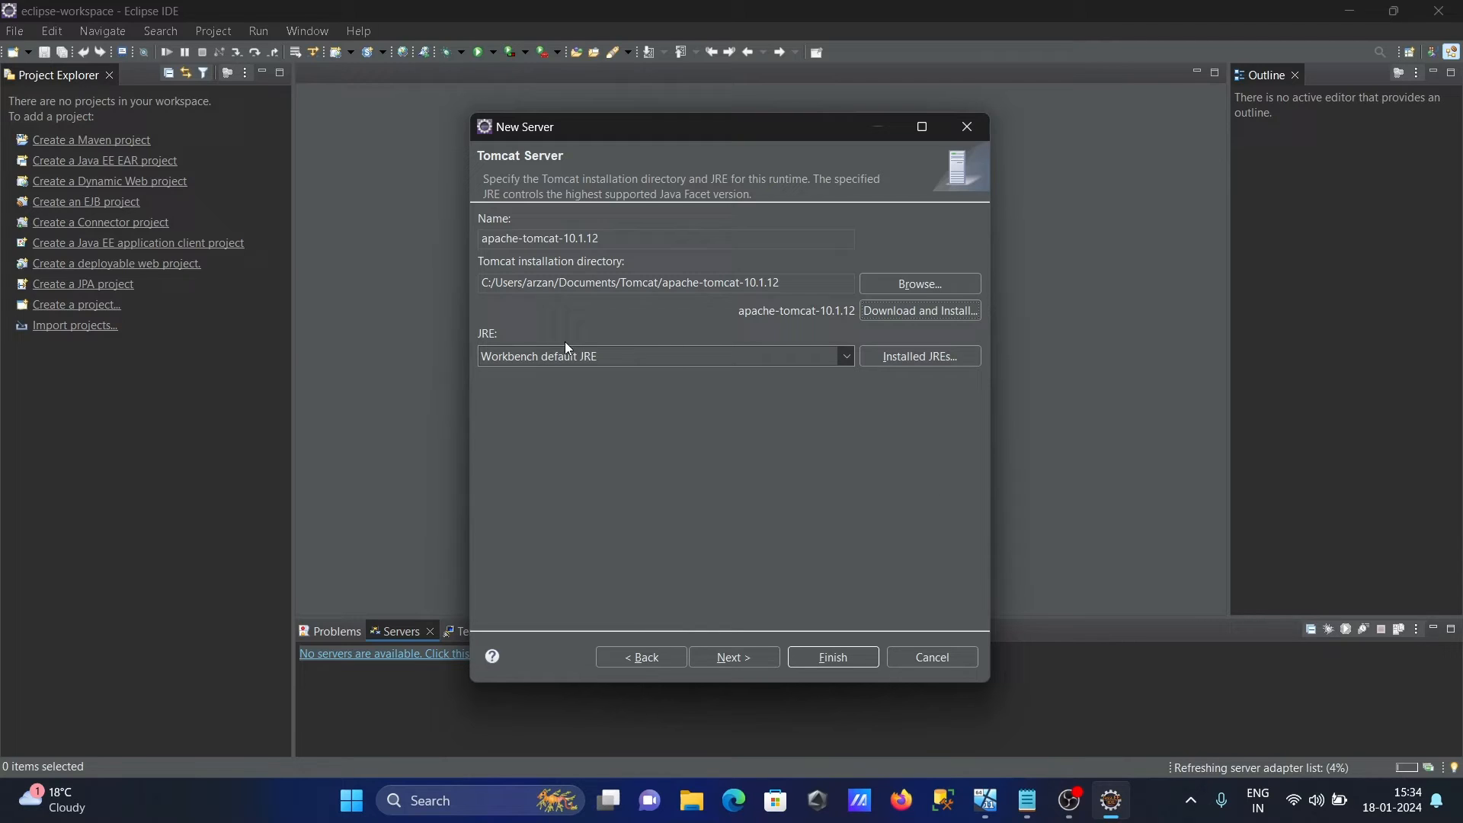
pyautogui.moveTo(874, 649)
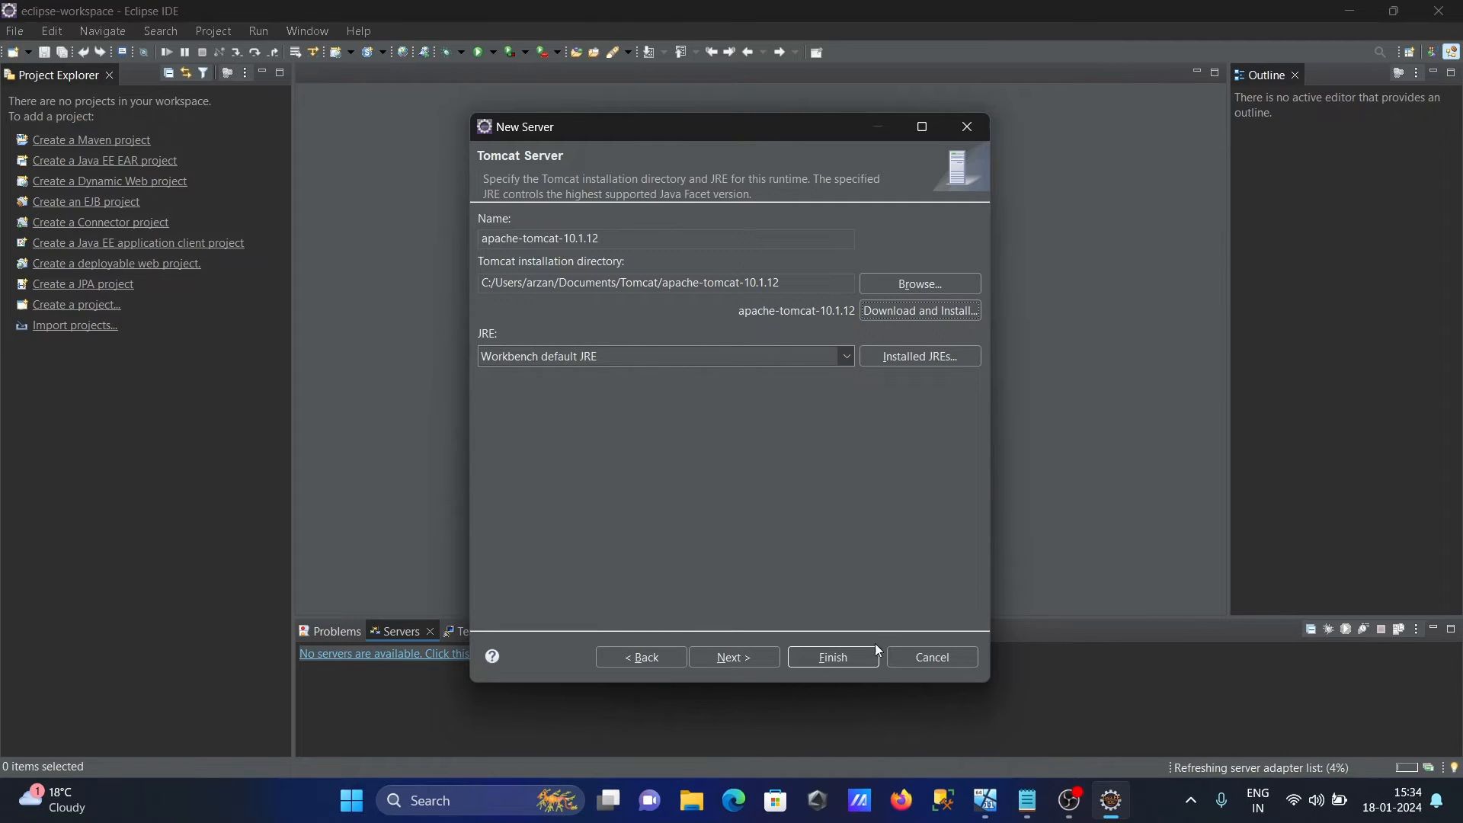
pyautogui.click(734, 658)
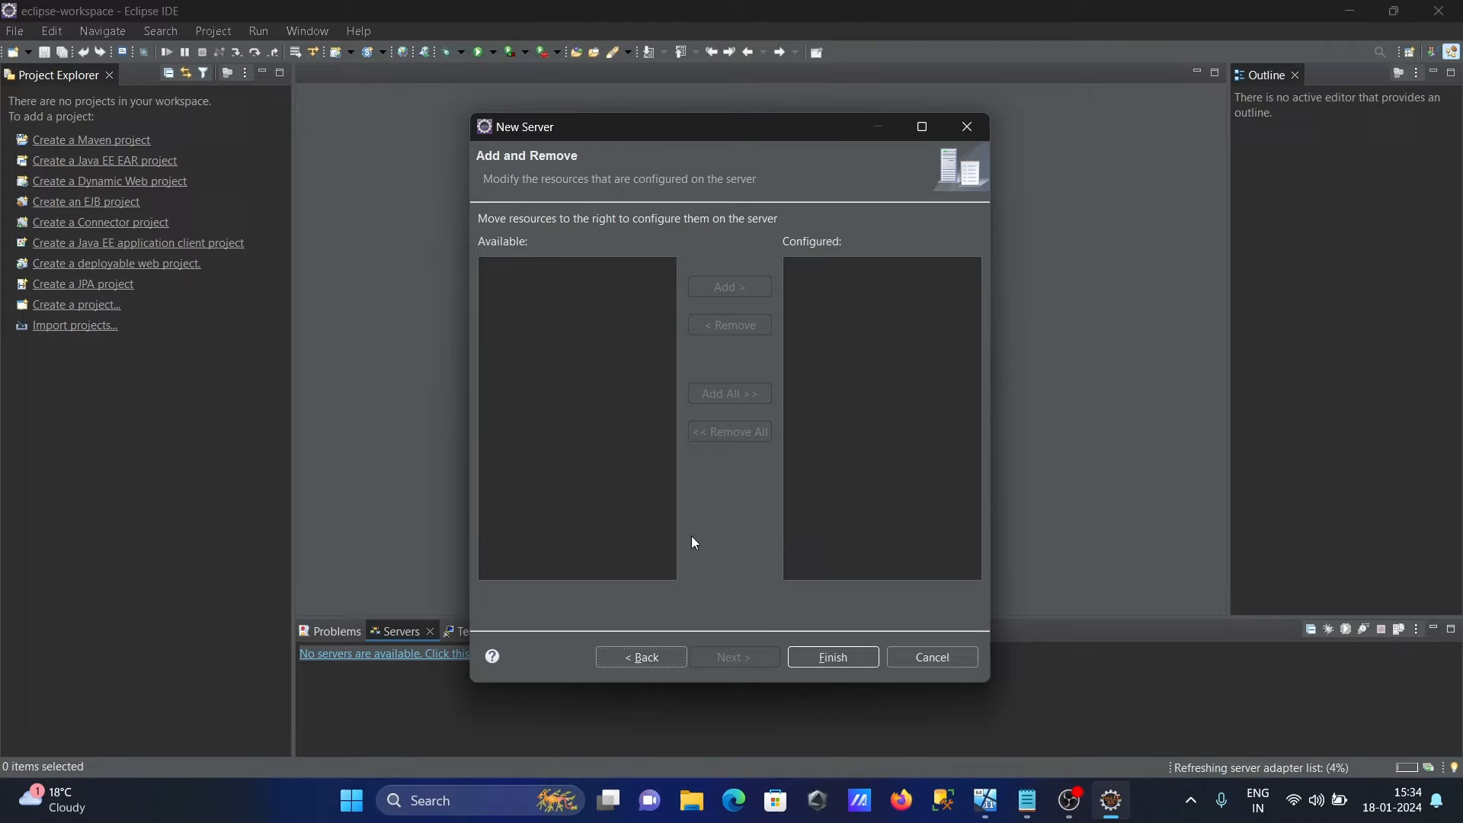
pyautogui.click(832, 657)
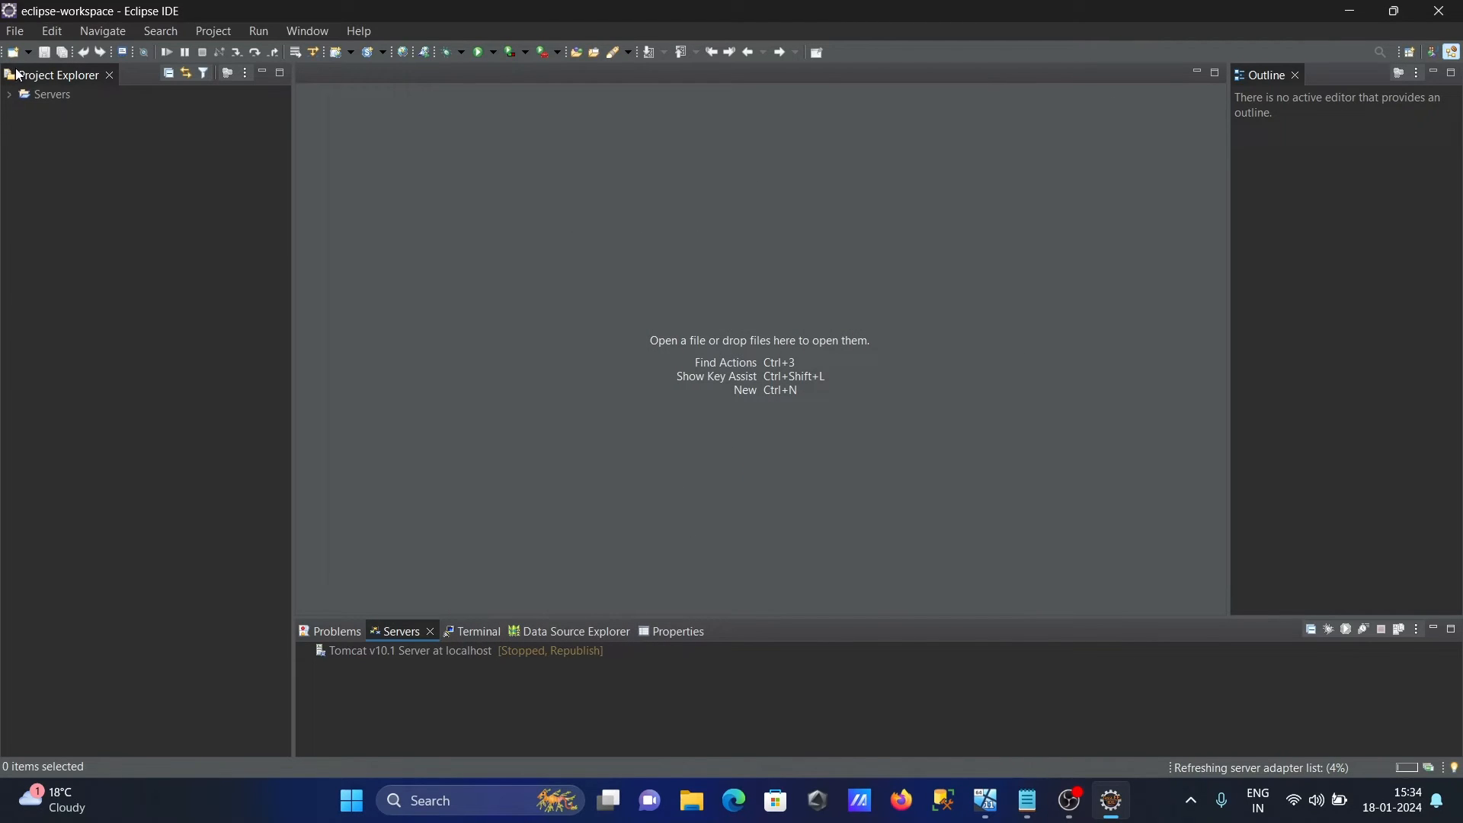
pyautogui.click(9, 93)
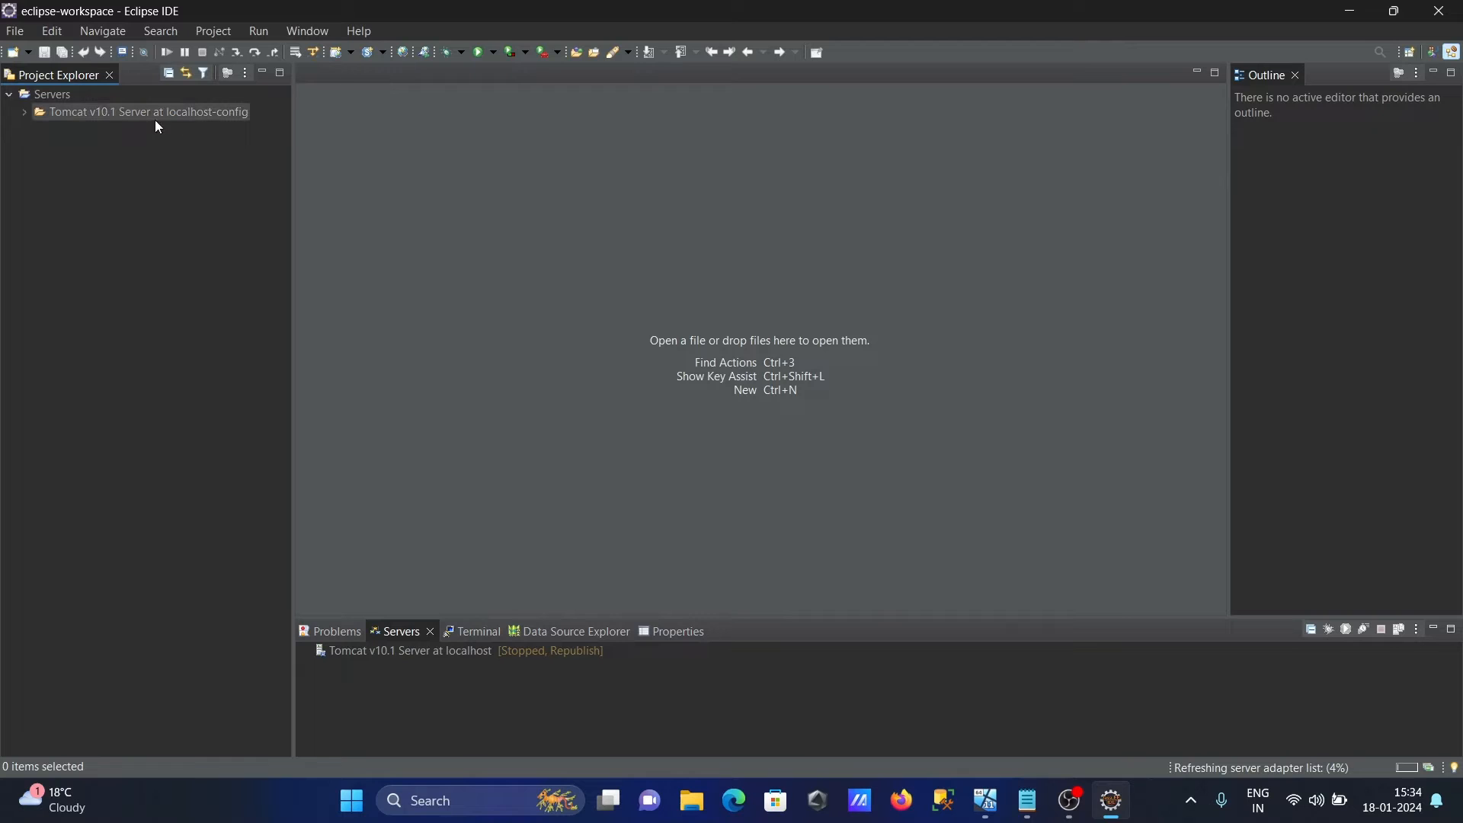
# Expand the Tomcat v10.1 localhost-config folder and bring up the File > New options
pyautogui.click(24, 111)
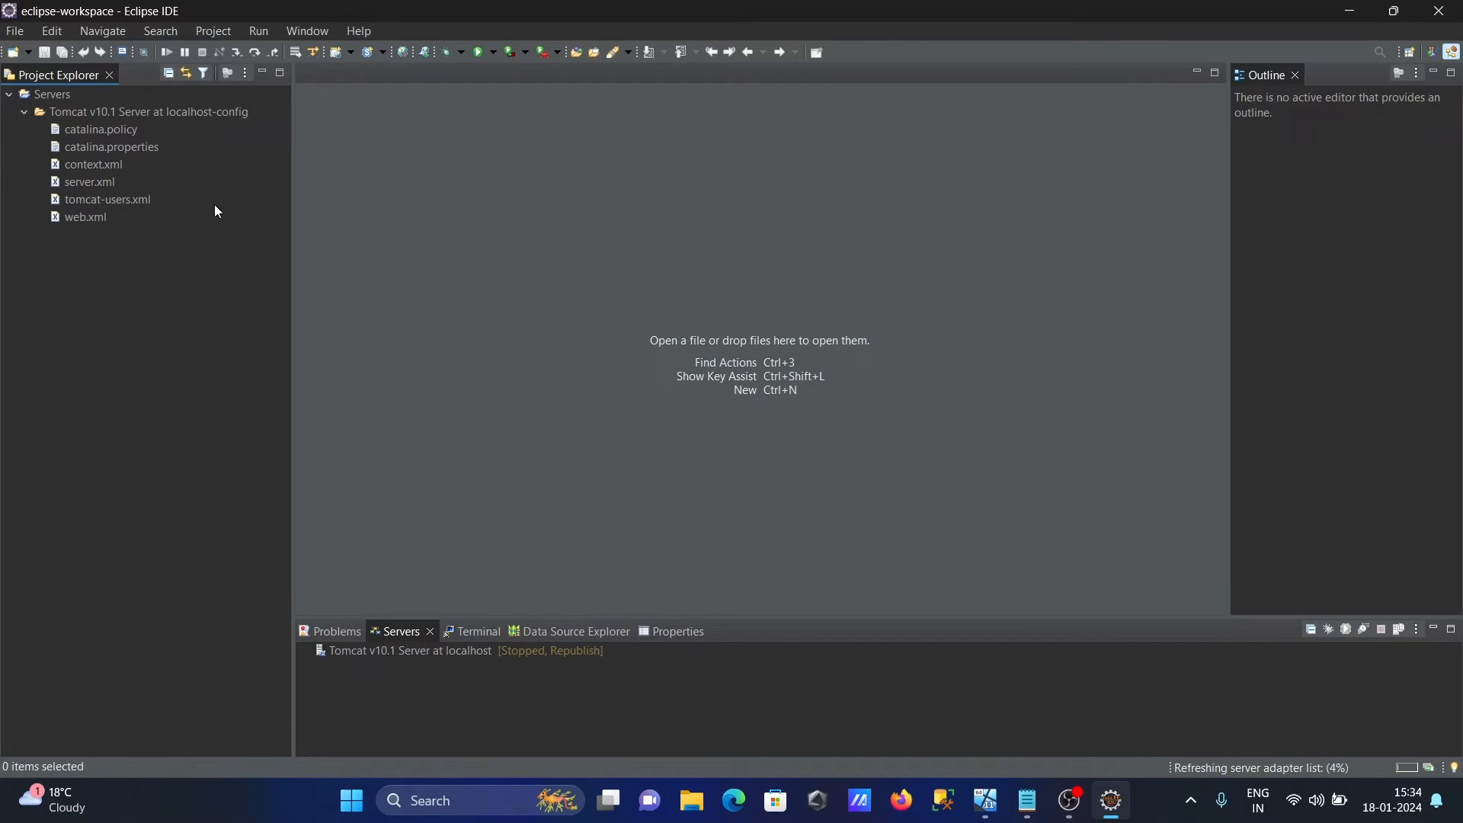
pyautogui.click(15, 31)
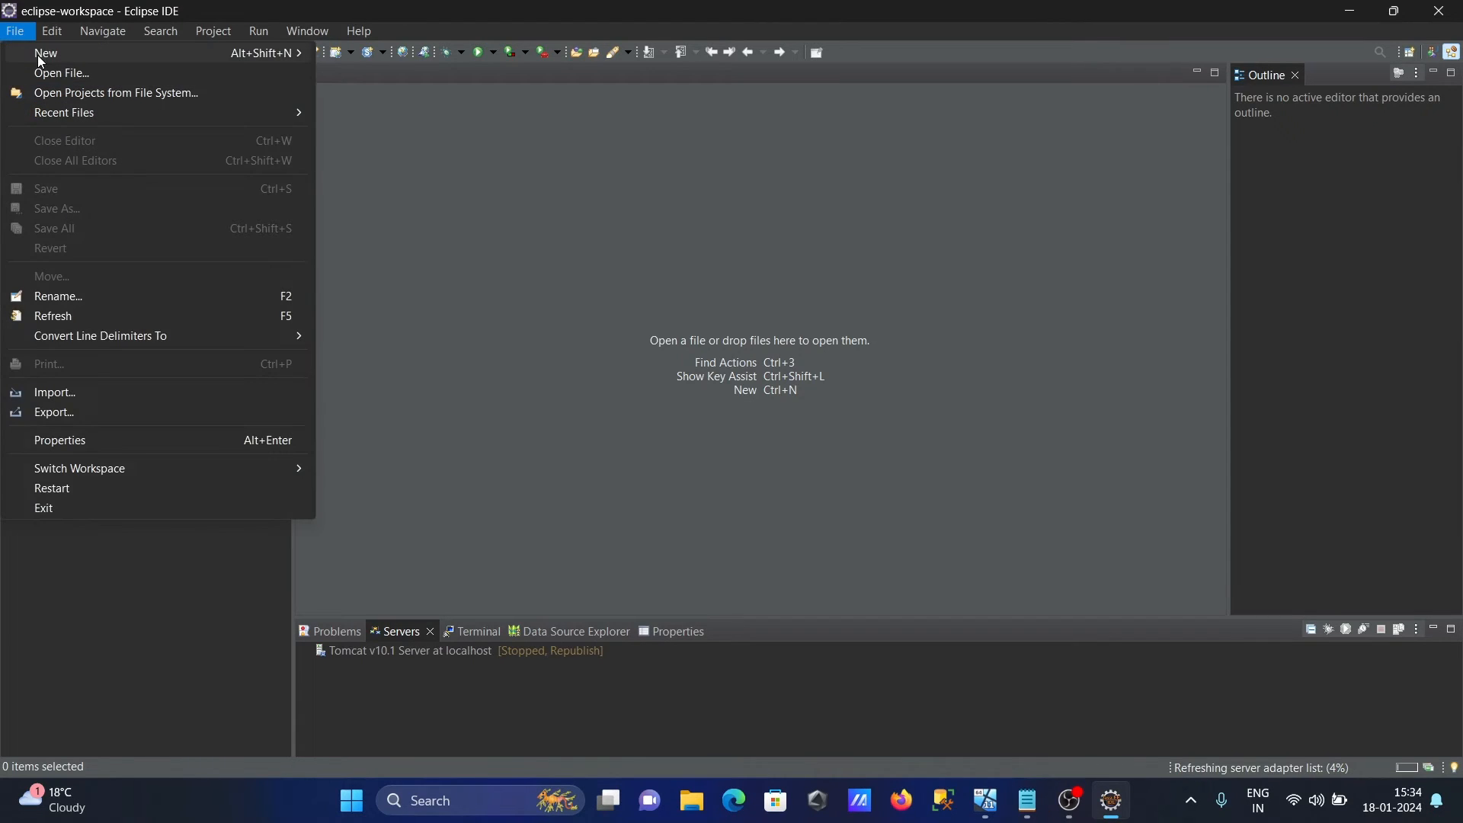
pyautogui.click(45, 53)
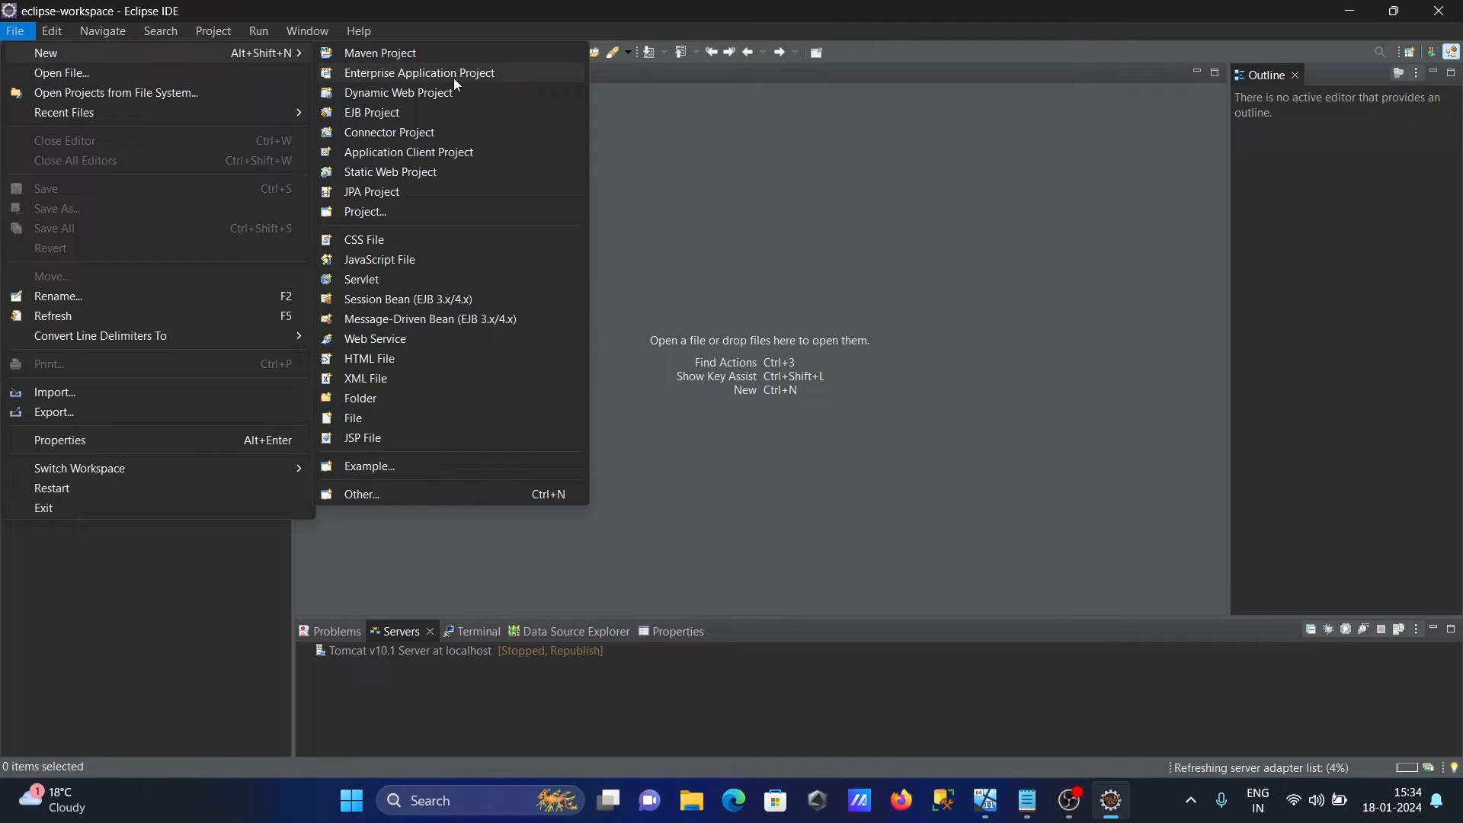
pyautogui.moveTo(419, 73)
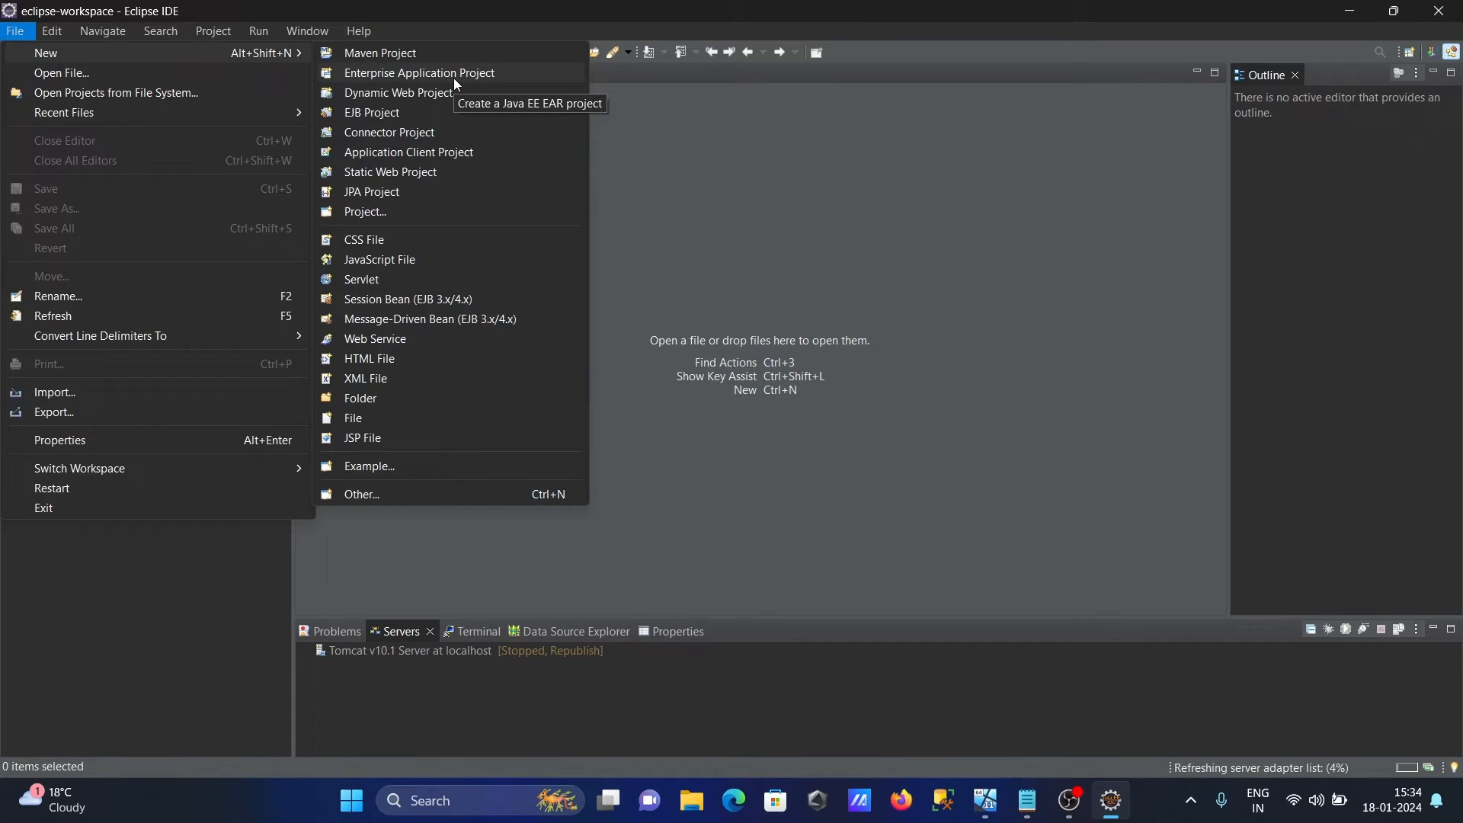
pyautogui.moveTo(454, 76)
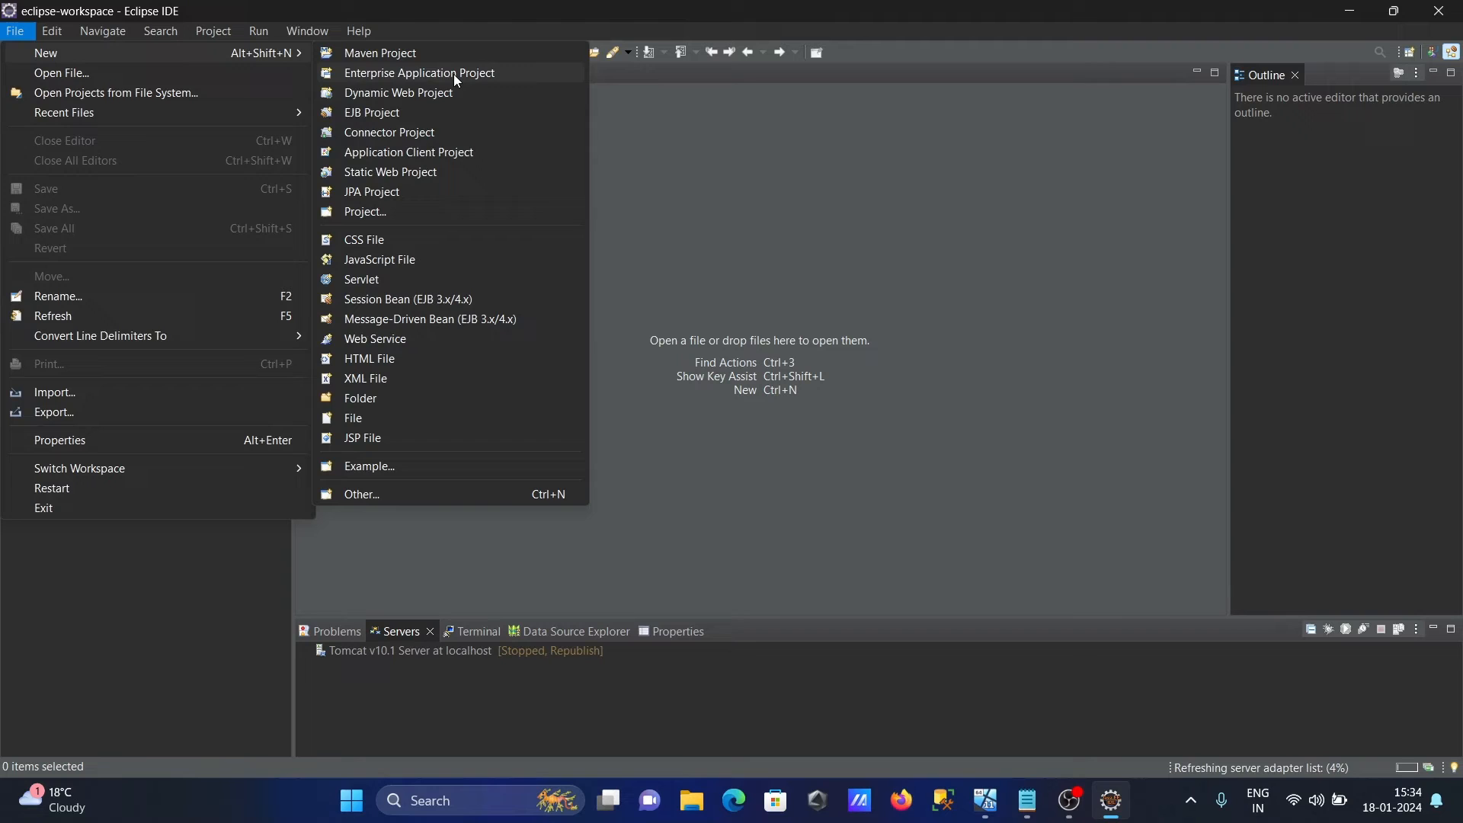
pyautogui.moveTo(421, 91)
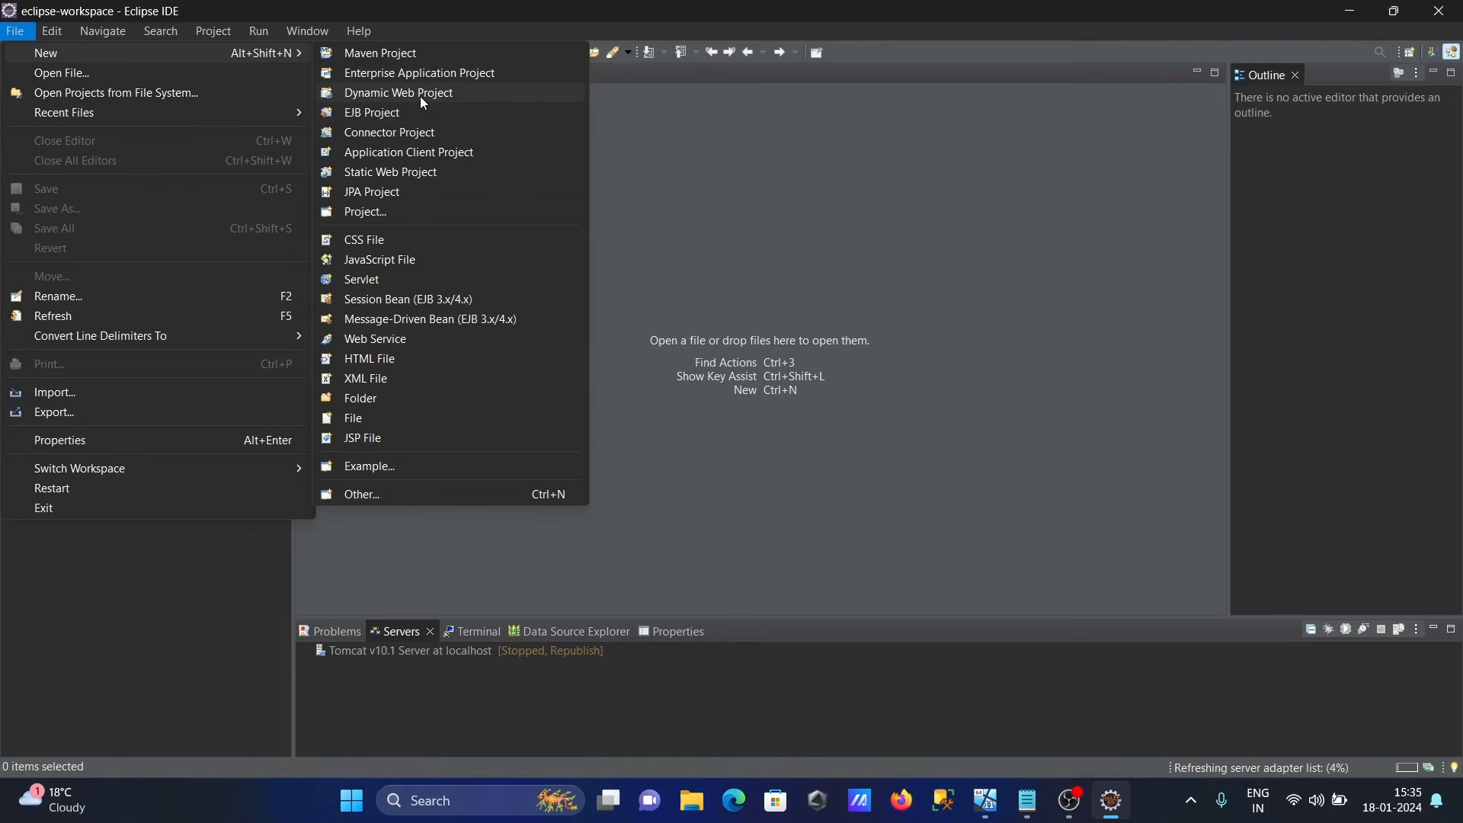
# Create Dynamic Web Project 'Test' with default Java and Web Module settings
pyautogui.click(398, 92)
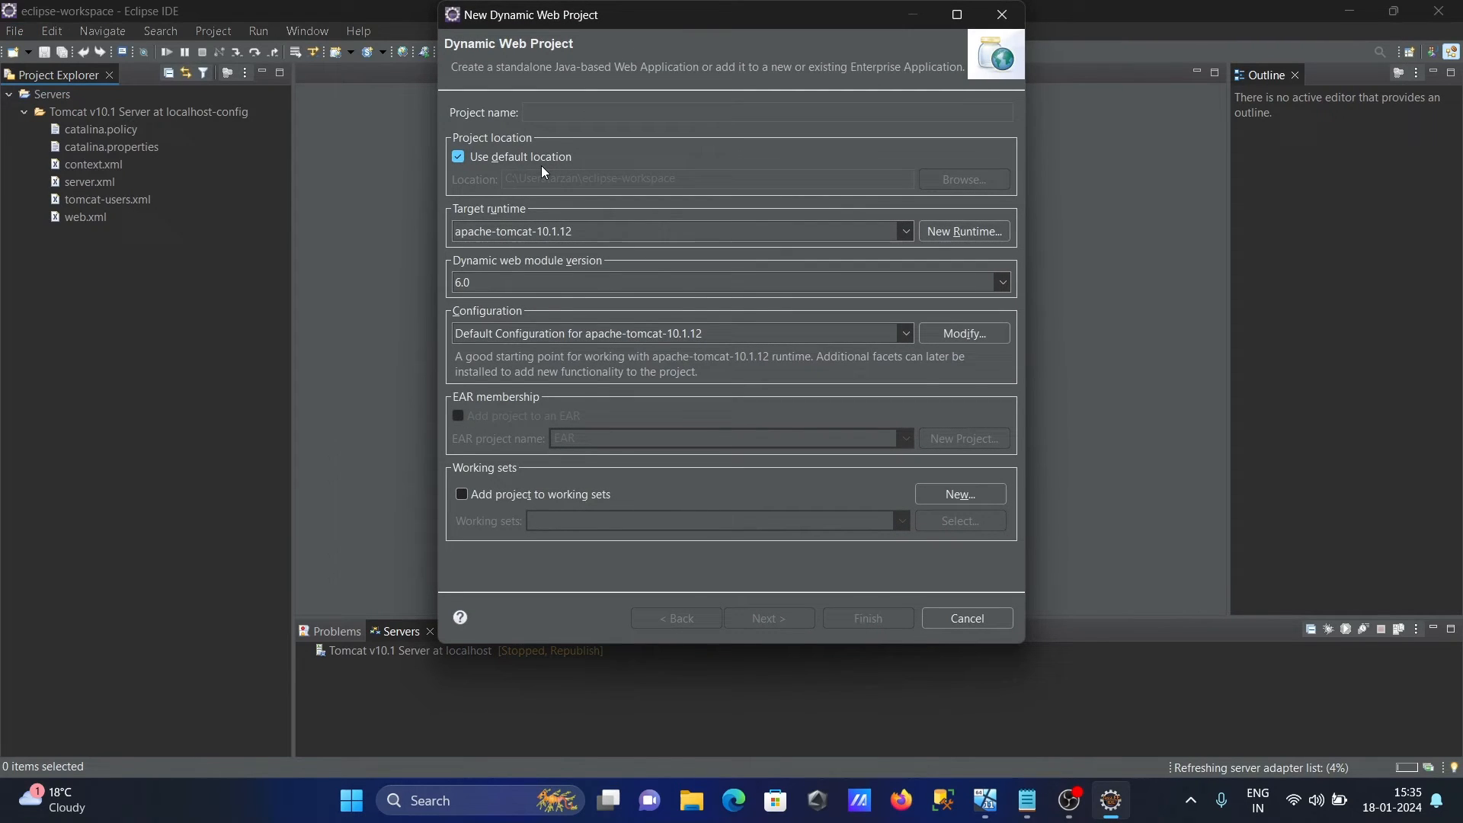
pyautogui.write('Test')
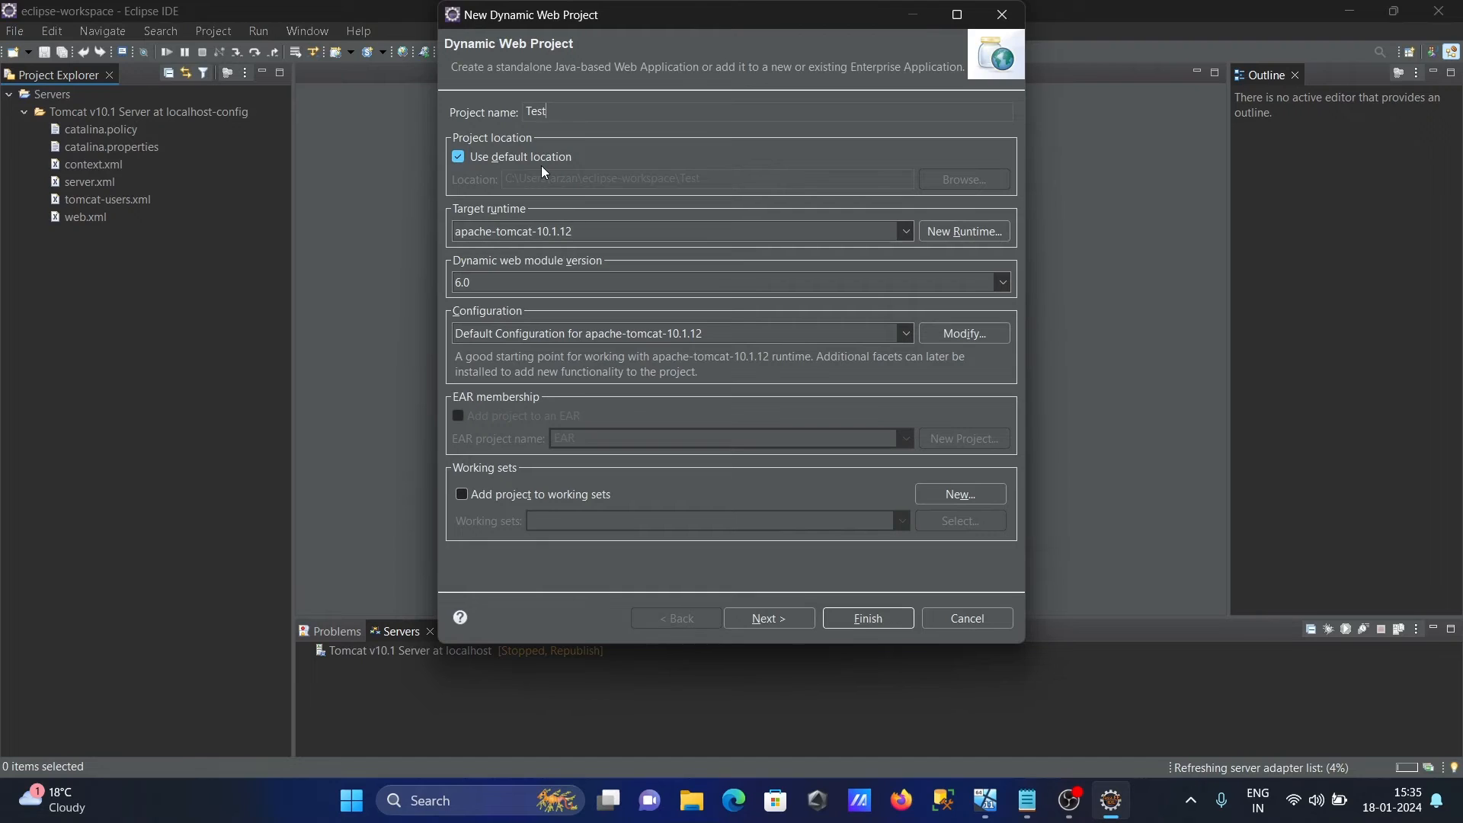
pyautogui.moveTo(507, 301)
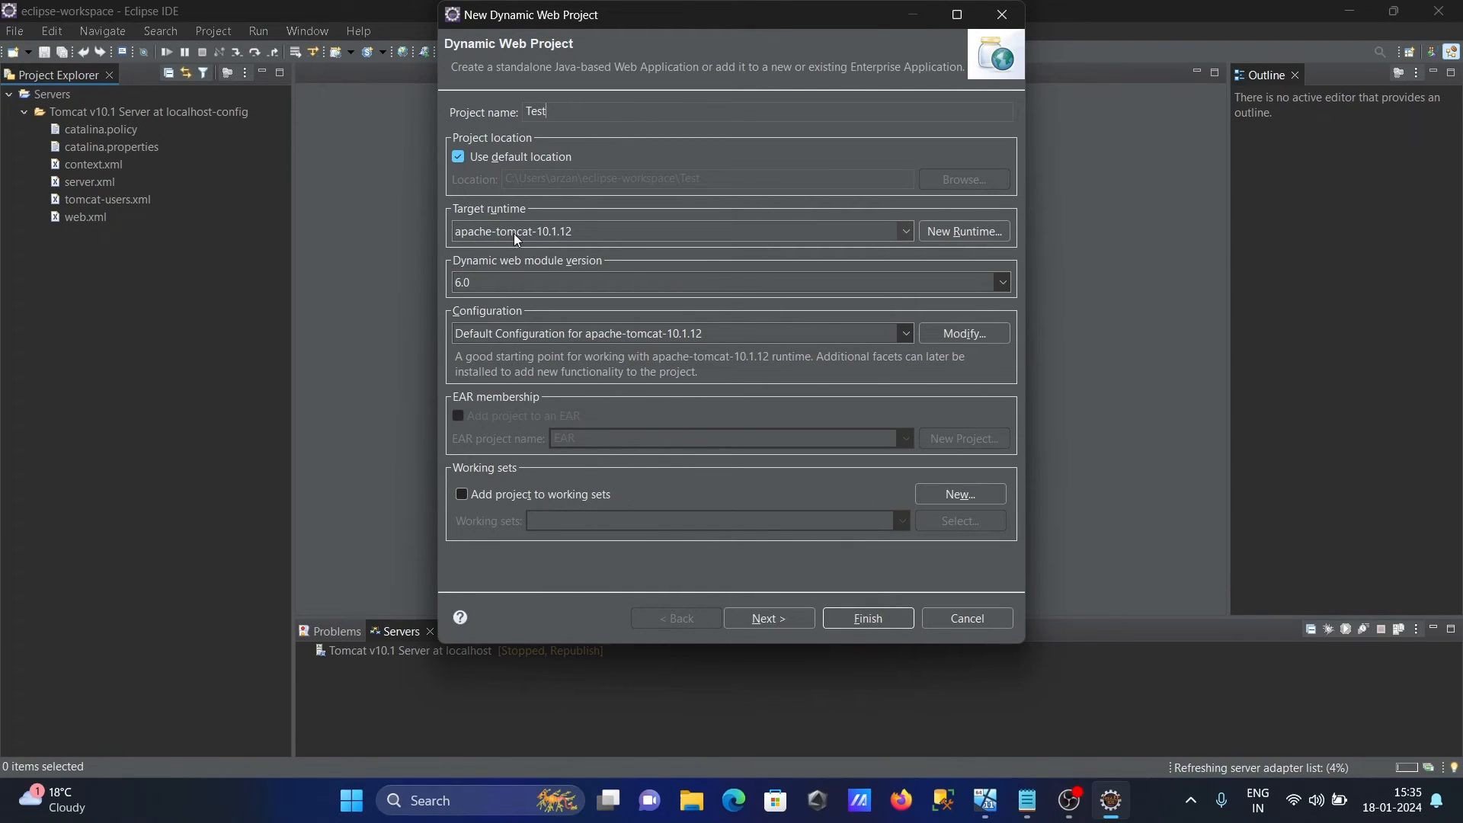
pyautogui.moveTo(603, 338)
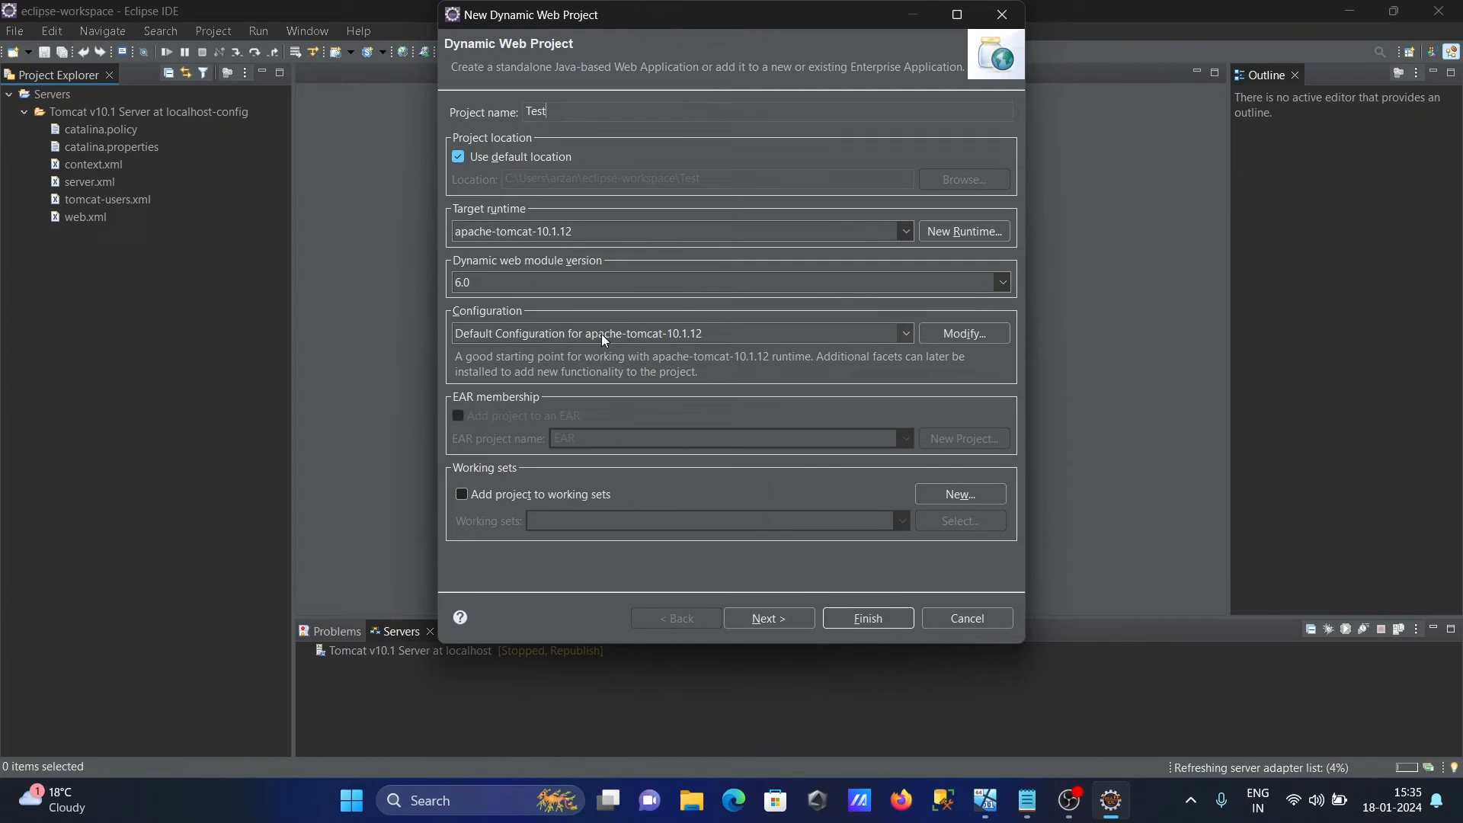
pyautogui.moveTo(541, 275)
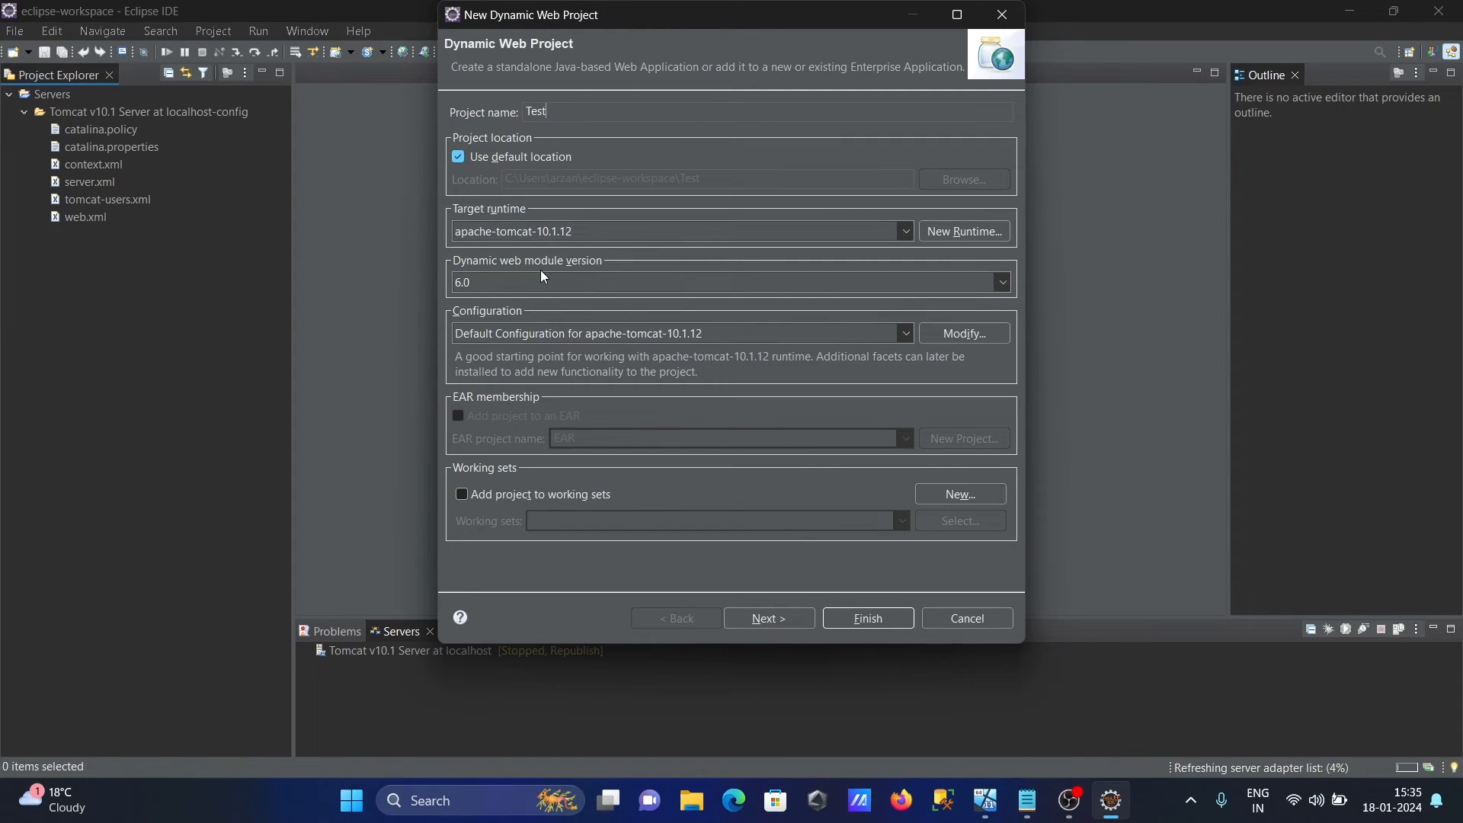
pyautogui.click(768, 618)
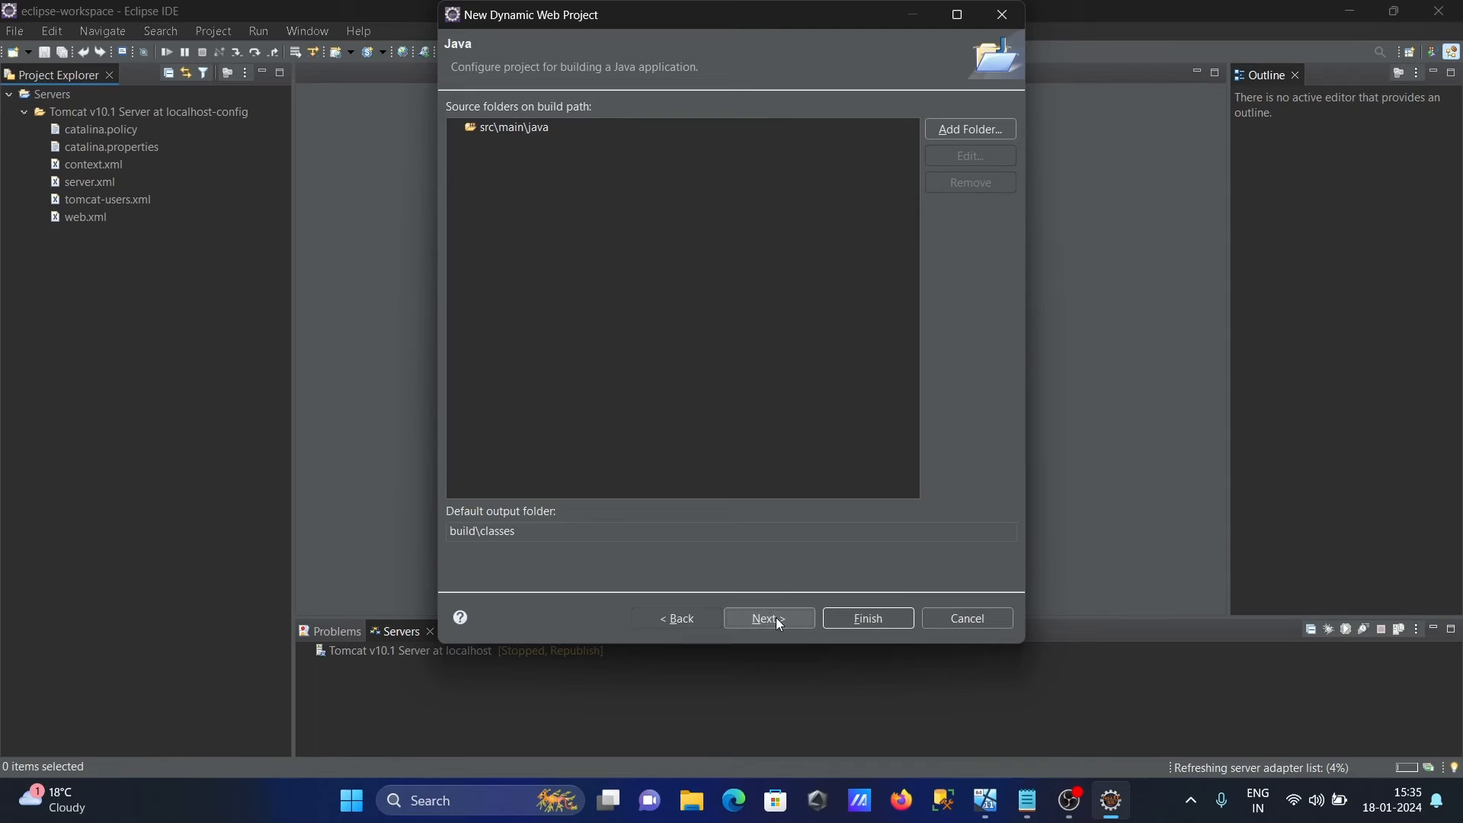
pyautogui.click(767, 619)
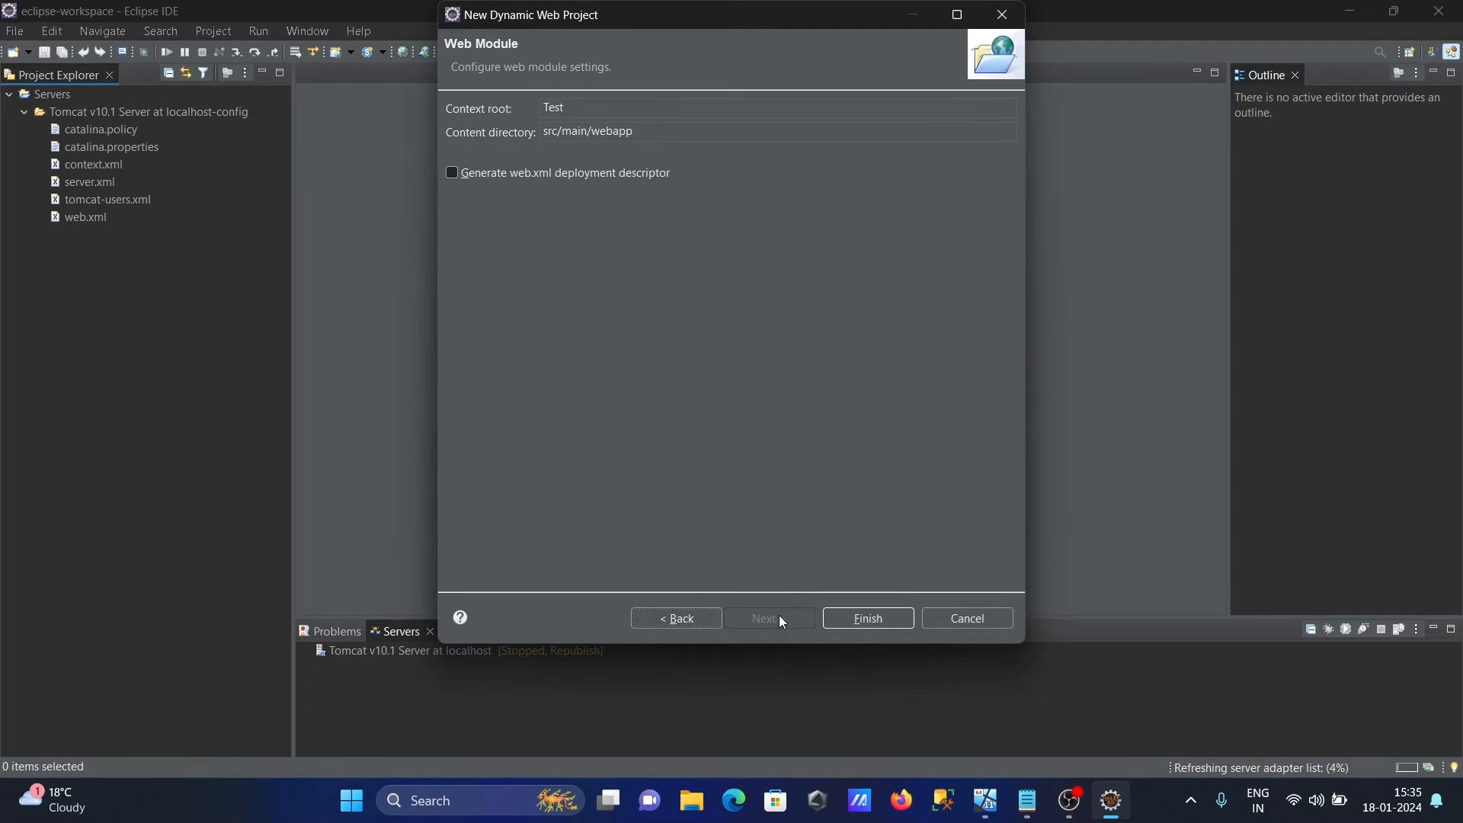
pyautogui.click(865, 619)
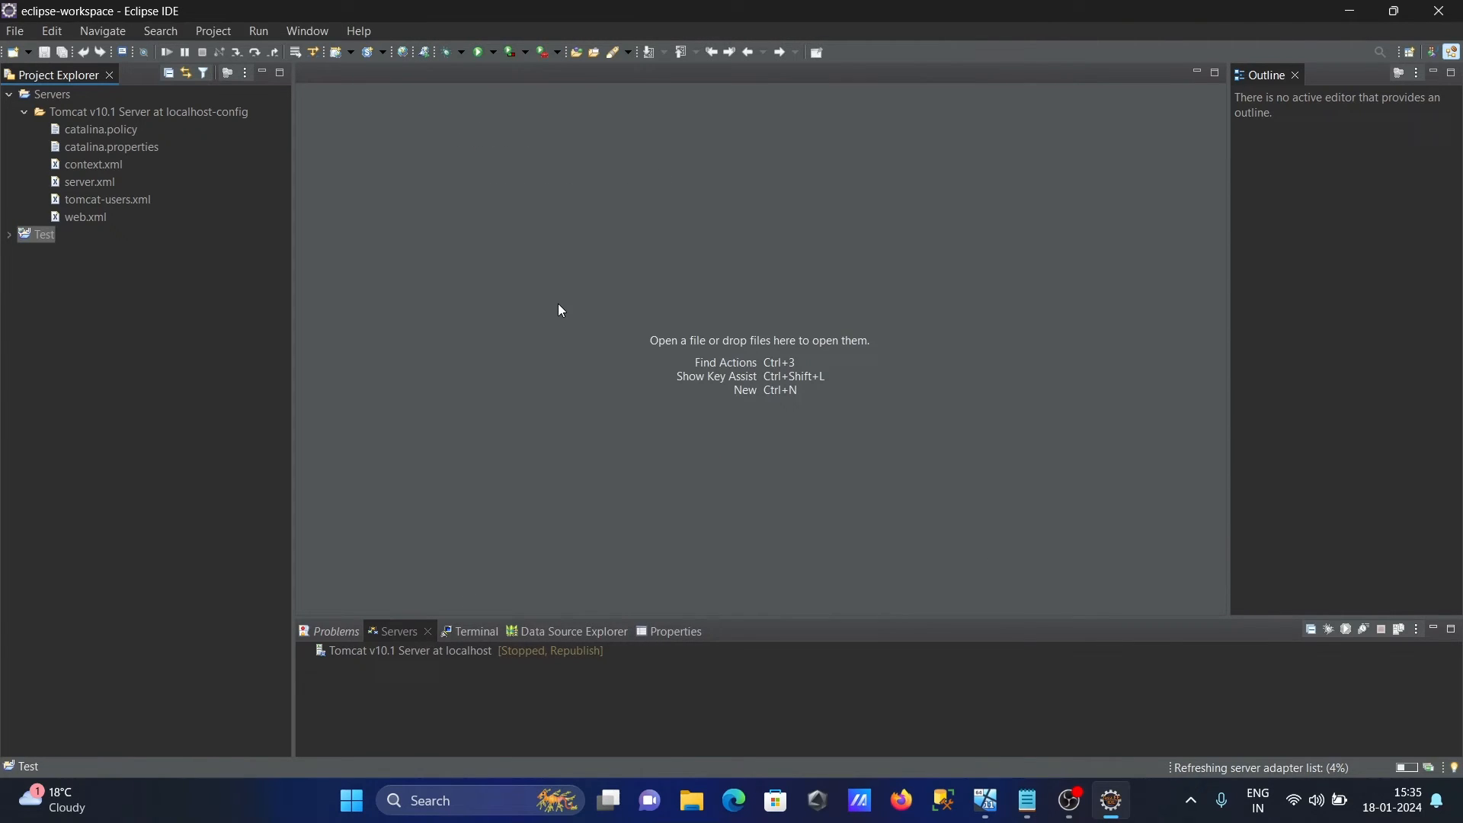
# Add NewFile.html to Test's src/main/webapp folder using the default HTML template
pyautogui.click(8, 236)
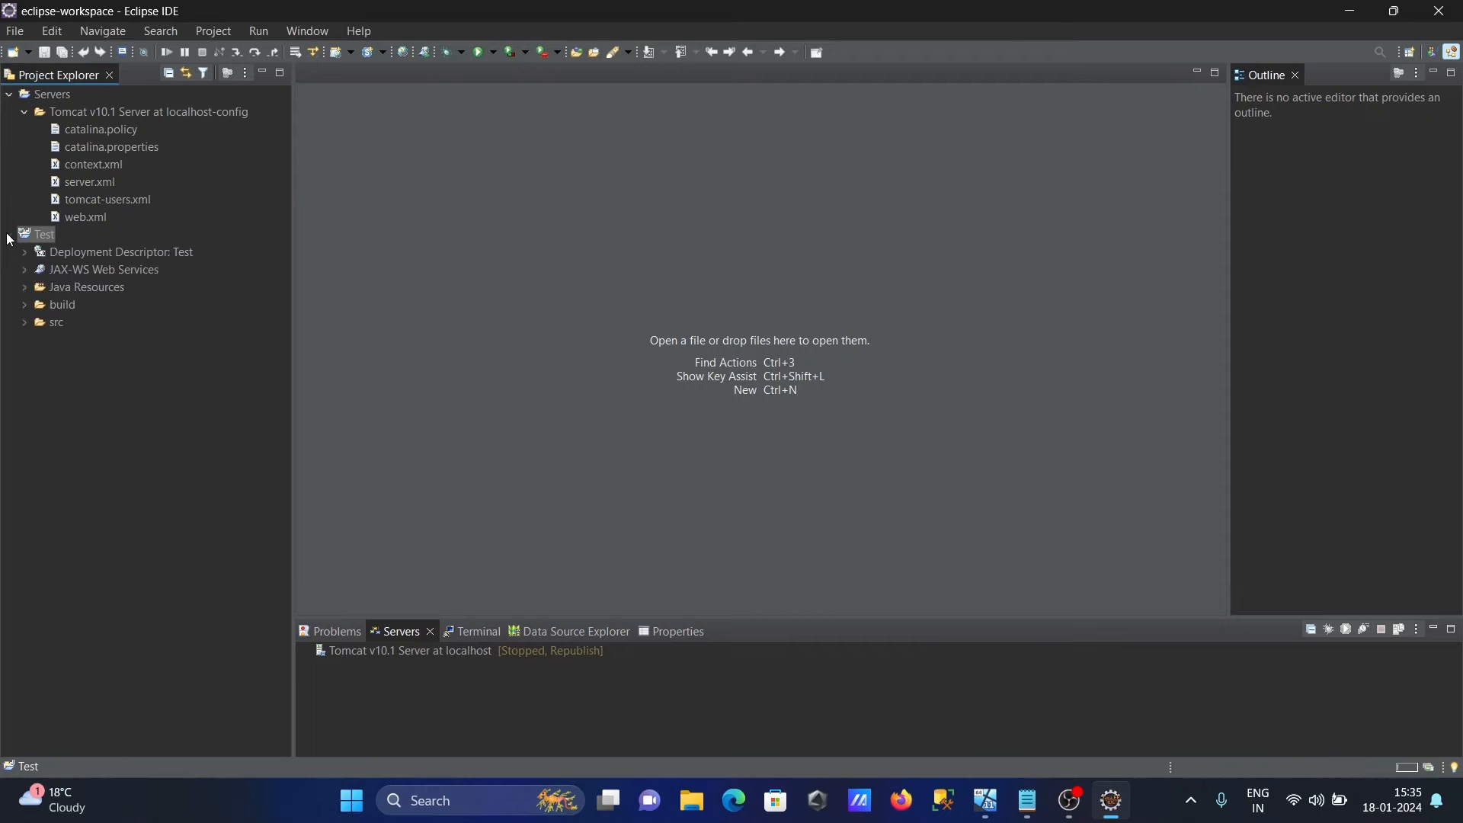
pyautogui.rightClick(43, 234)
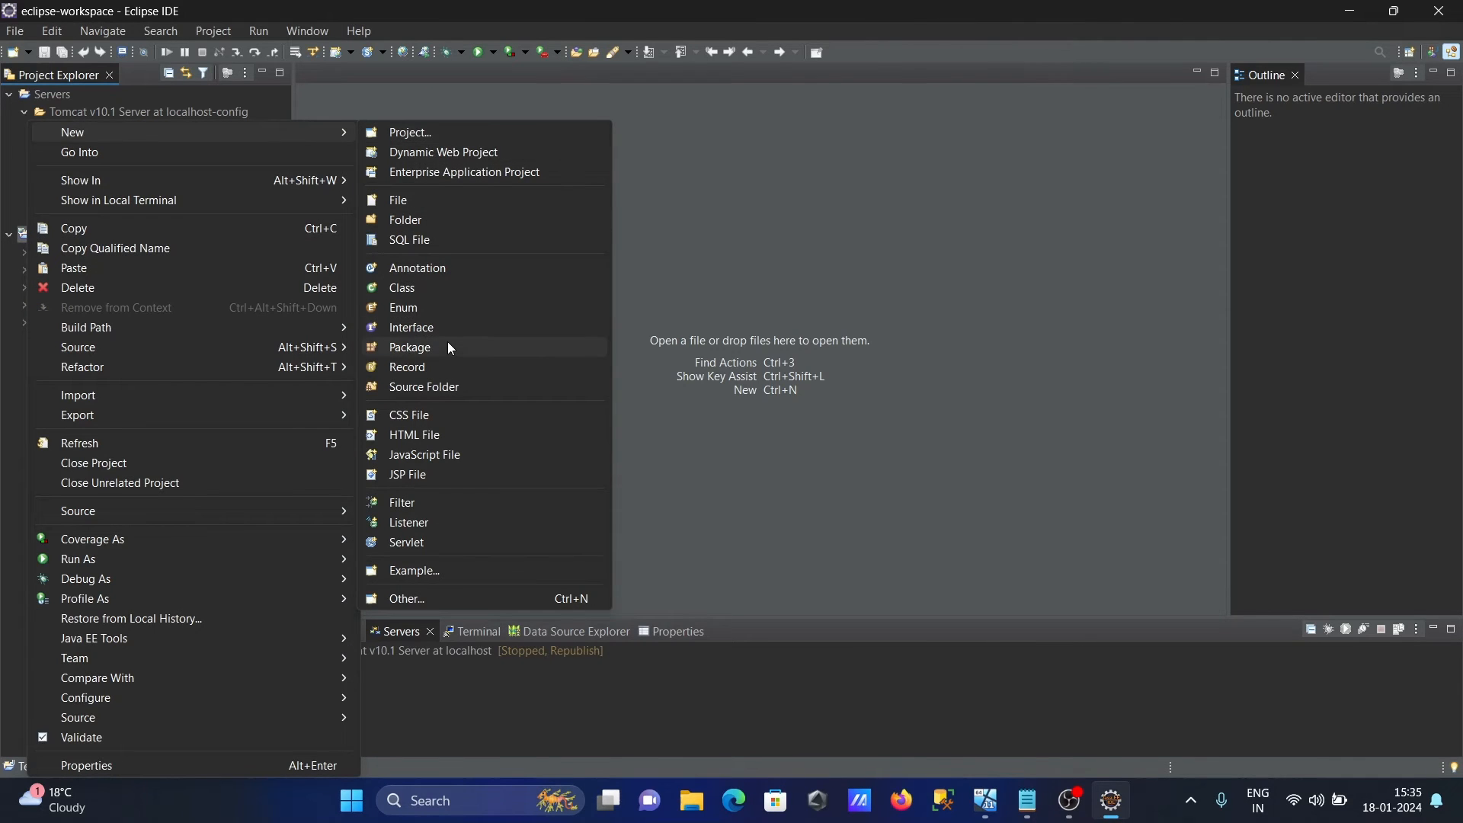
pyautogui.moveTo(410, 348)
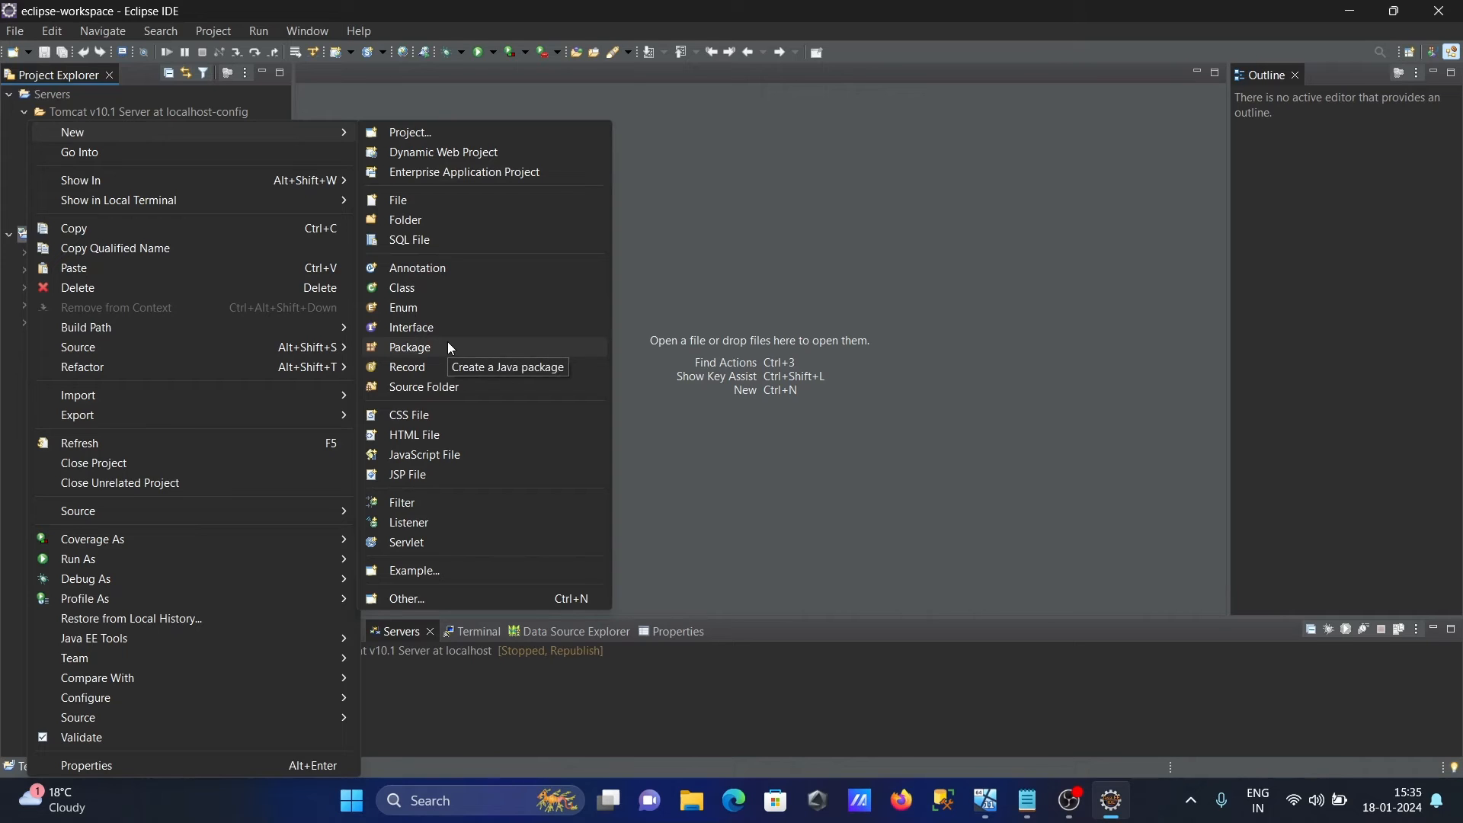
pyautogui.click(413, 433)
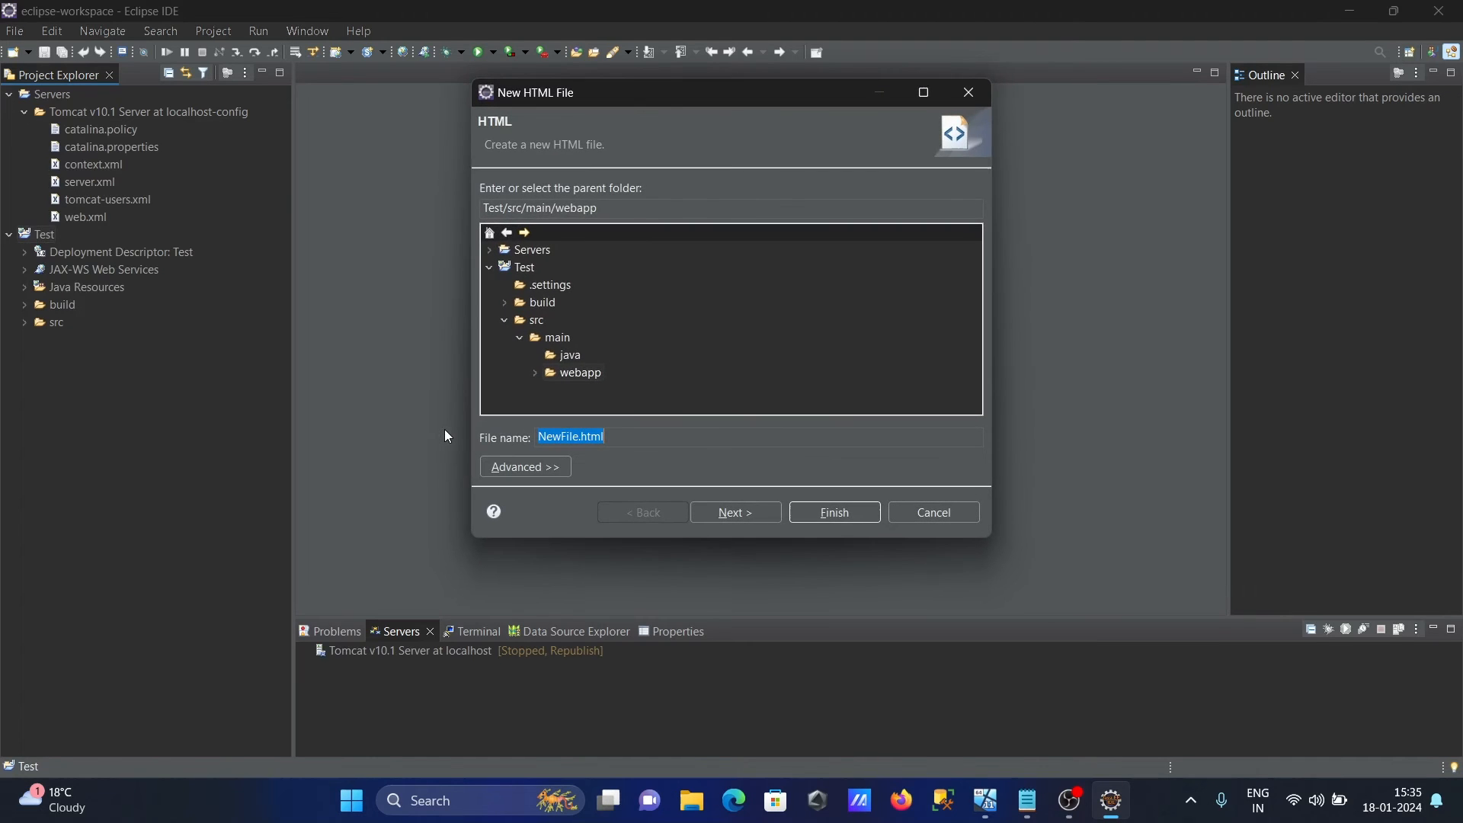
pyautogui.moveTo(735, 513)
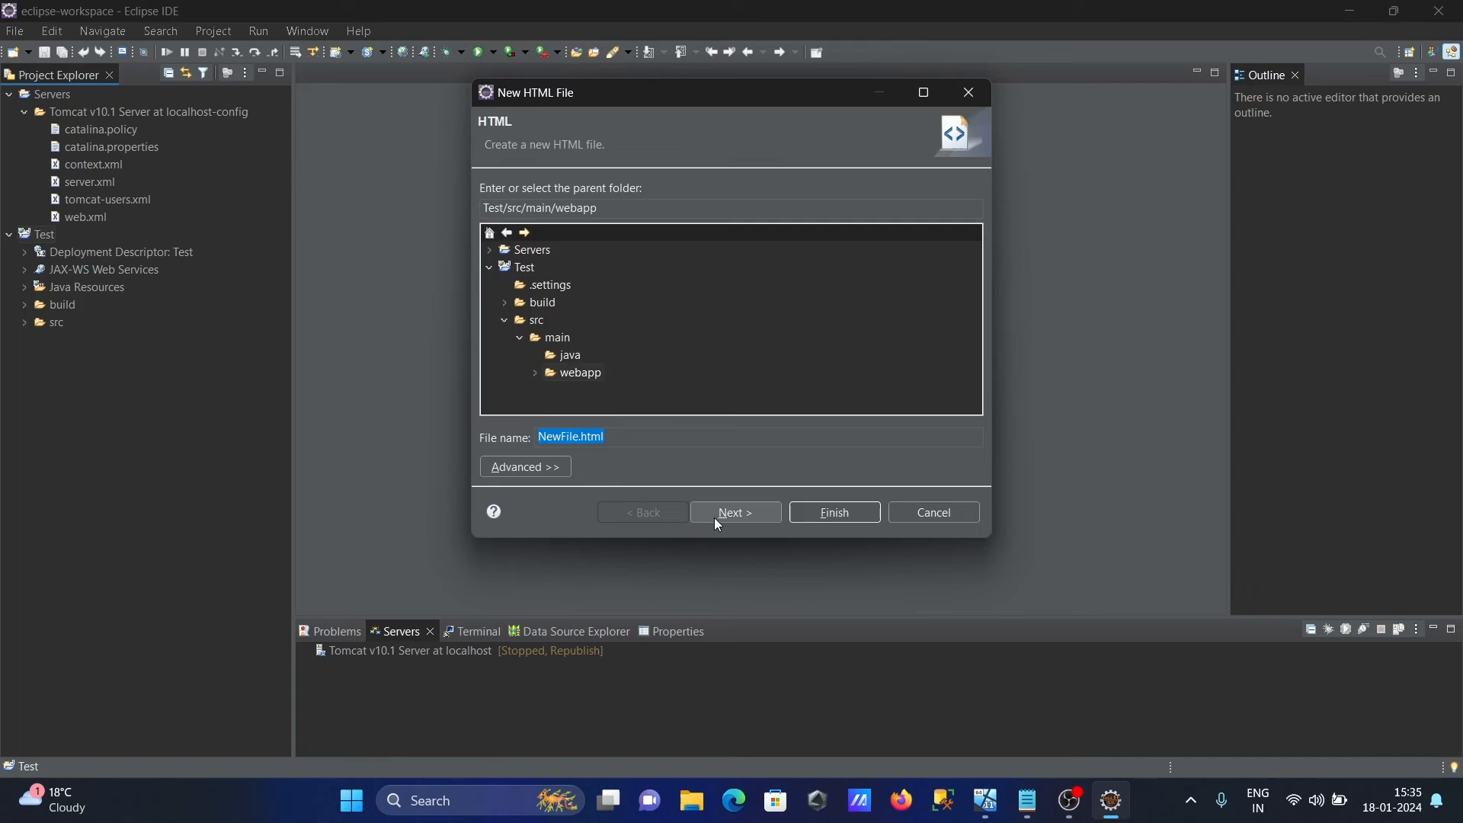
pyautogui.click(735, 512)
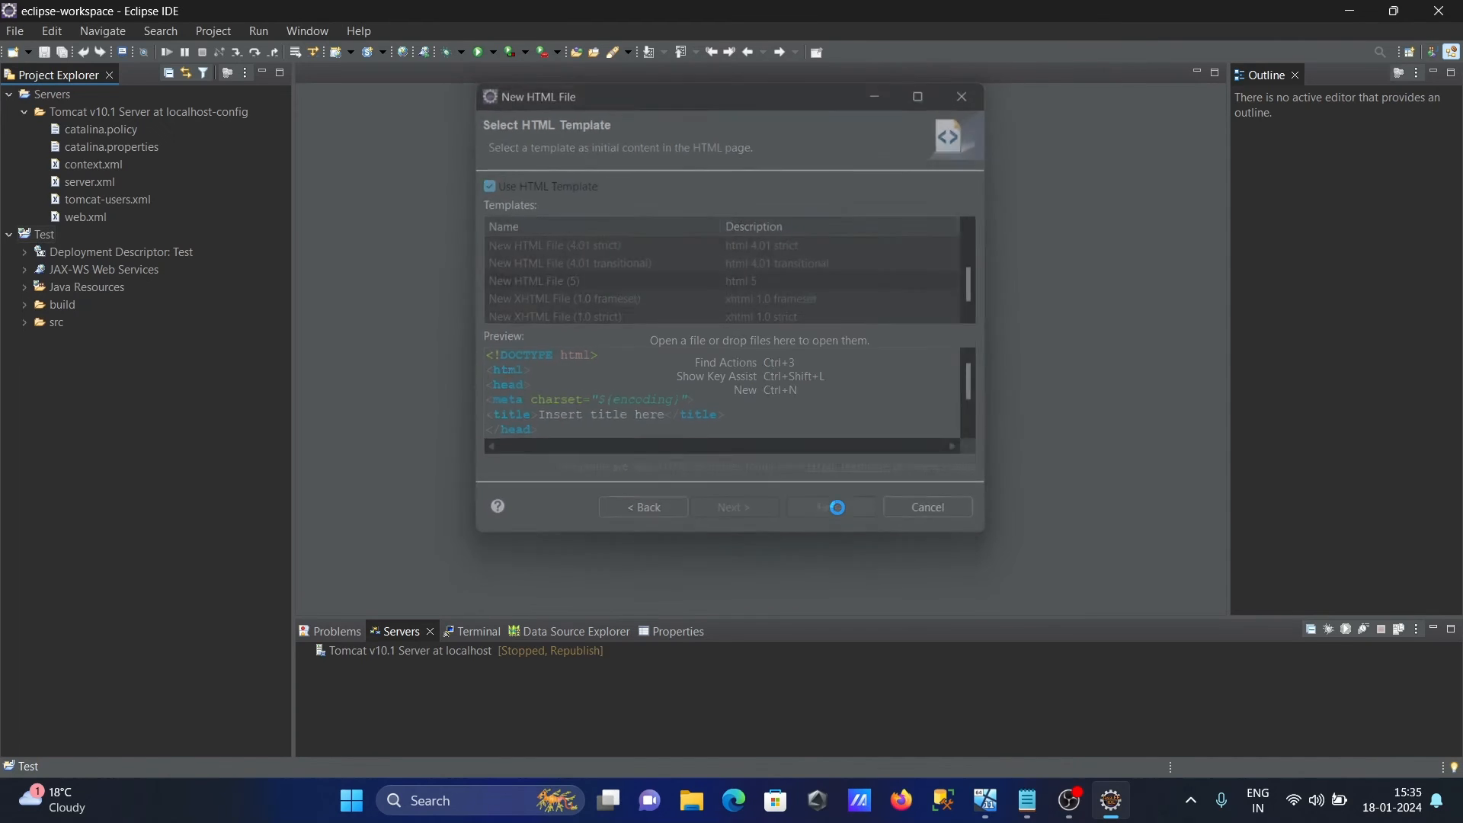
pyautogui.click(828, 507)
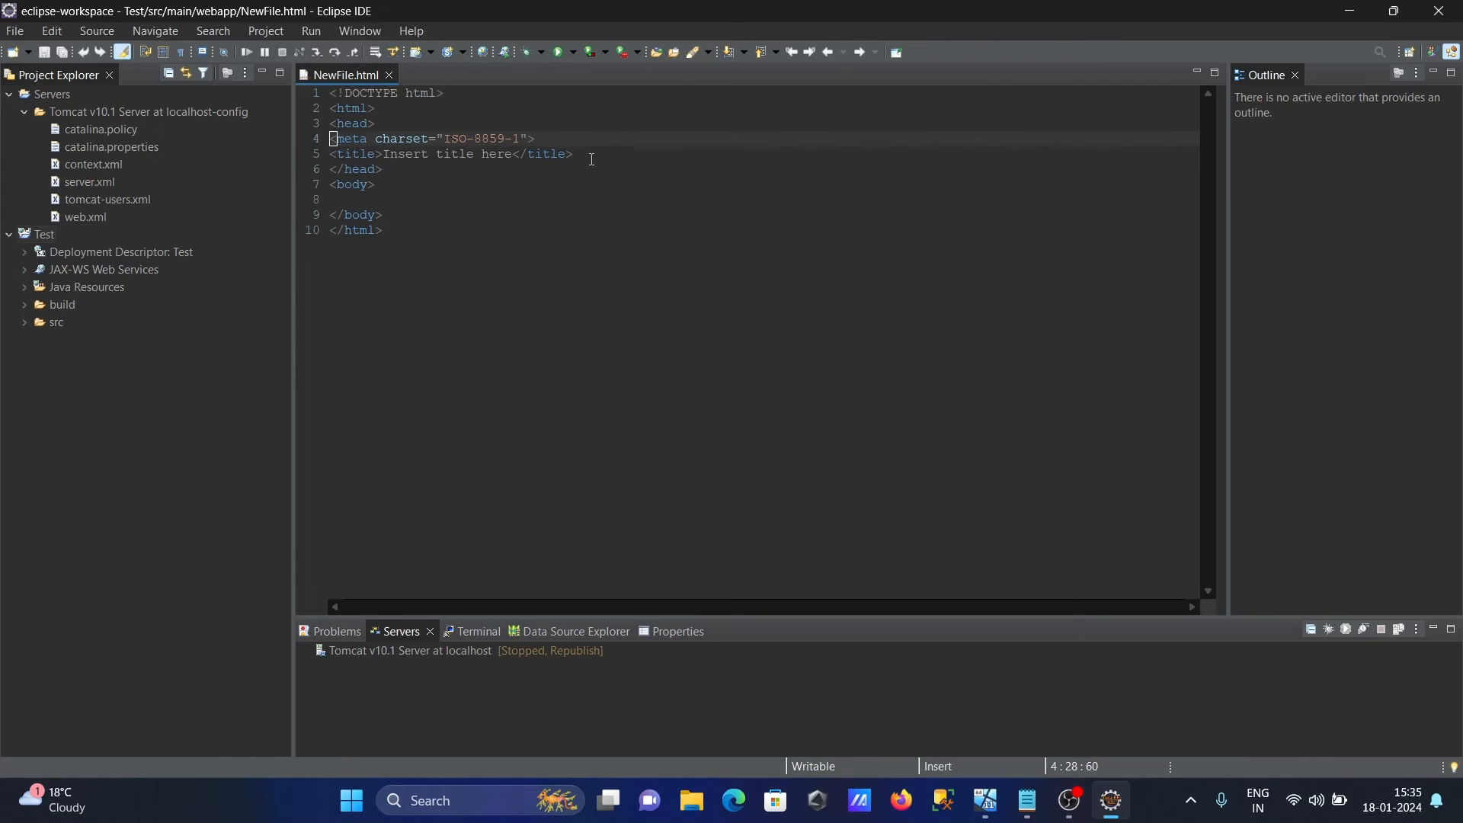
# Add an h1 heading 'hello world' to NewFile.html and save it
pyautogui.write('<')
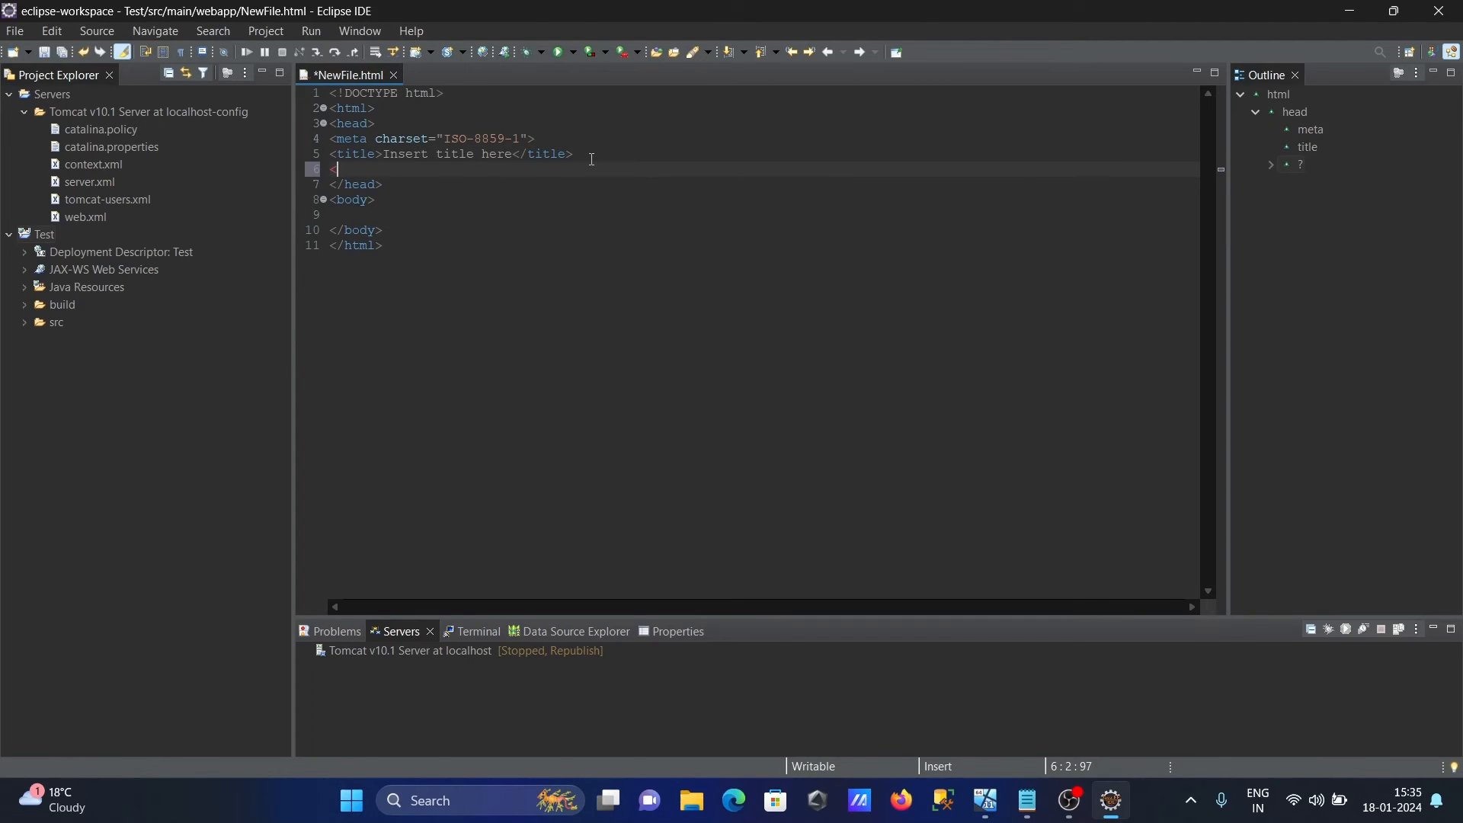
pyautogui.write('h1> he</h1>')
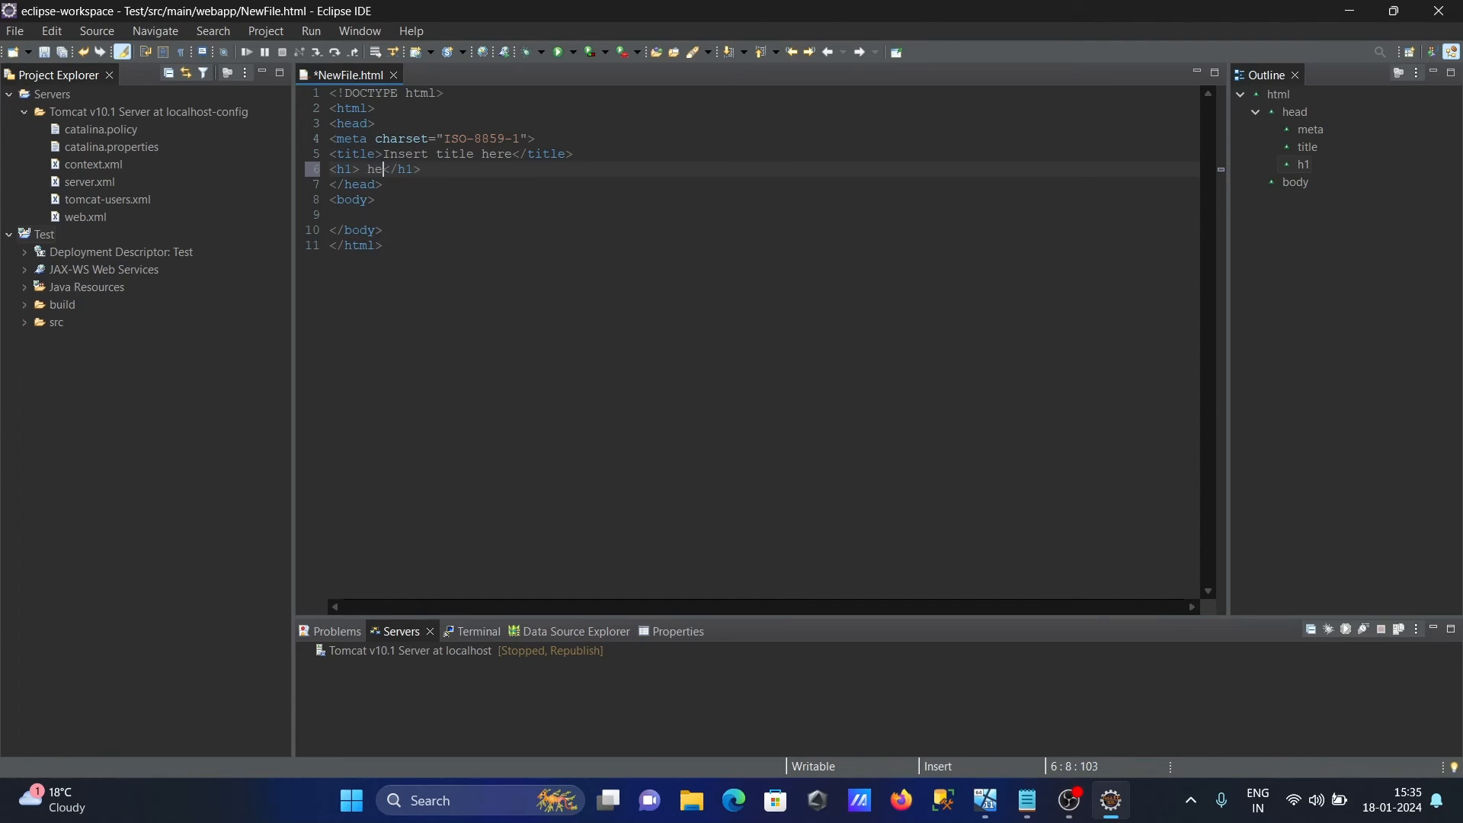
pyautogui.write('llo wo')
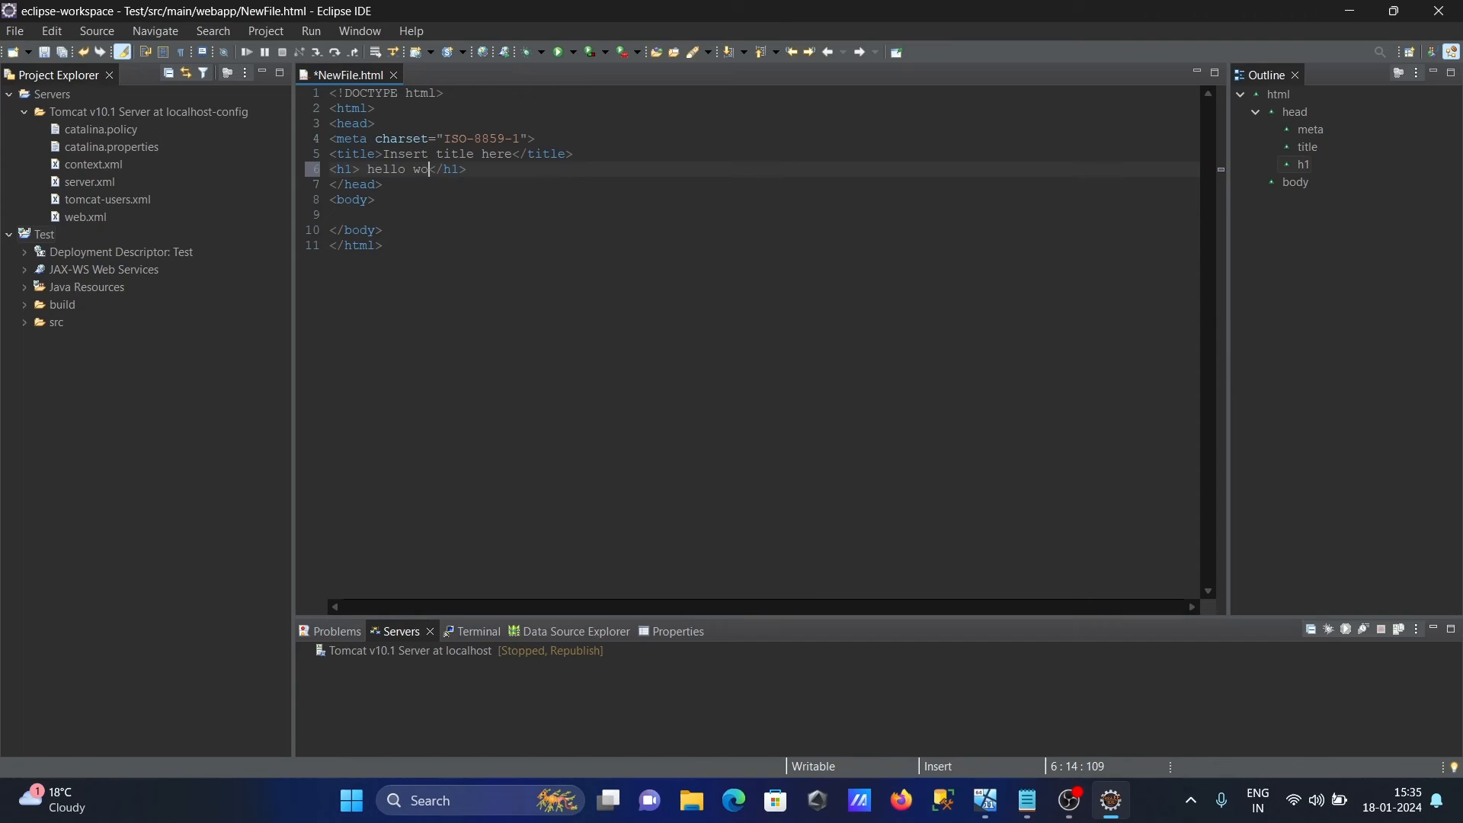
pyautogui.write('rld')
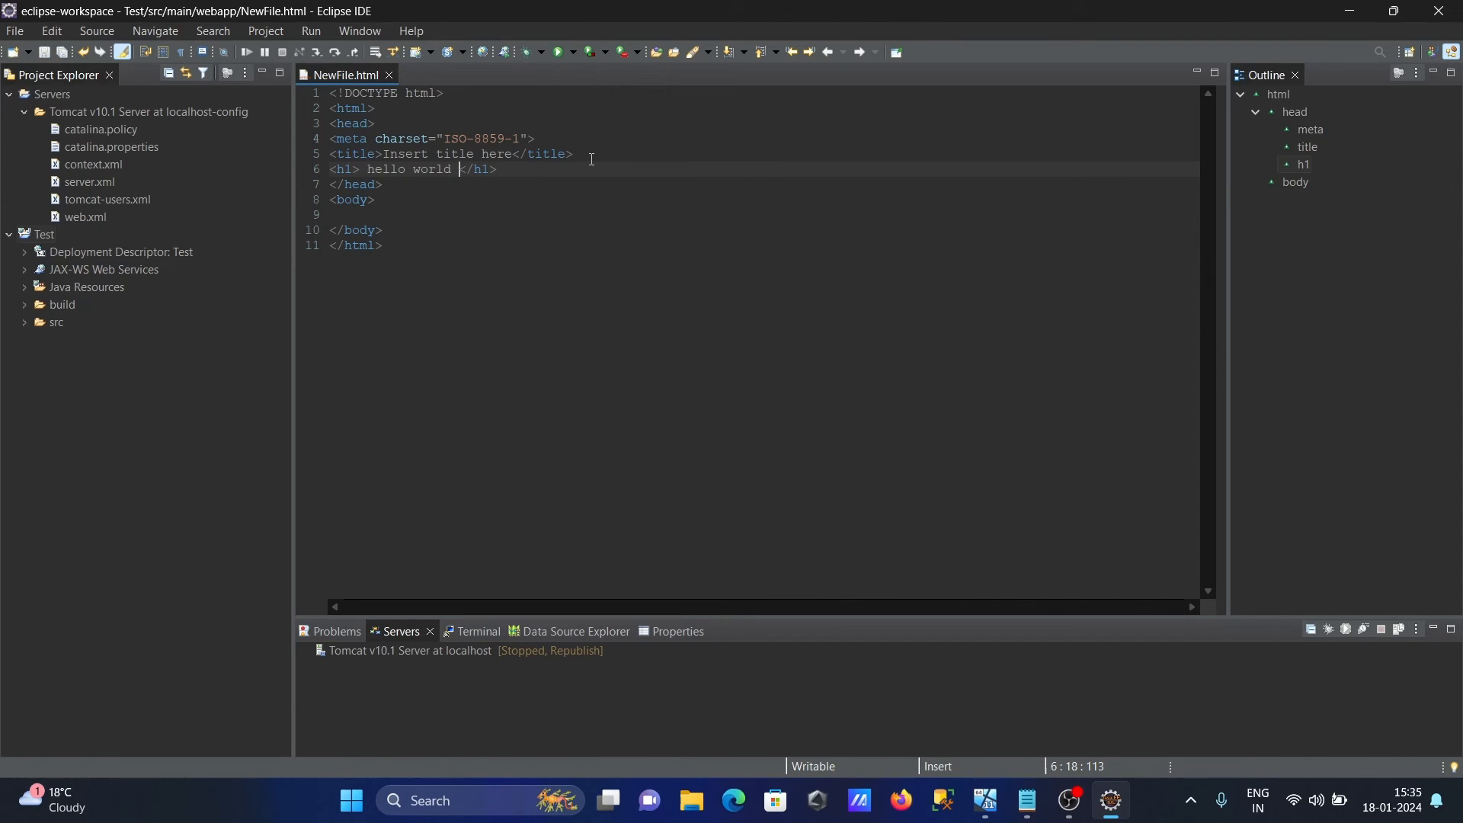
pyautogui.rightClick(457, 169)
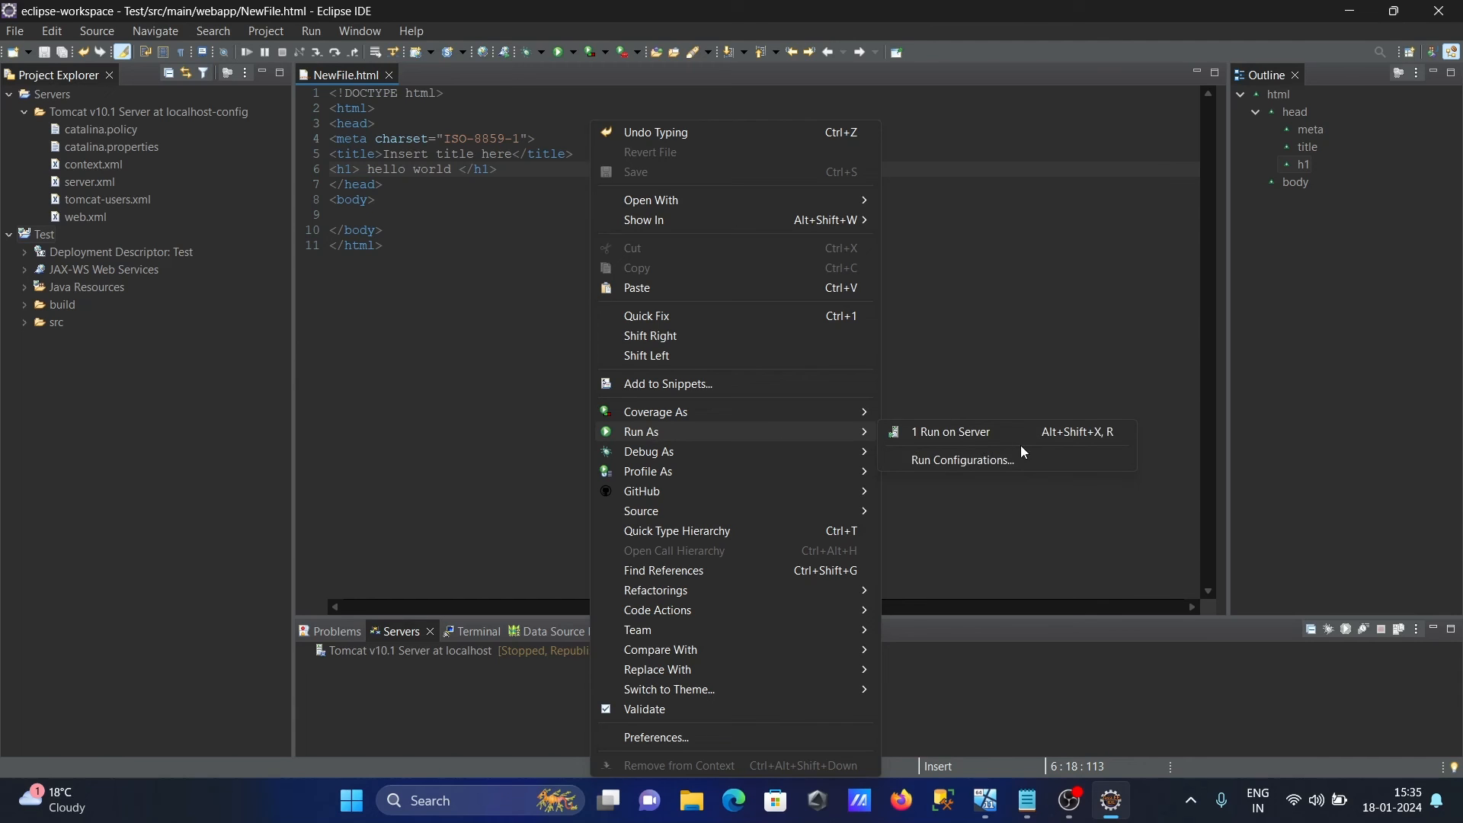
# Run NewFile.html on Tomcat v10.1 Server at localhost, deploying the Test project
pyautogui.click(949, 432)
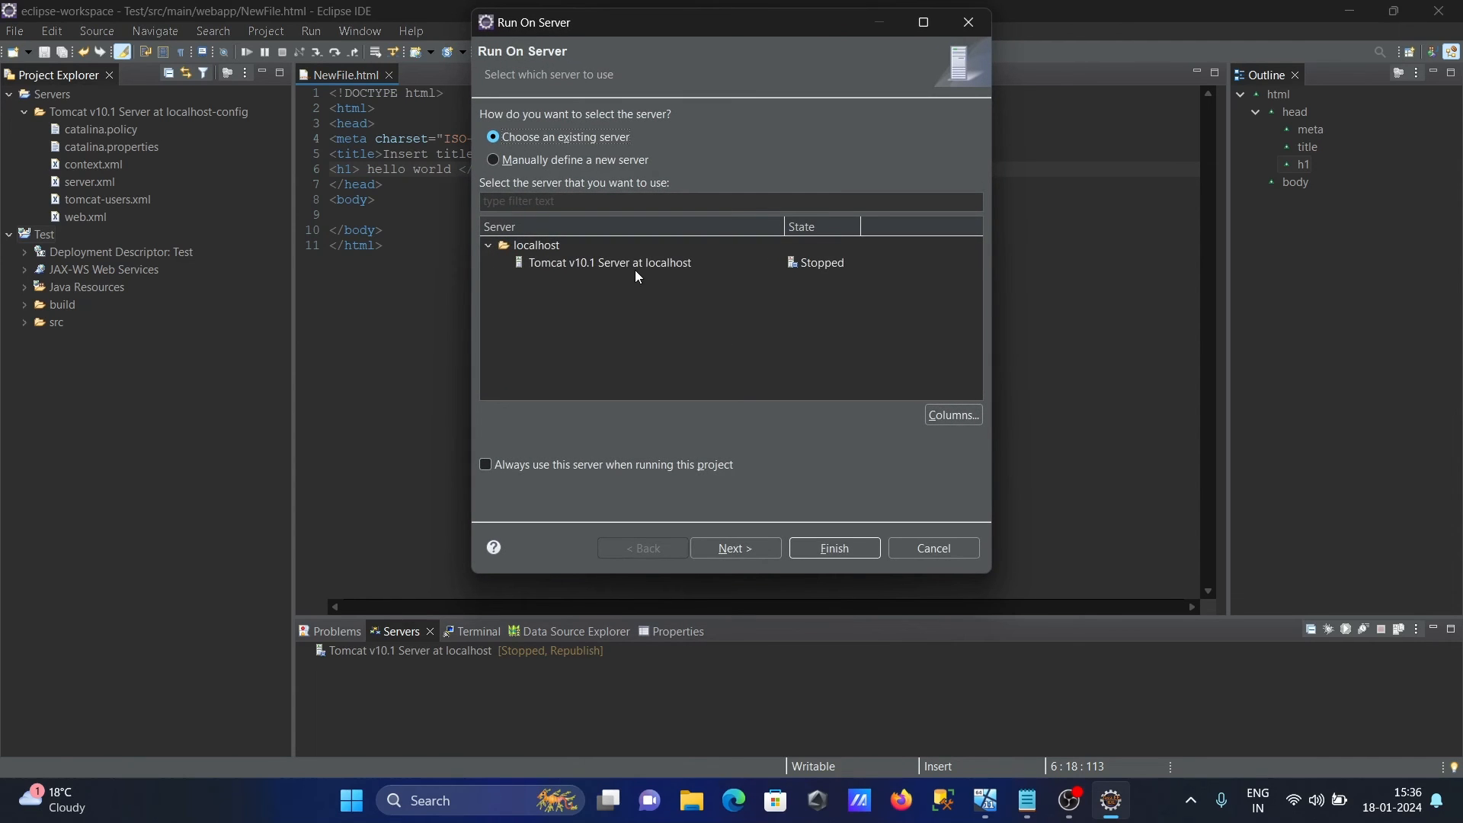
pyautogui.click(610, 262)
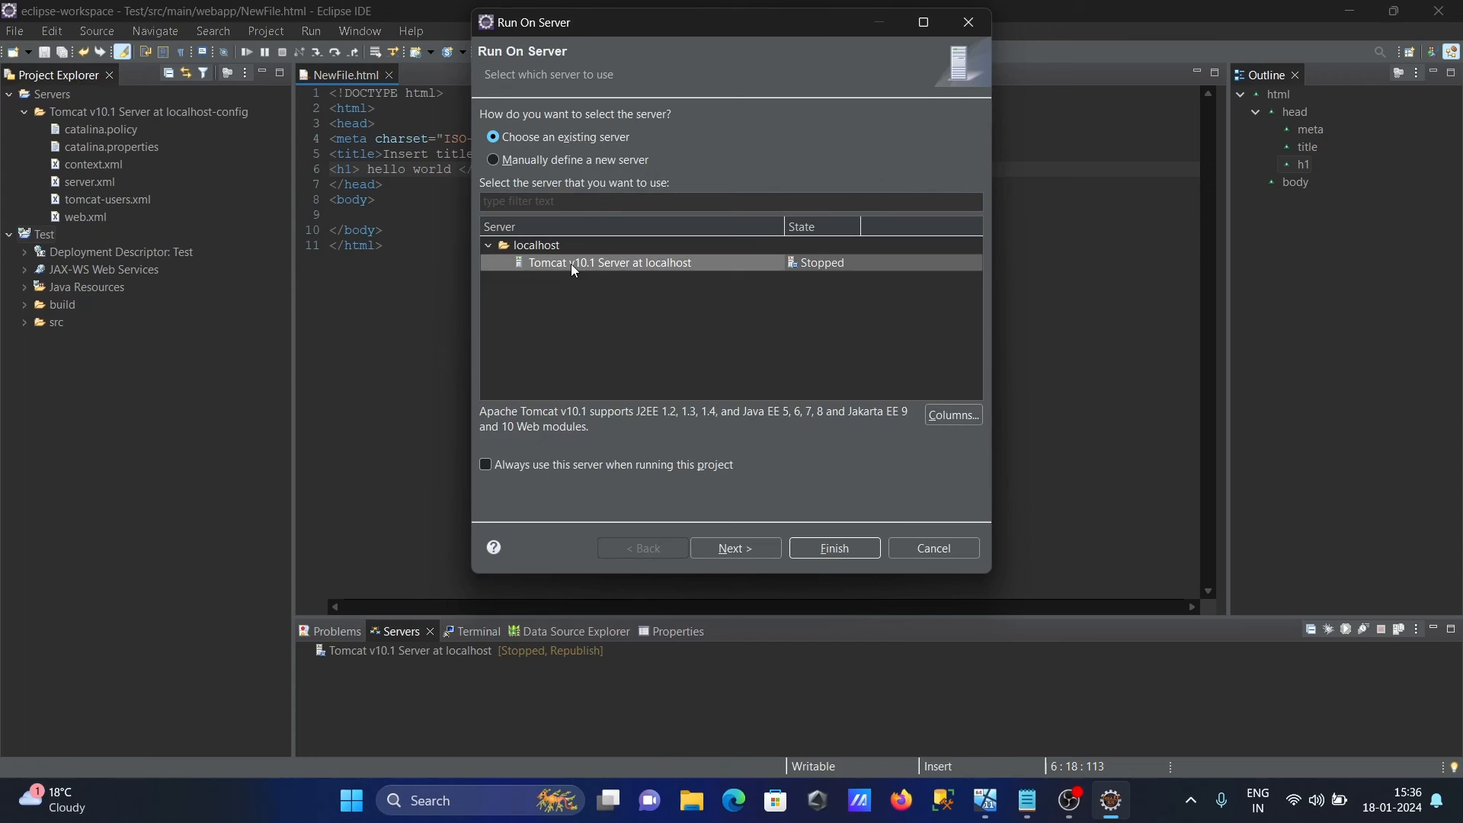
pyautogui.moveTo(616, 270)
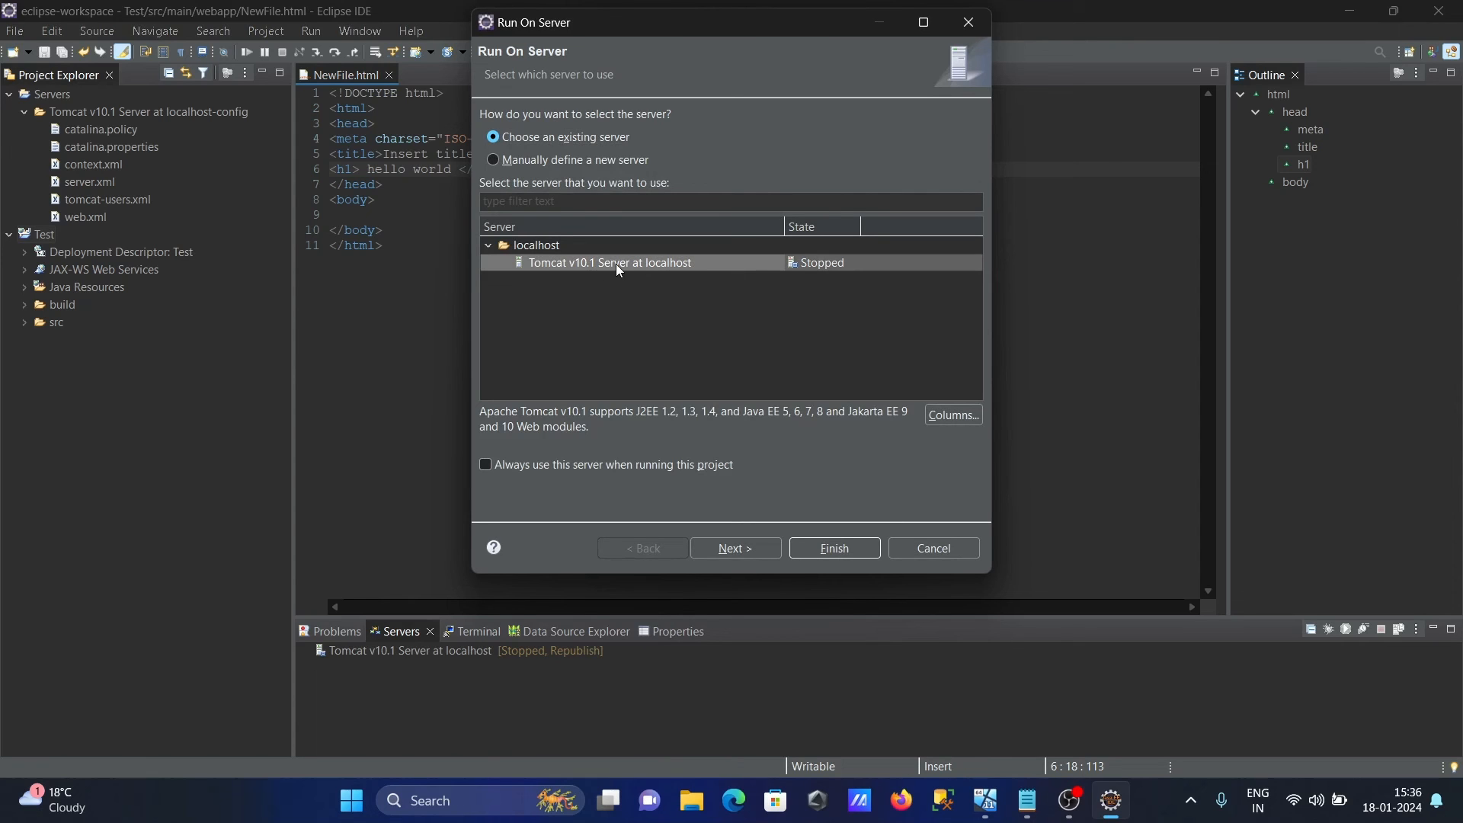
pyautogui.click(735, 548)
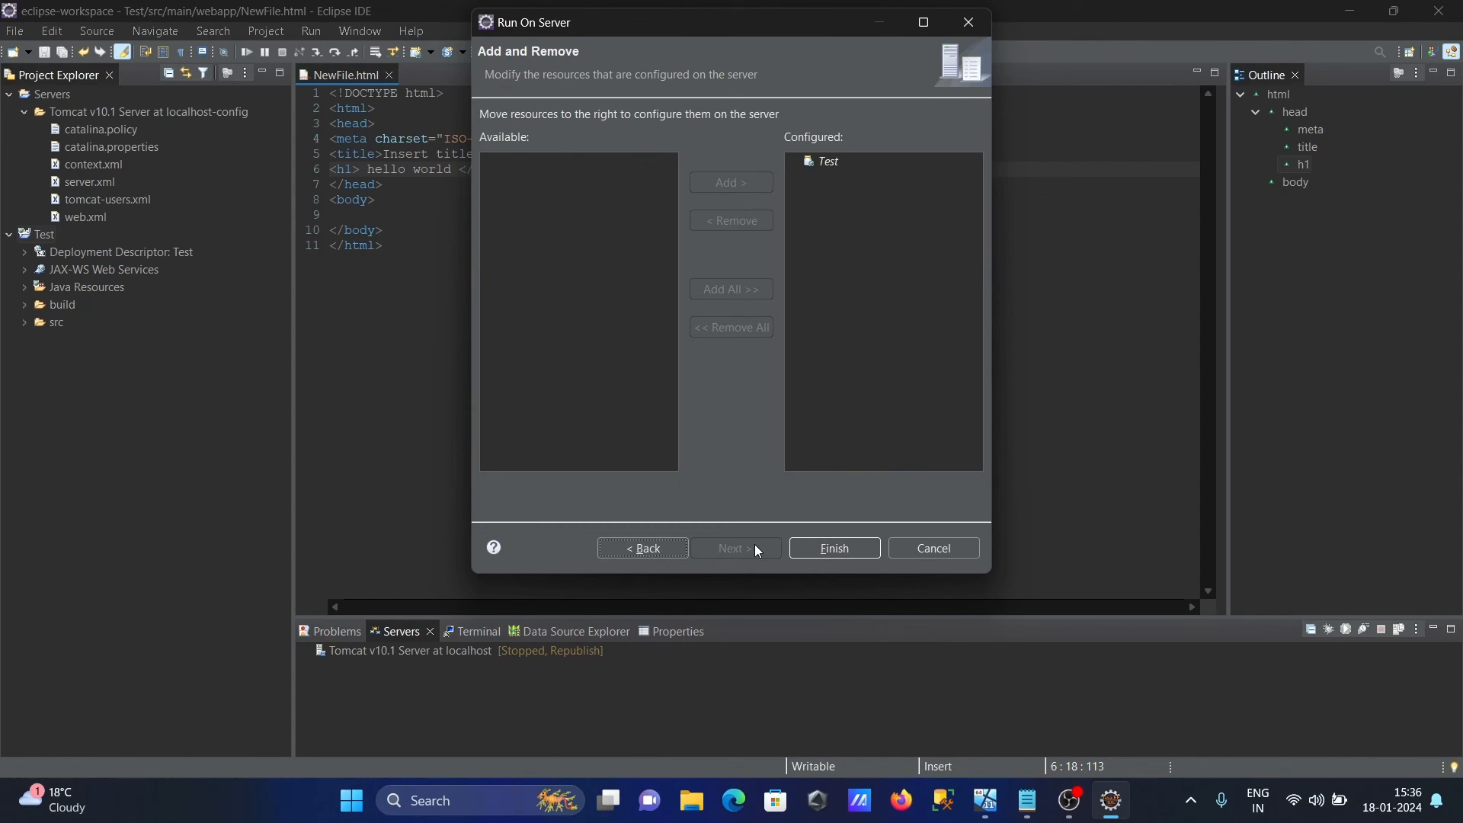
pyautogui.click(832, 548)
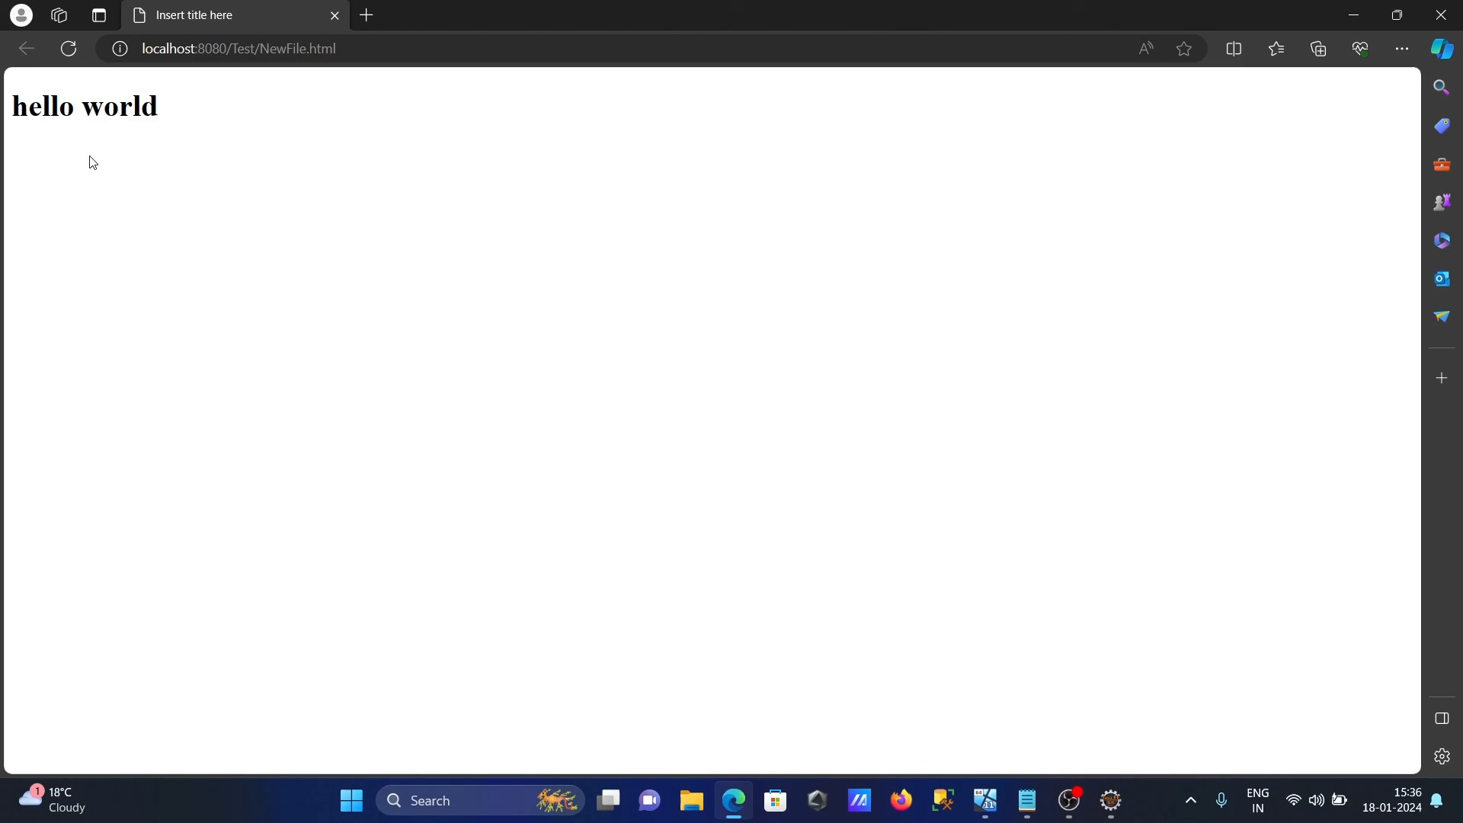
pyautogui.moveTo(1109, 805)
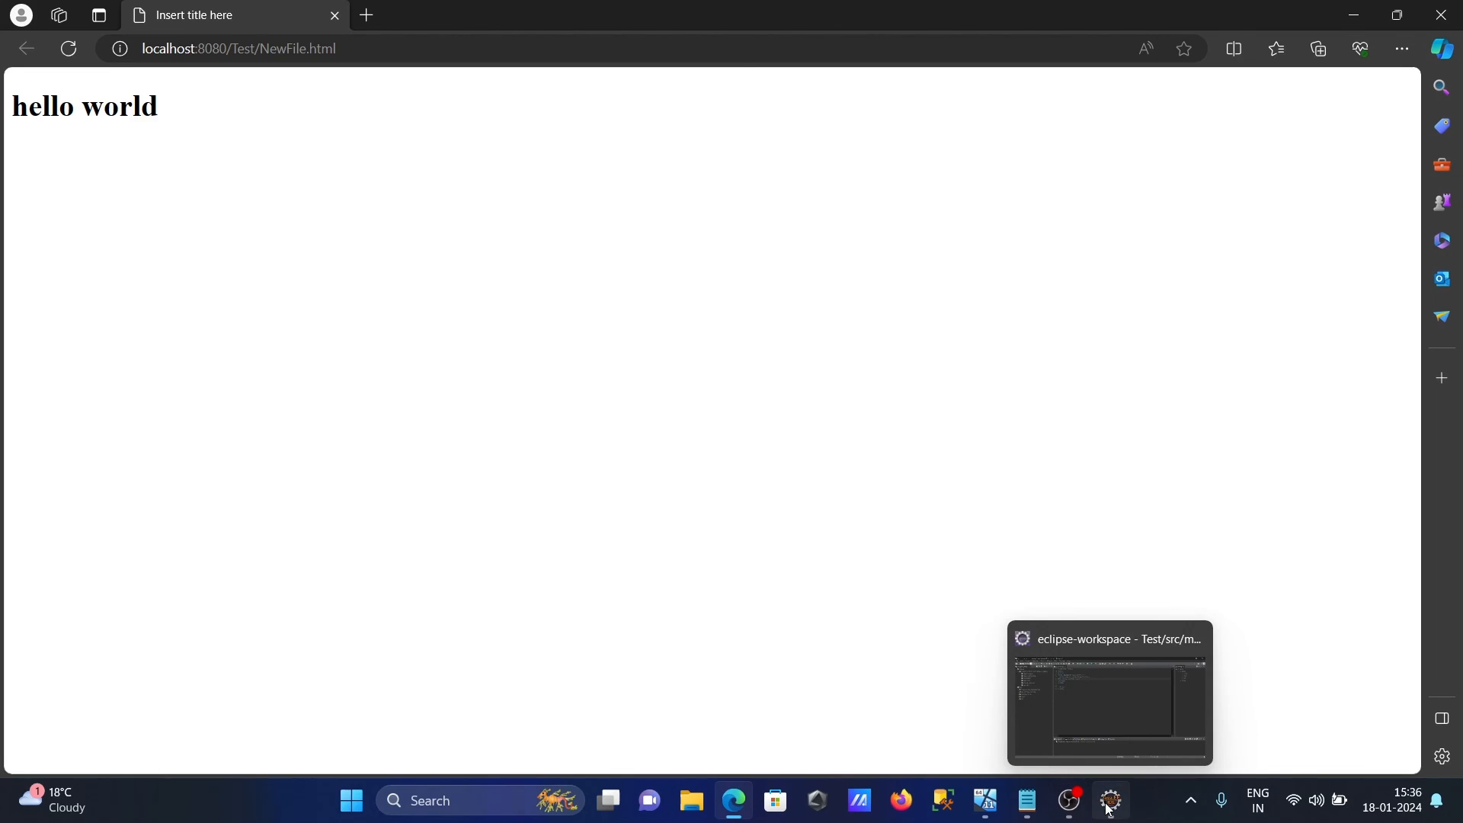